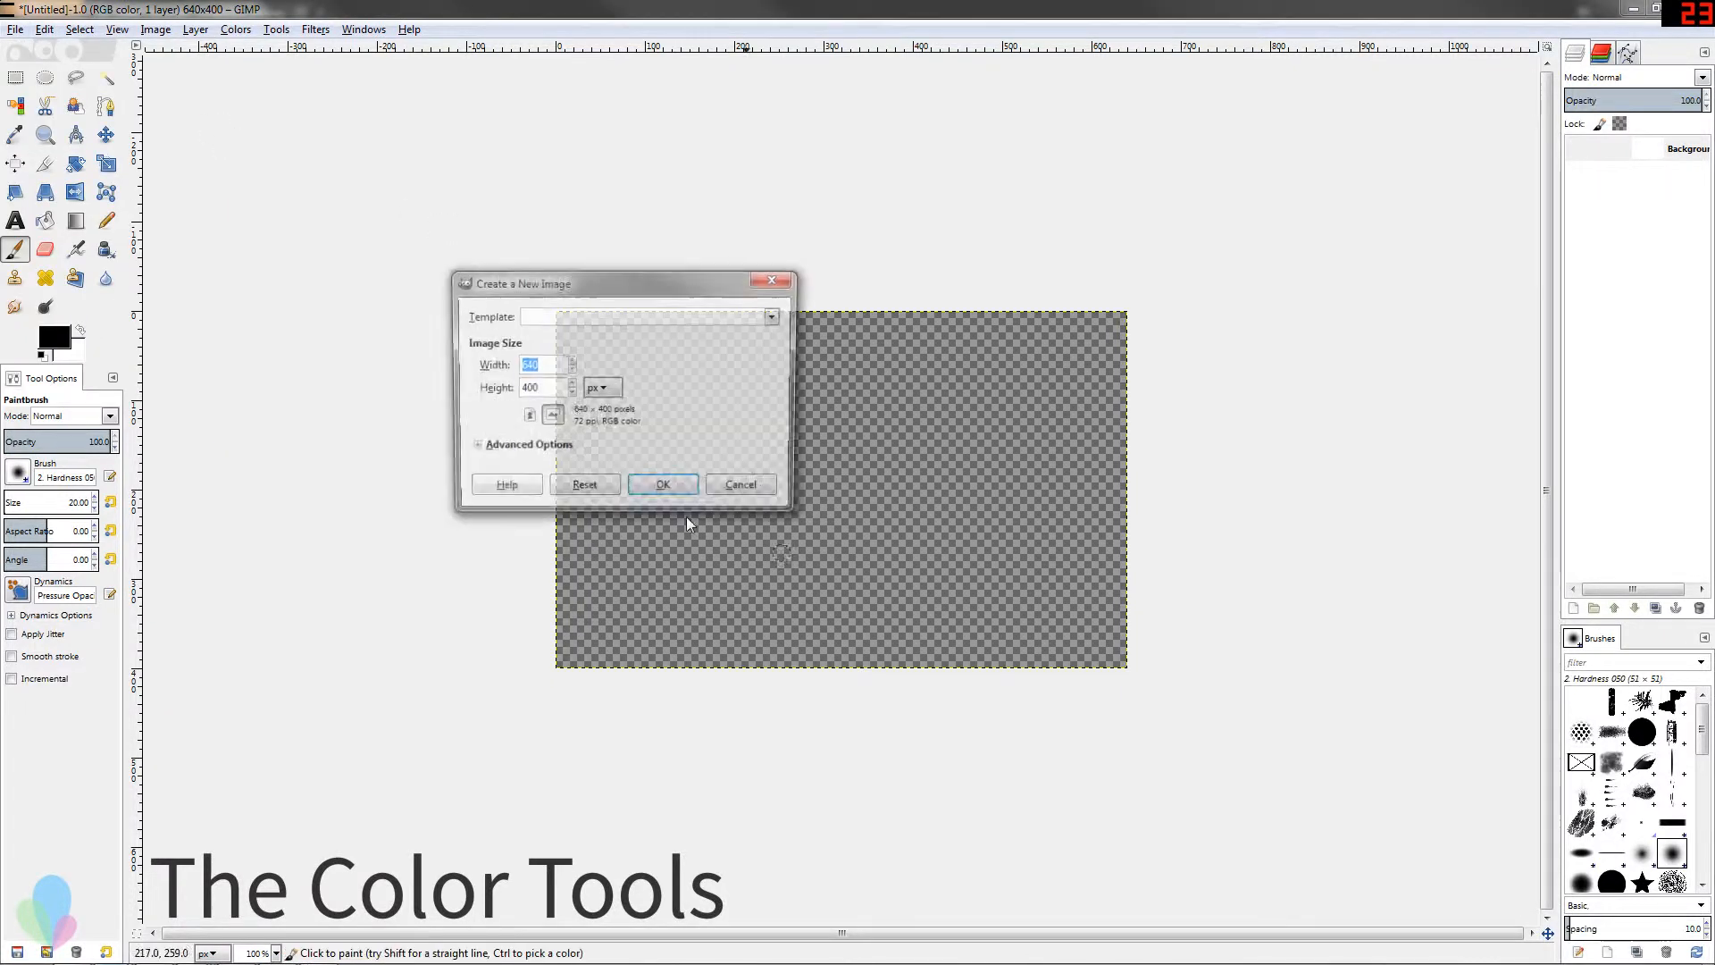
Create the 640×400 image and paint black vertical strokes down the white canvas.
click(663, 483)
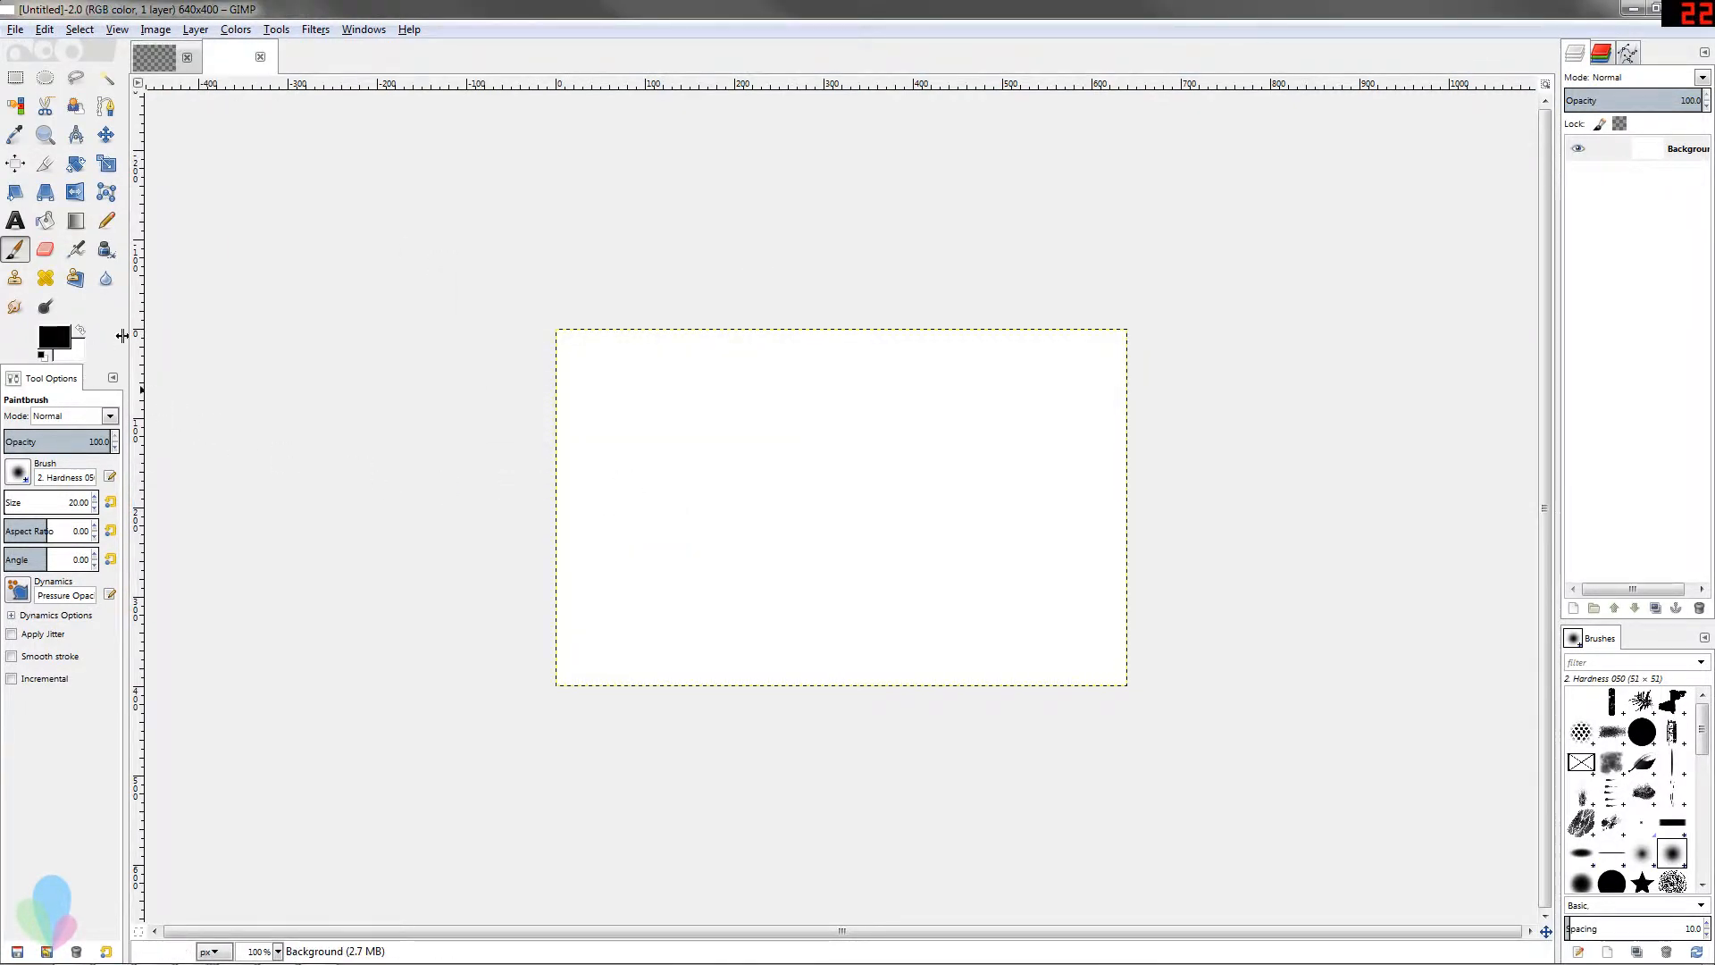
drag(610, 400, 615, 546)
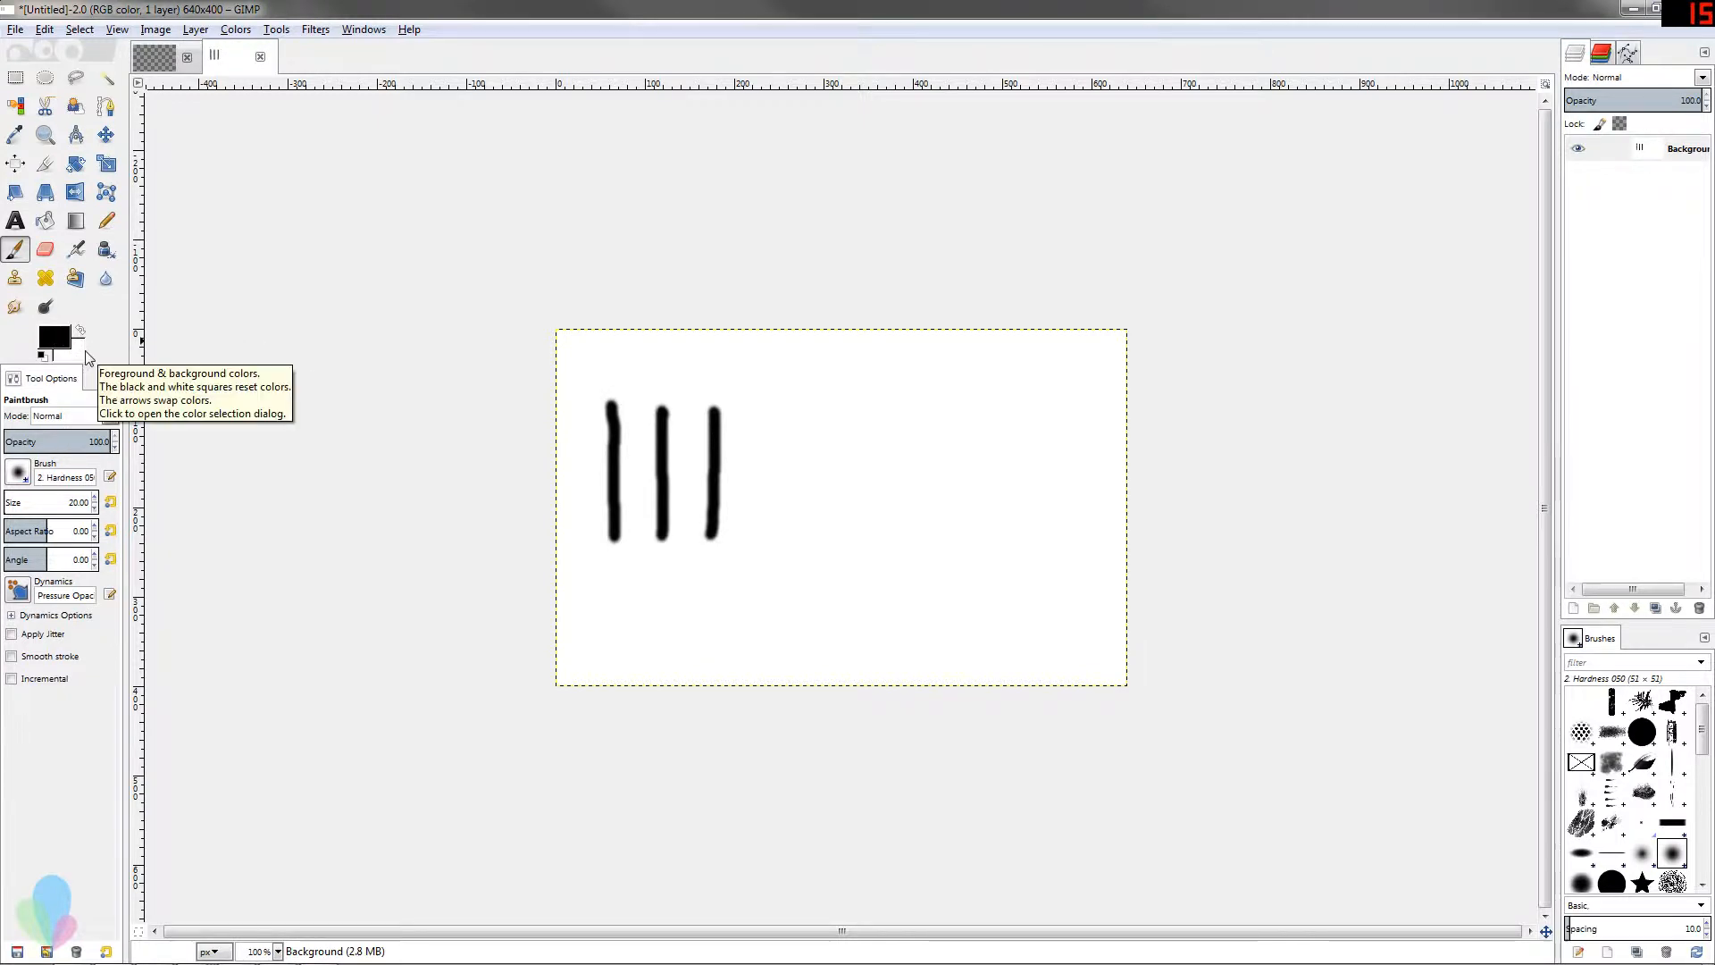
mouse_move(73, 362)
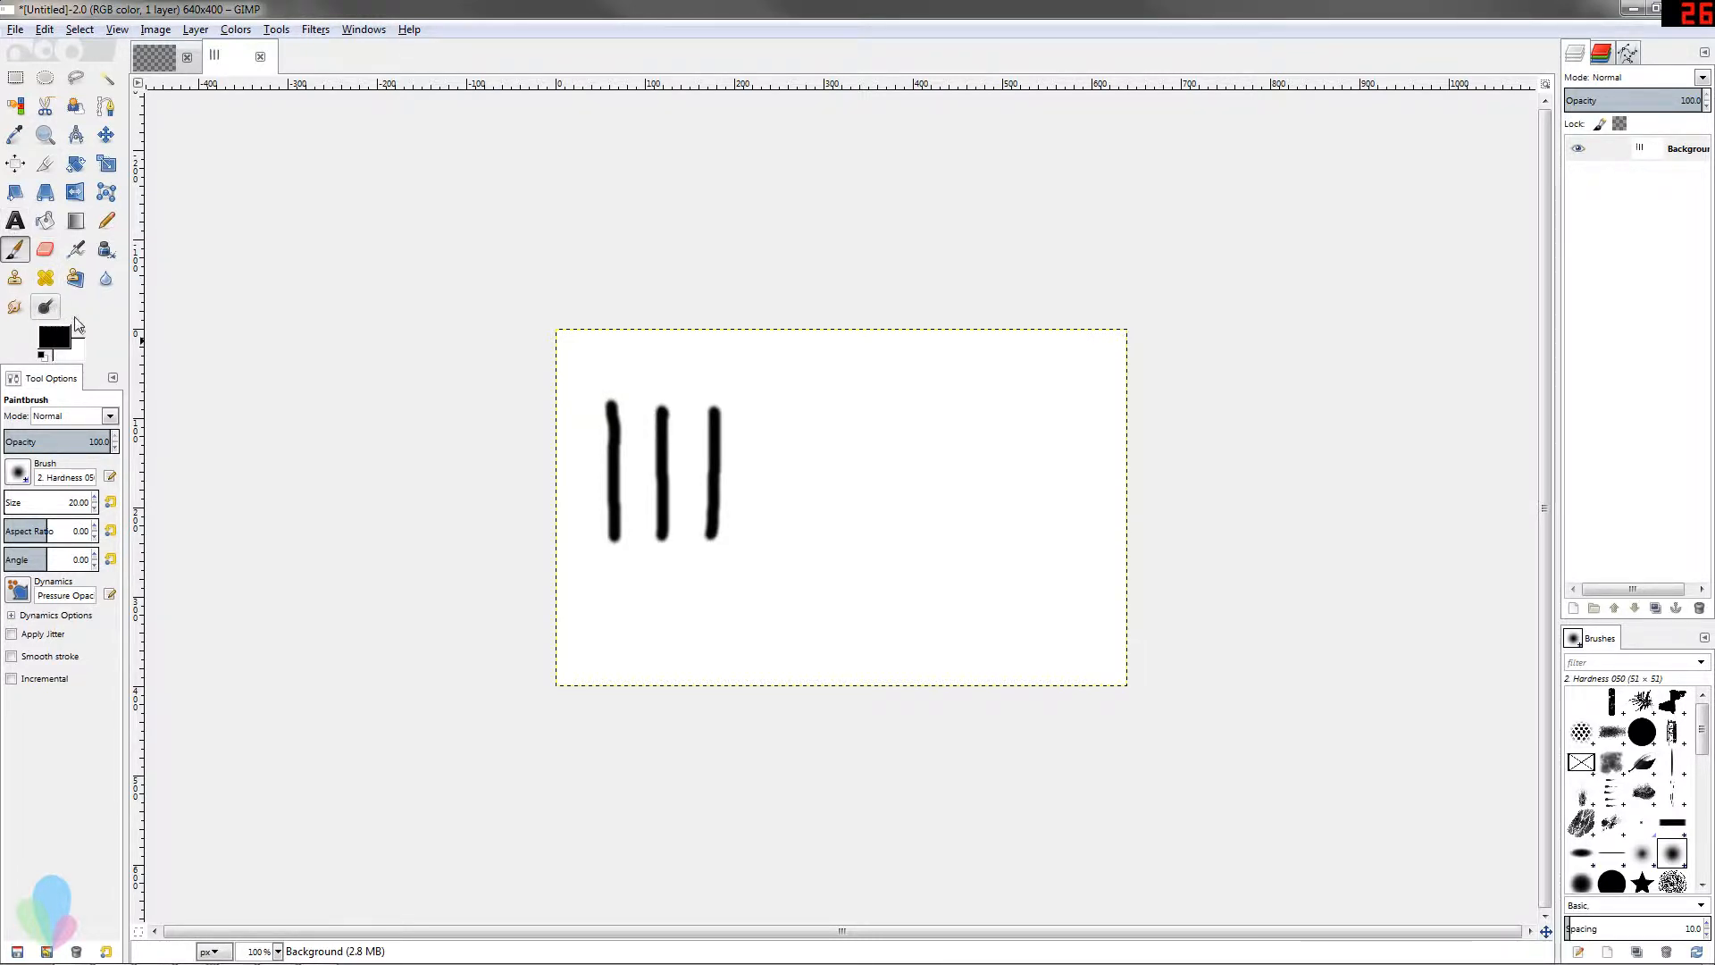
Select the Blend tool and reverse the gradient for a white-to-black vertical fill.
click(15, 220)
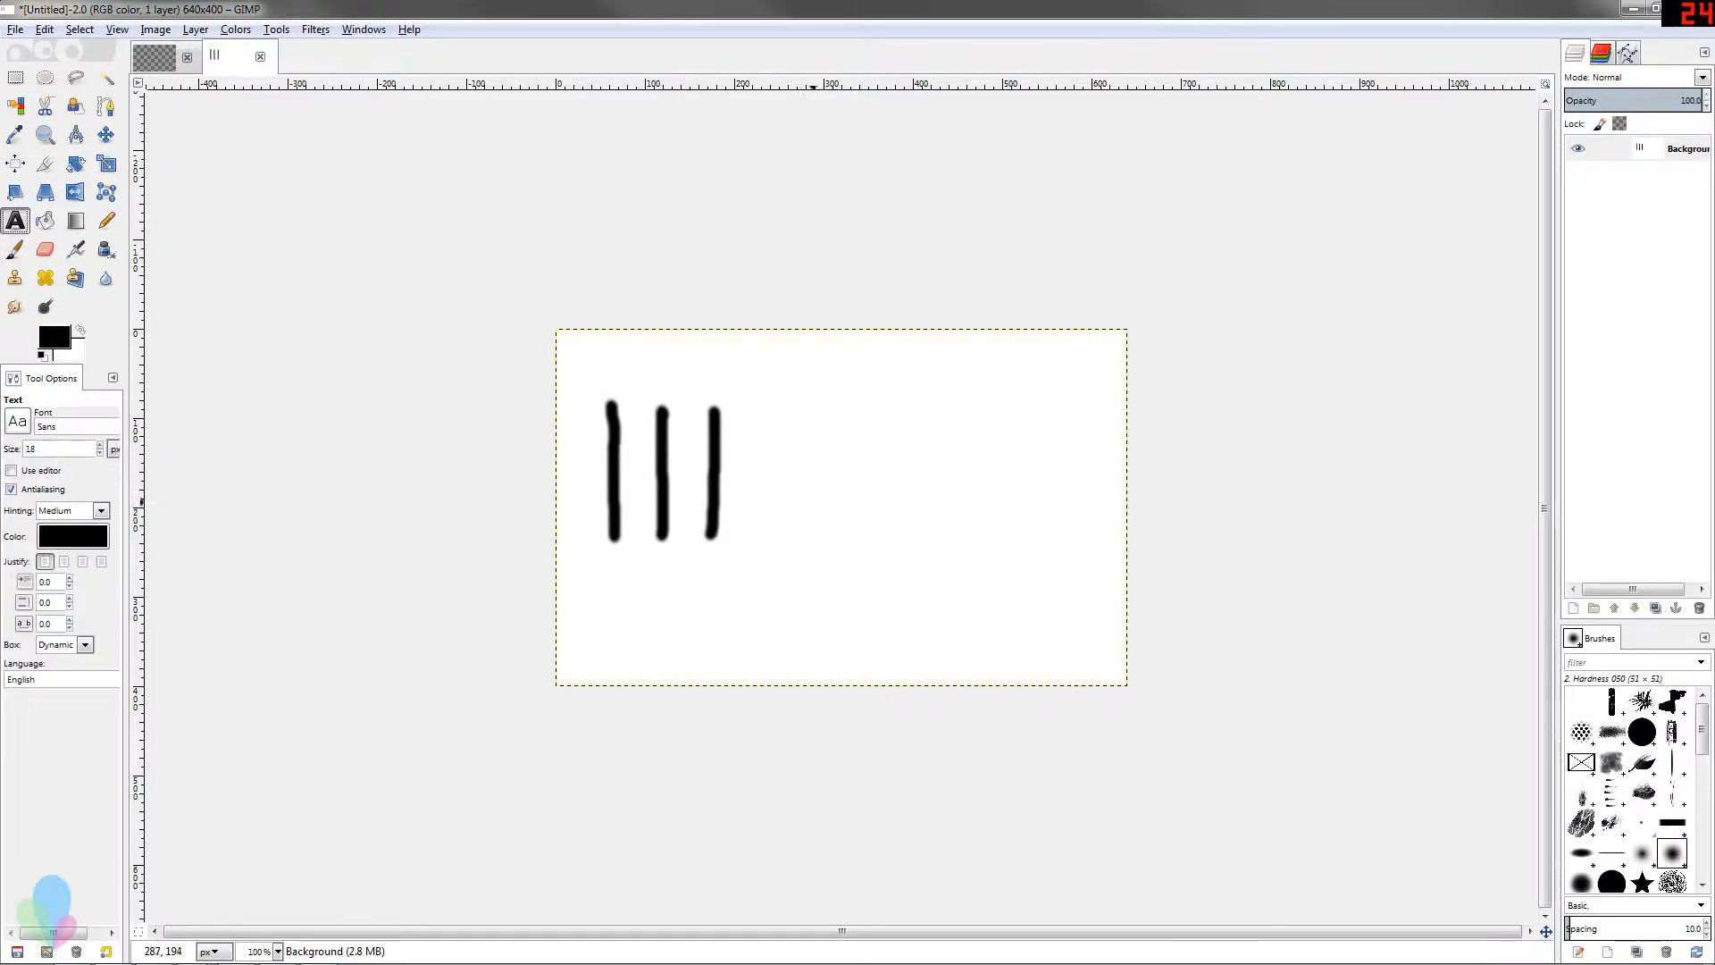
click(45, 219)
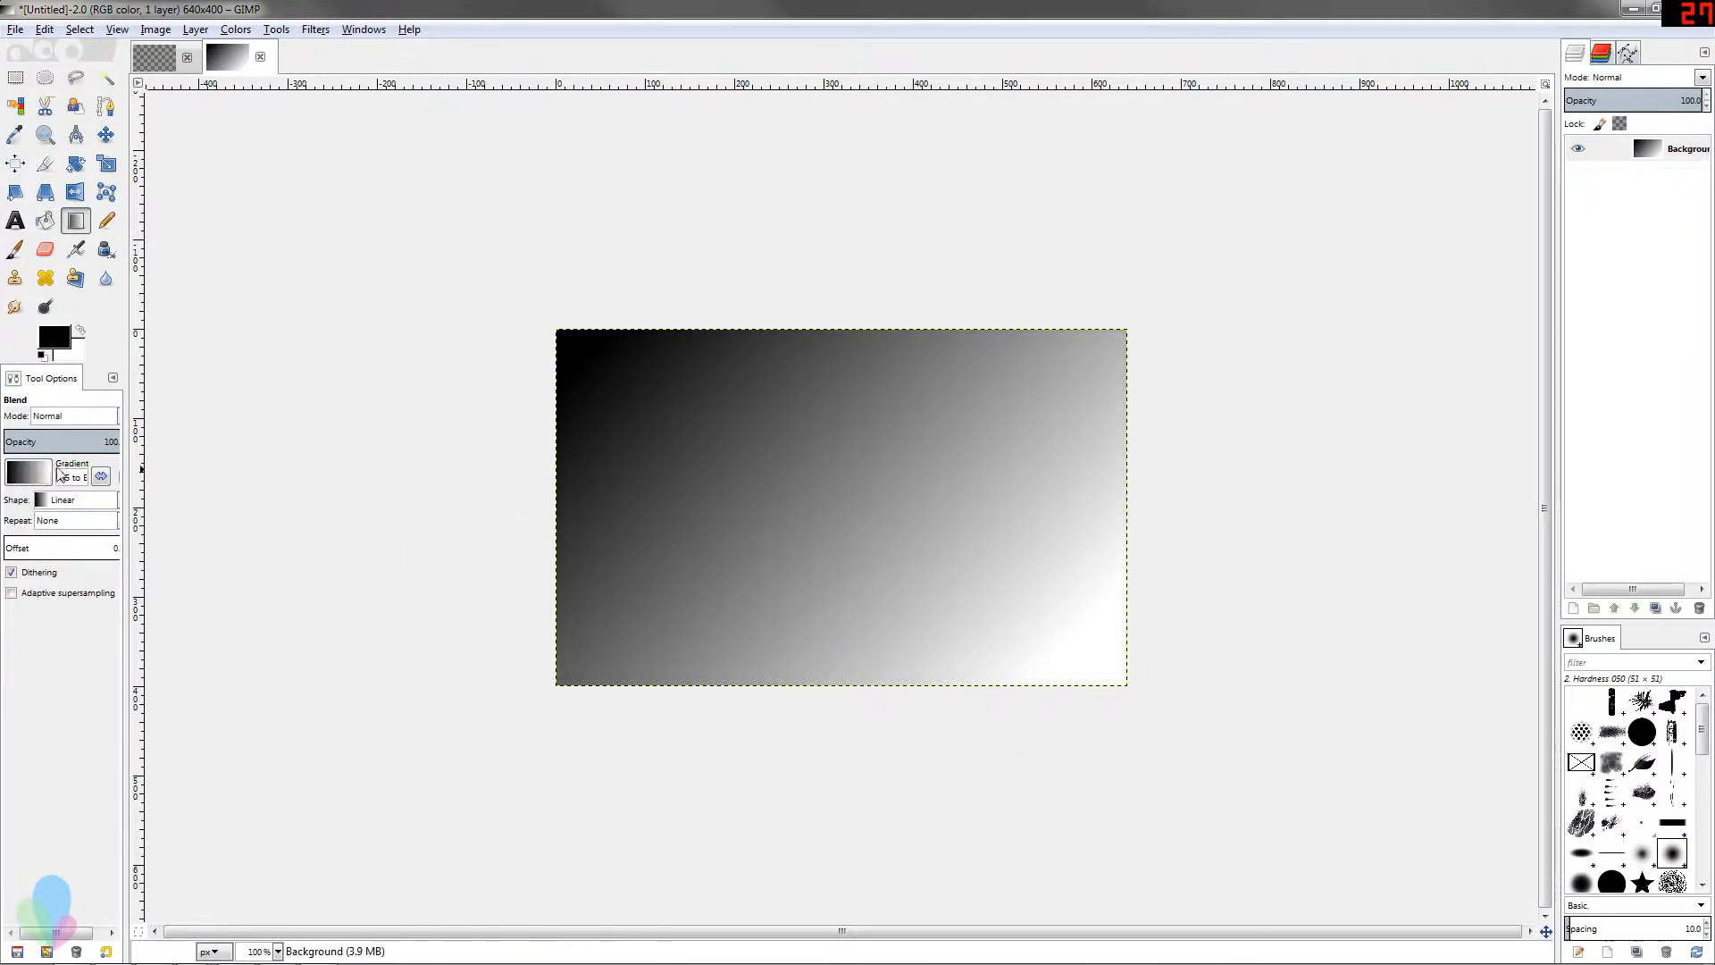
click(29, 473)
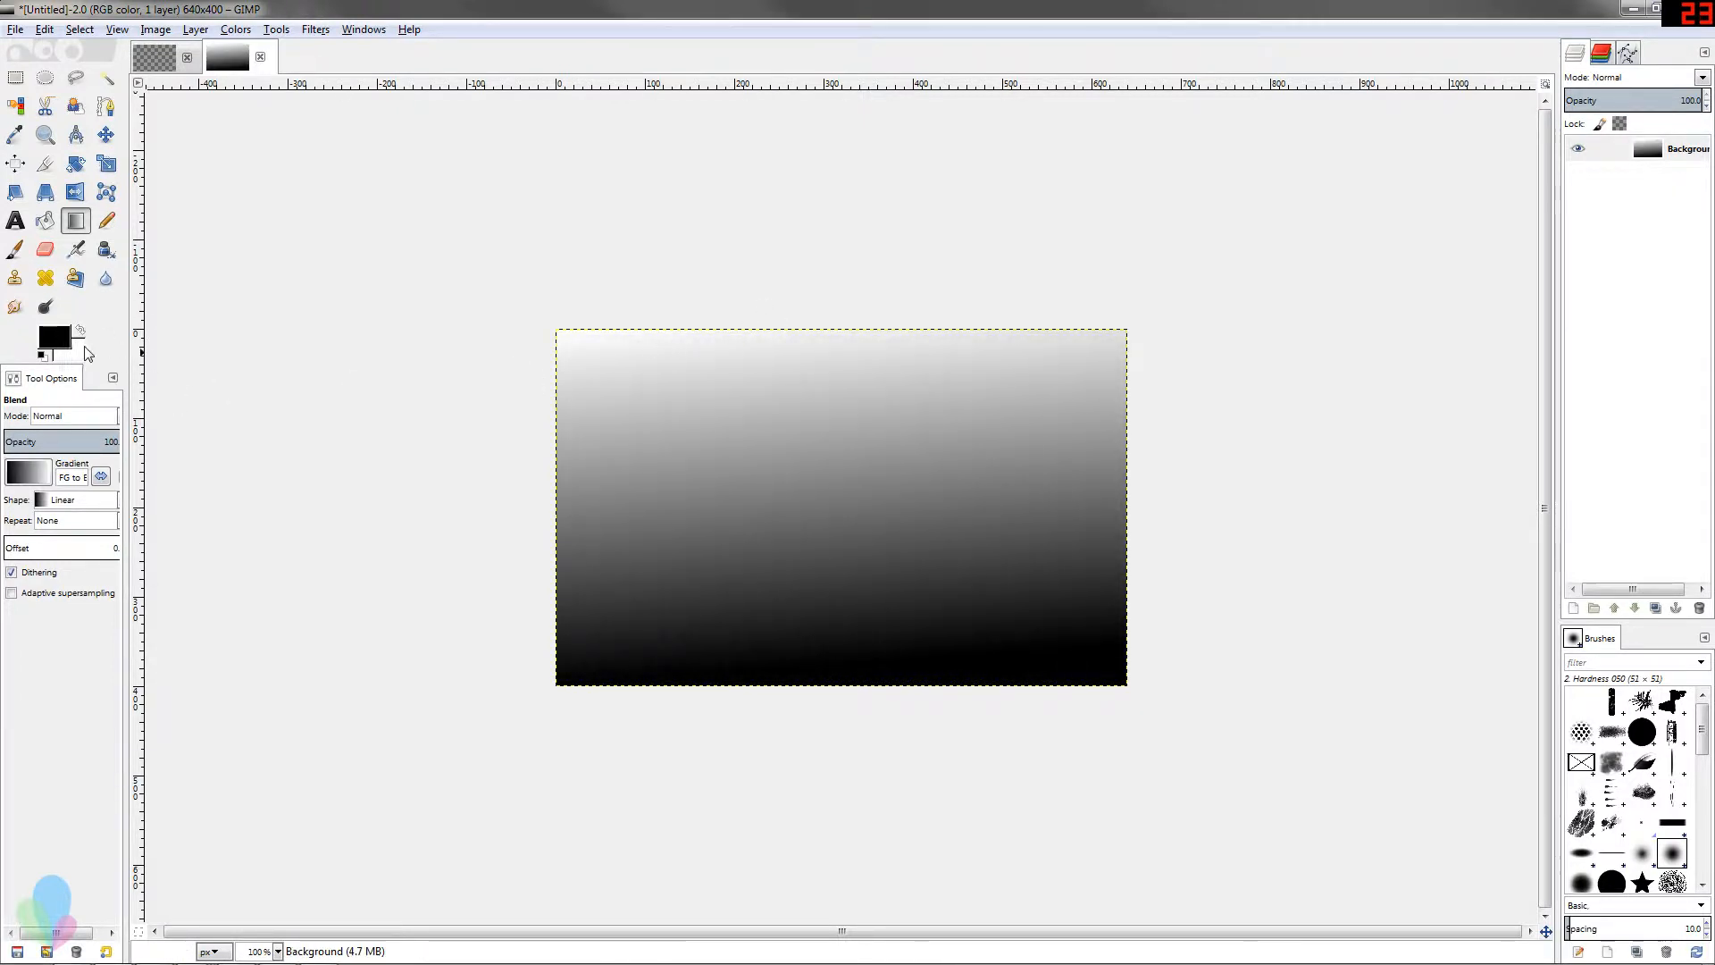
mouse_move(52, 339)
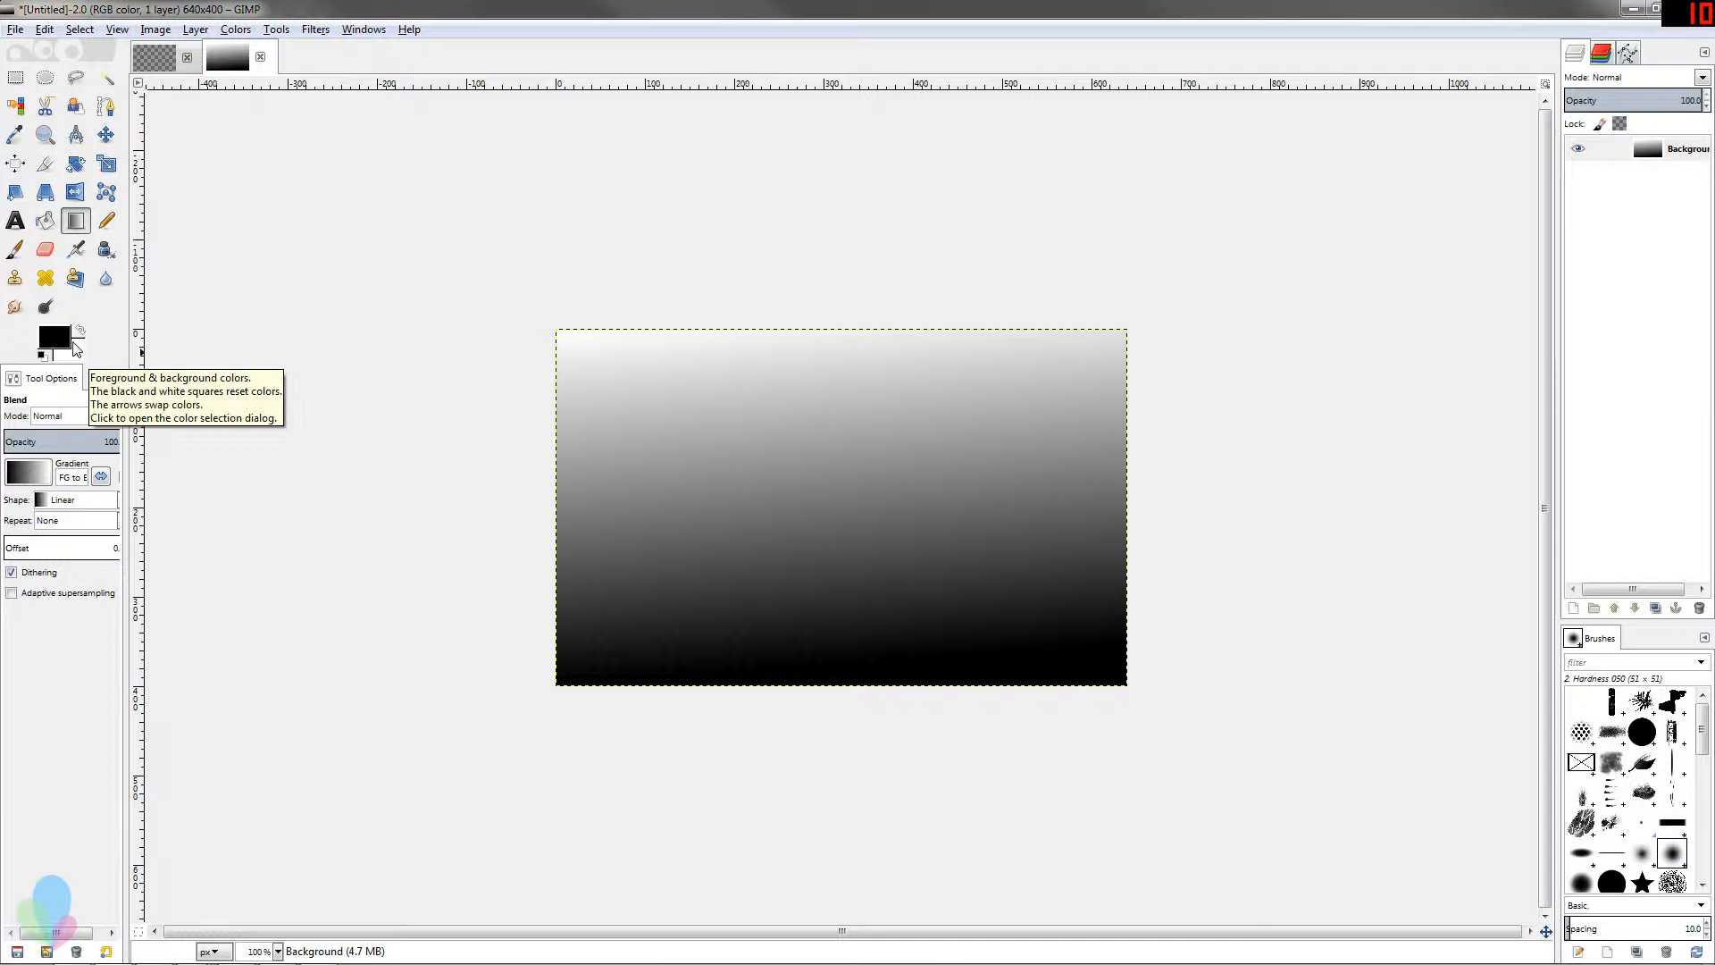
Select the Paintbrush and swap colours to a white foreground and black background.
click(15, 248)
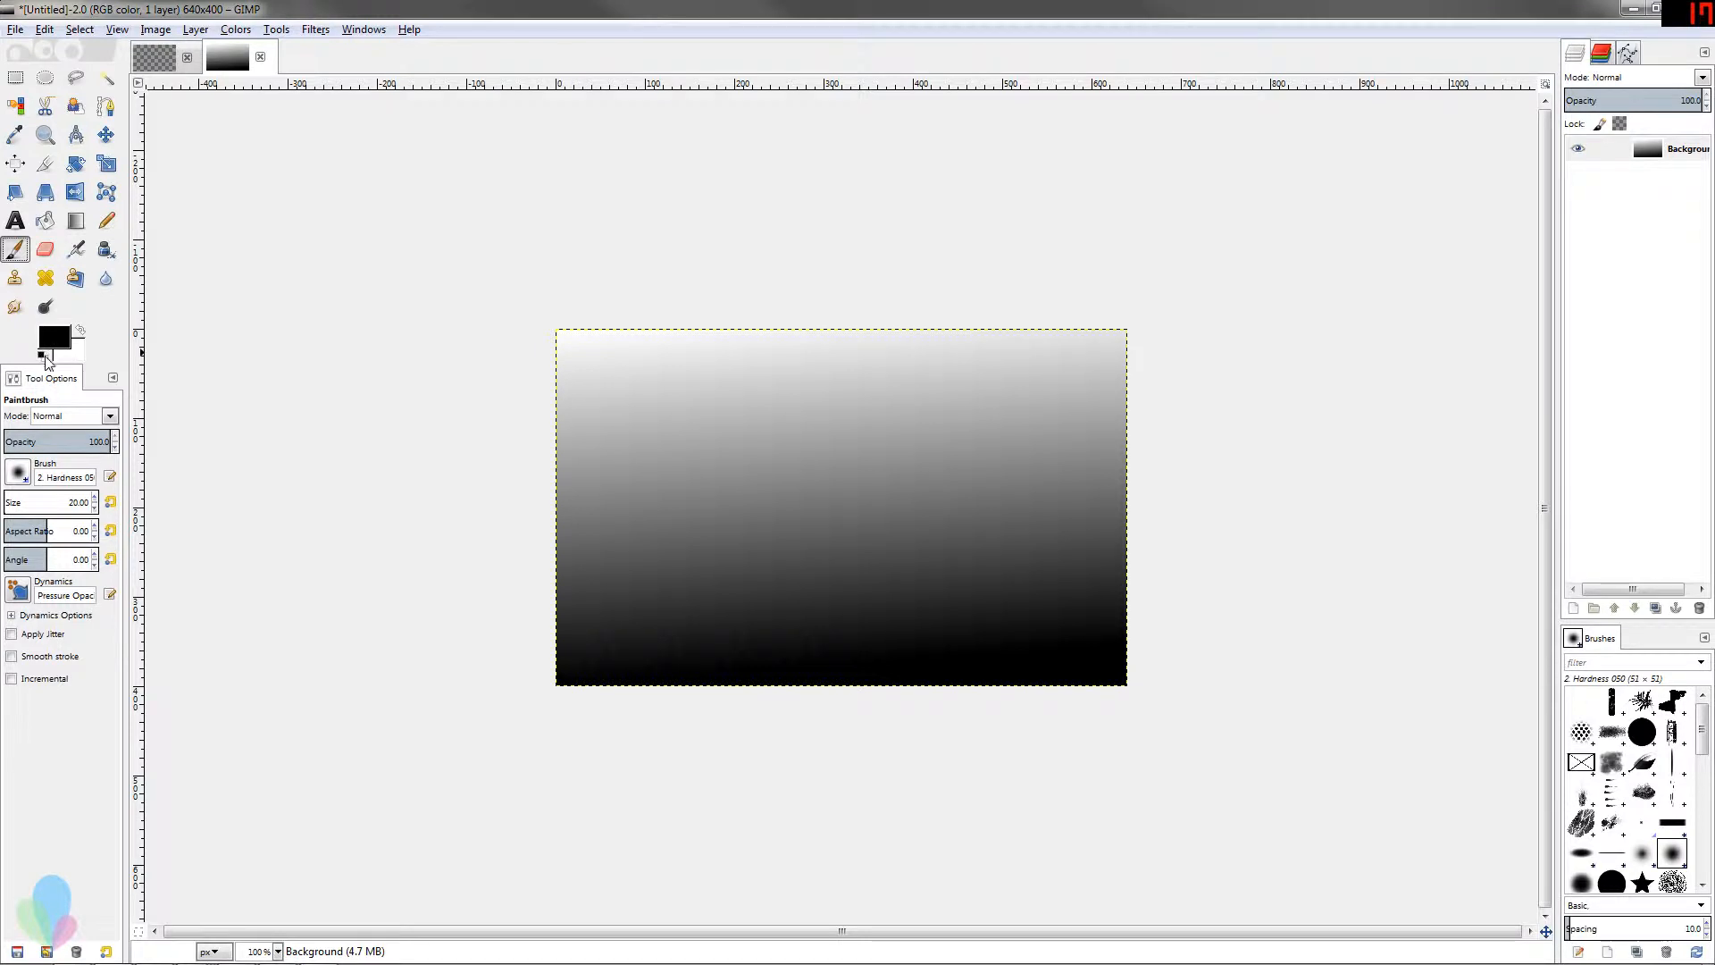
click(53, 337)
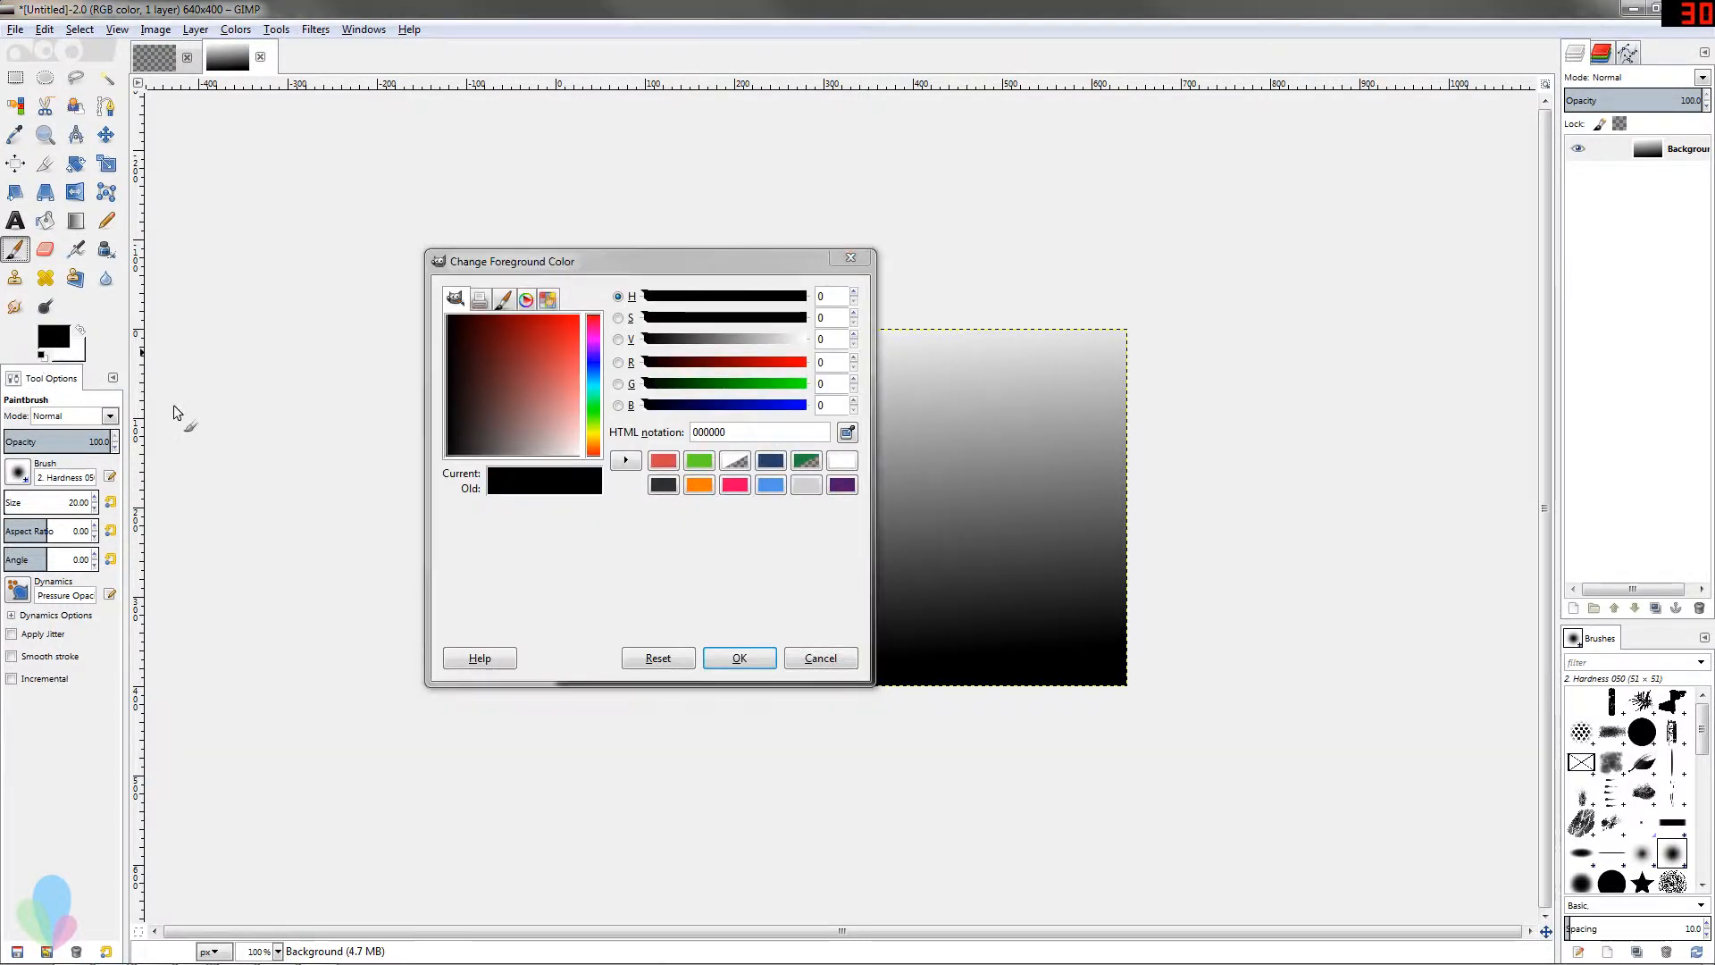
click(738, 657)
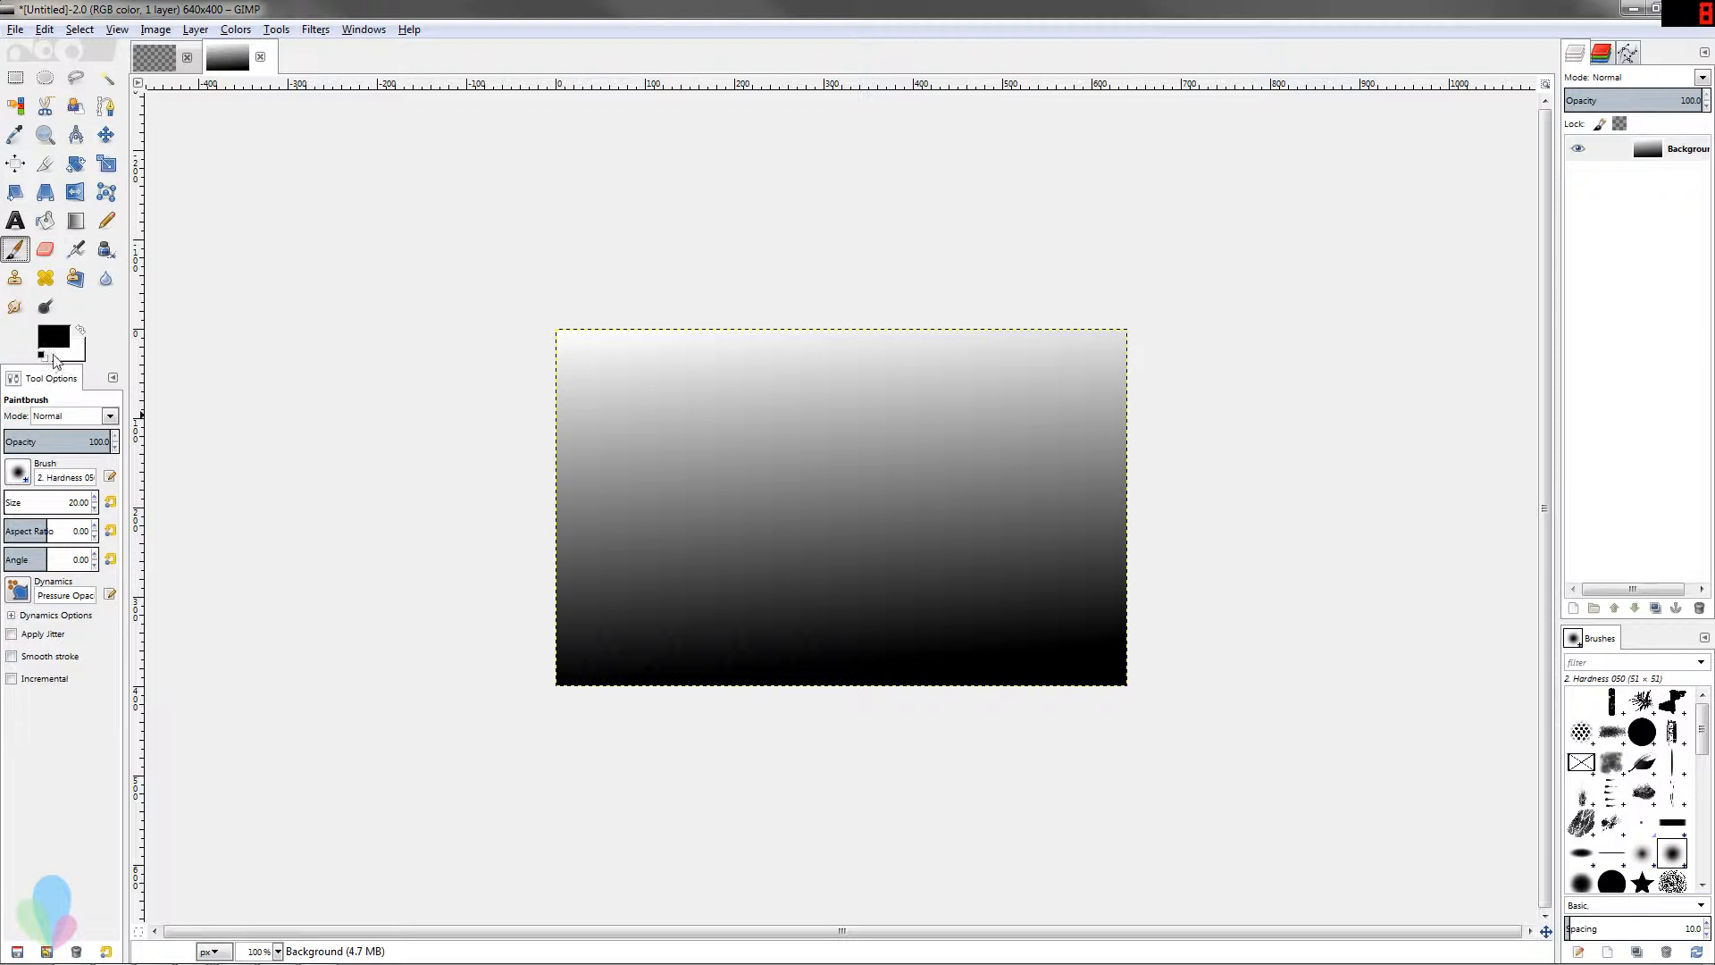
mouse_move(57, 385)
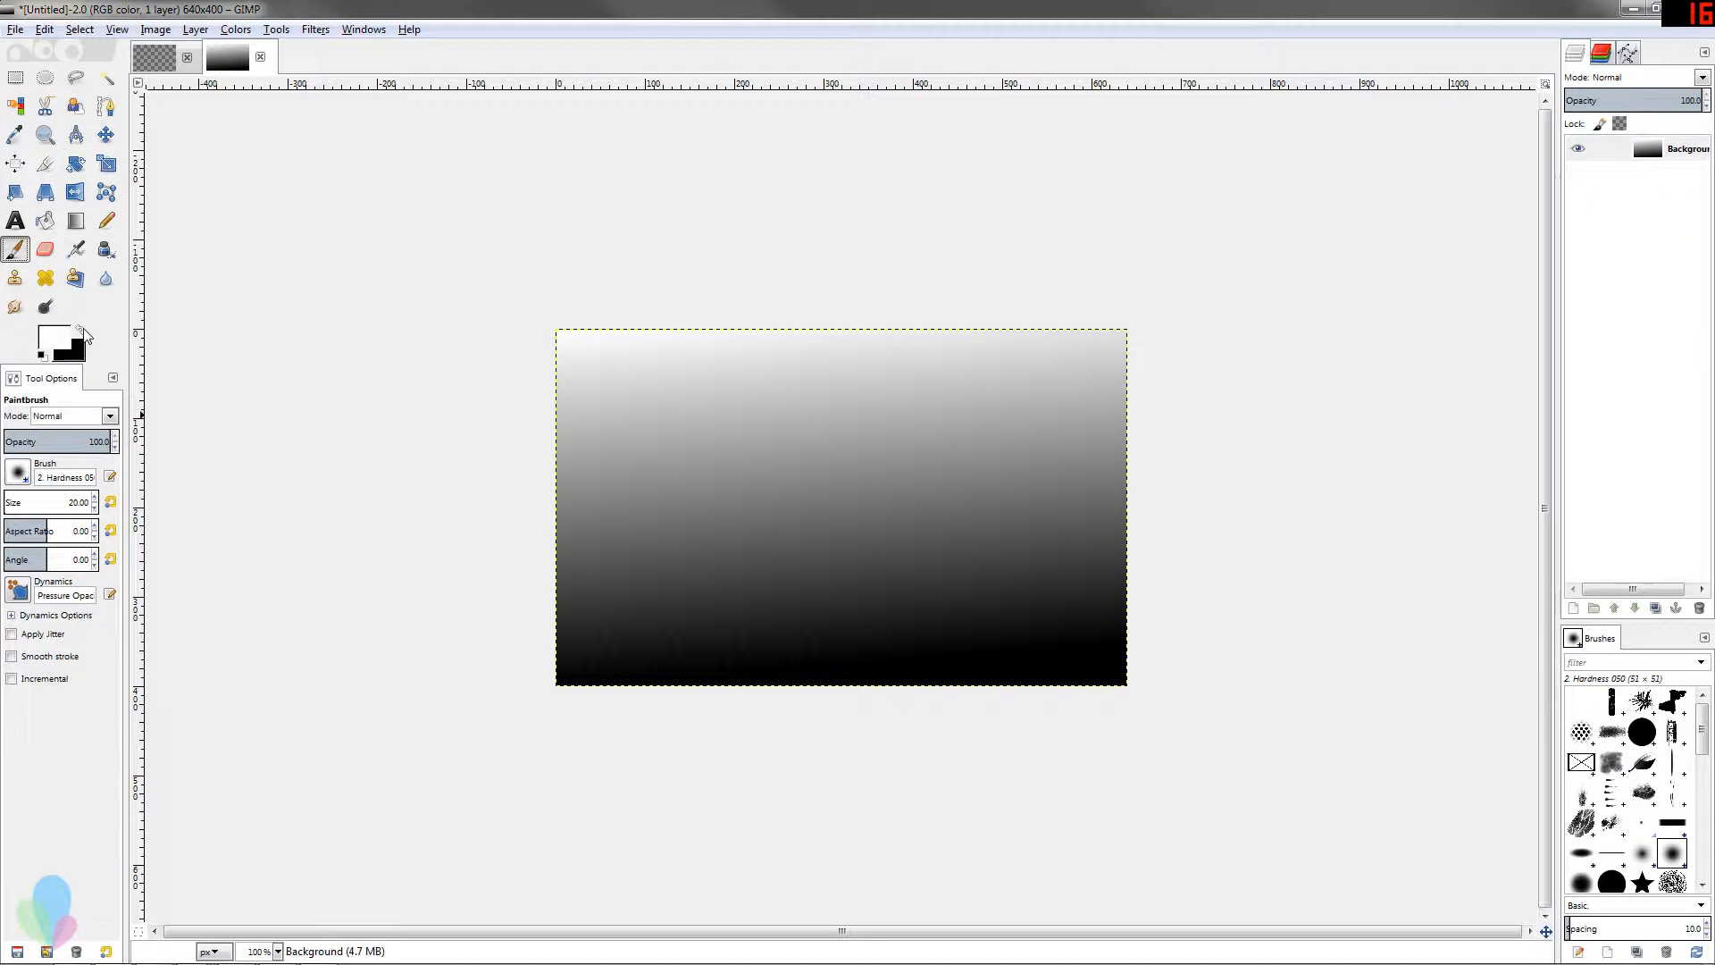
click(78, 331)
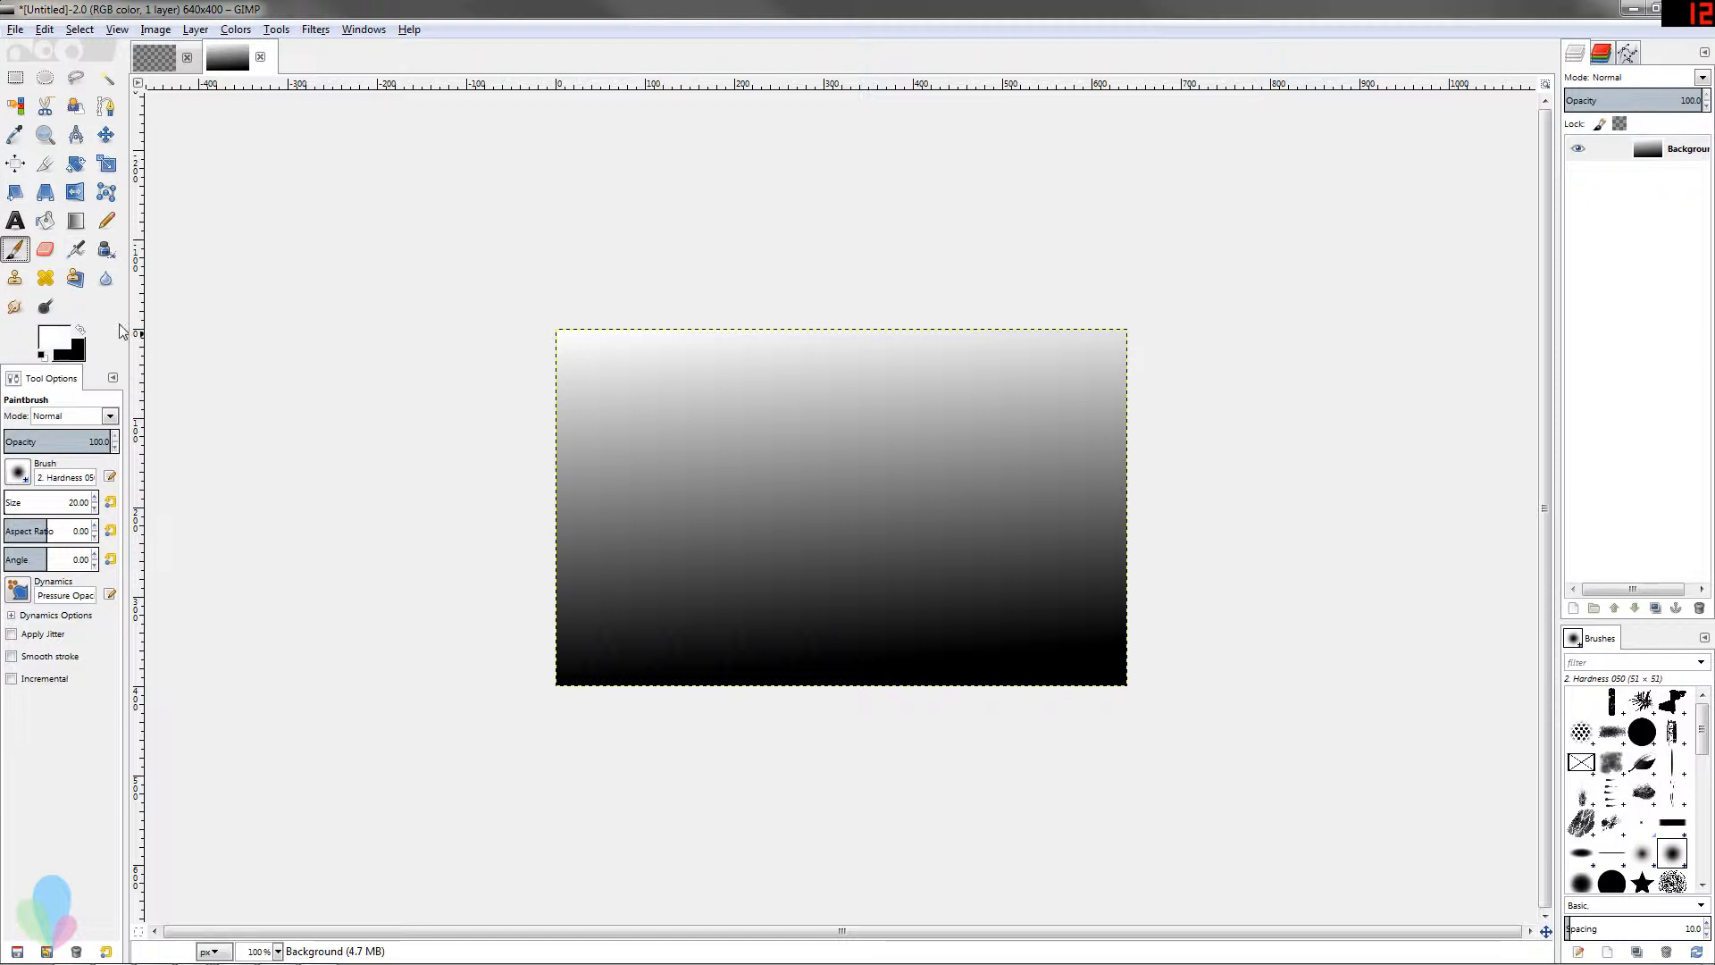
Open the foreground chooser, try red and pink, then settle on dark blue 0a2e80.
click(44, 336)
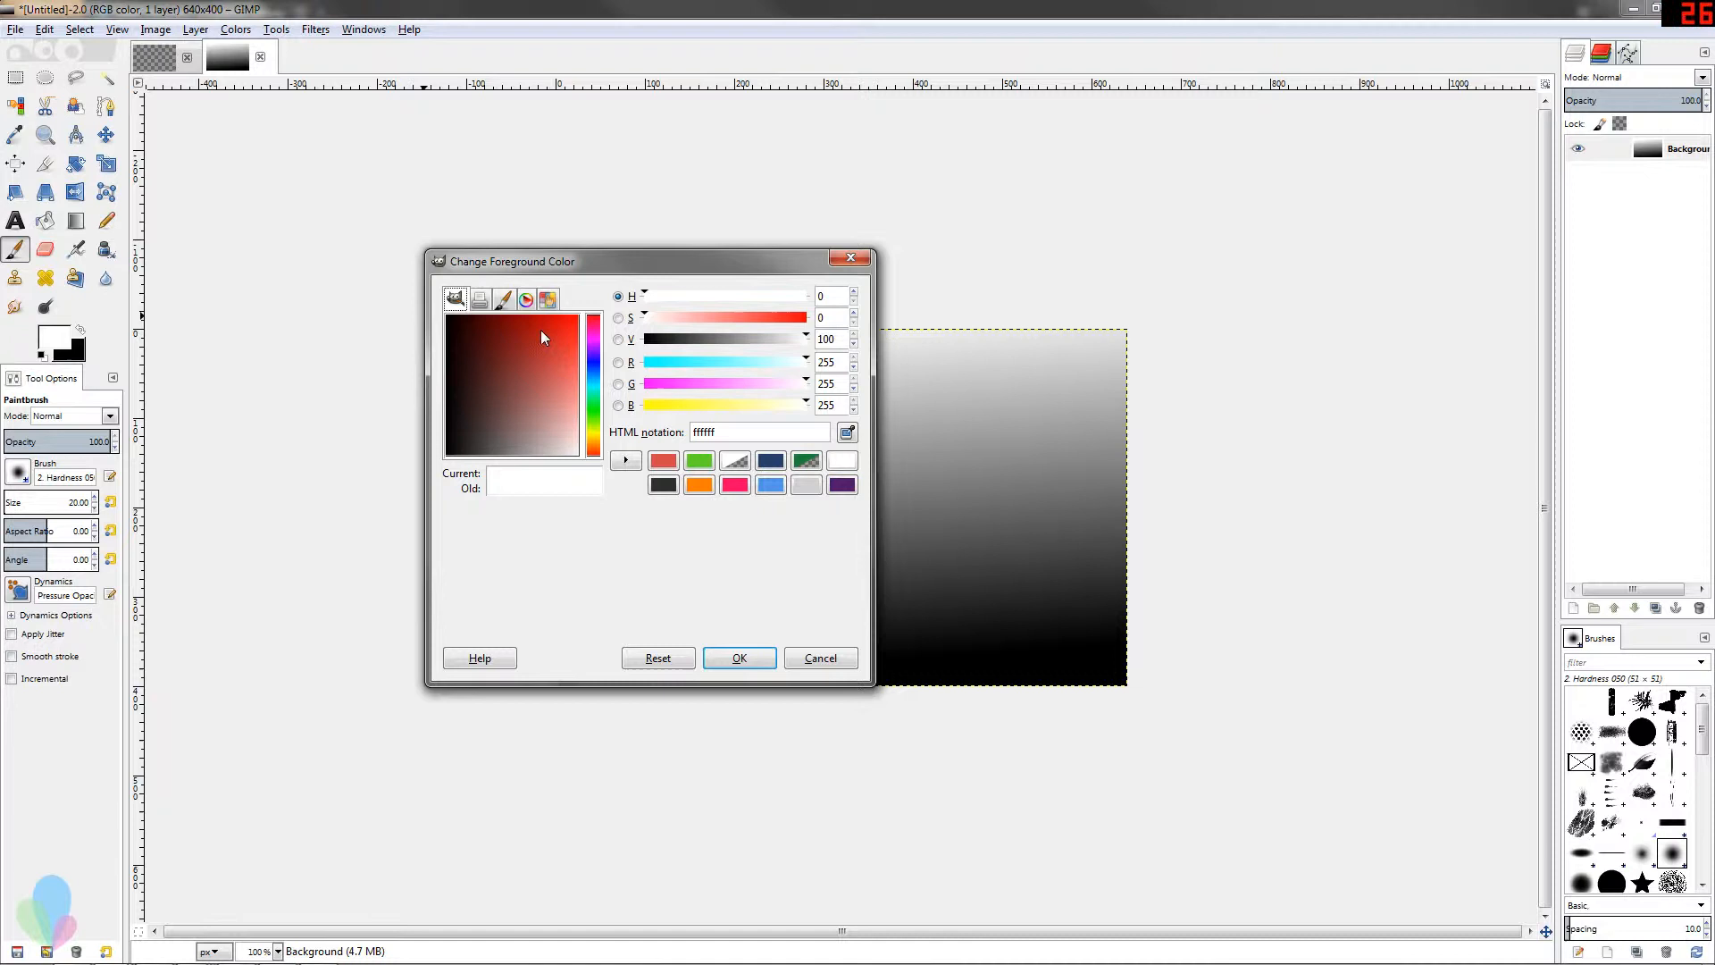
mouse_move(557, 380)
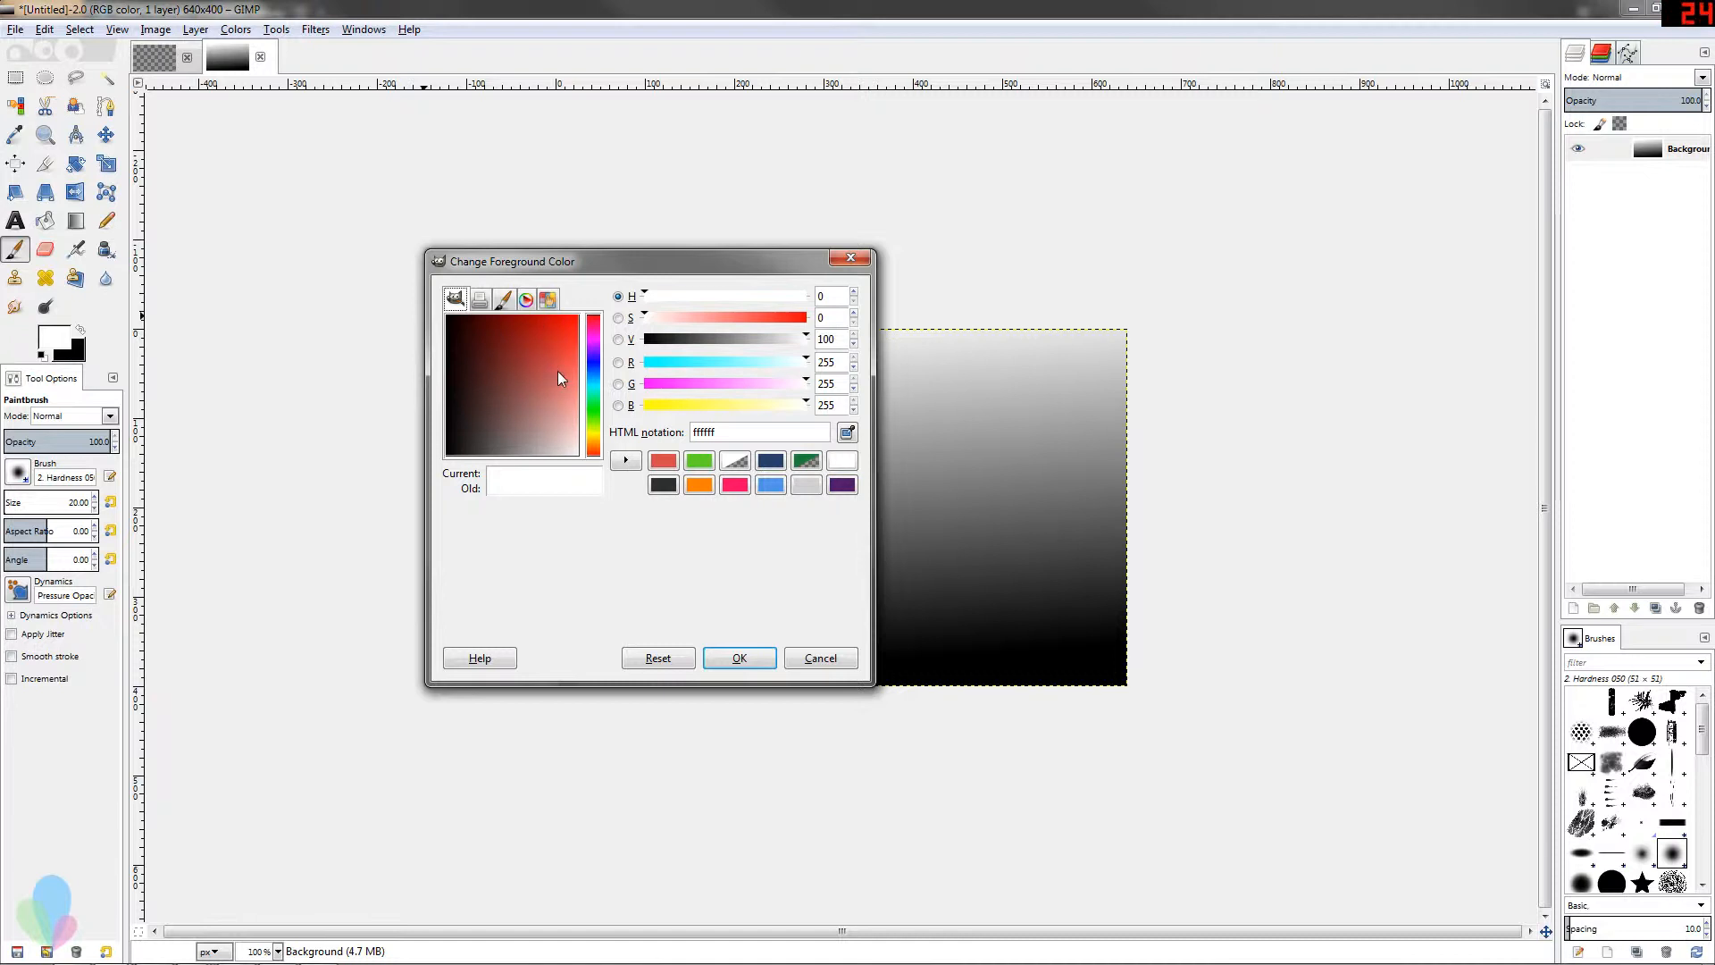
mouse_move(574, 403)
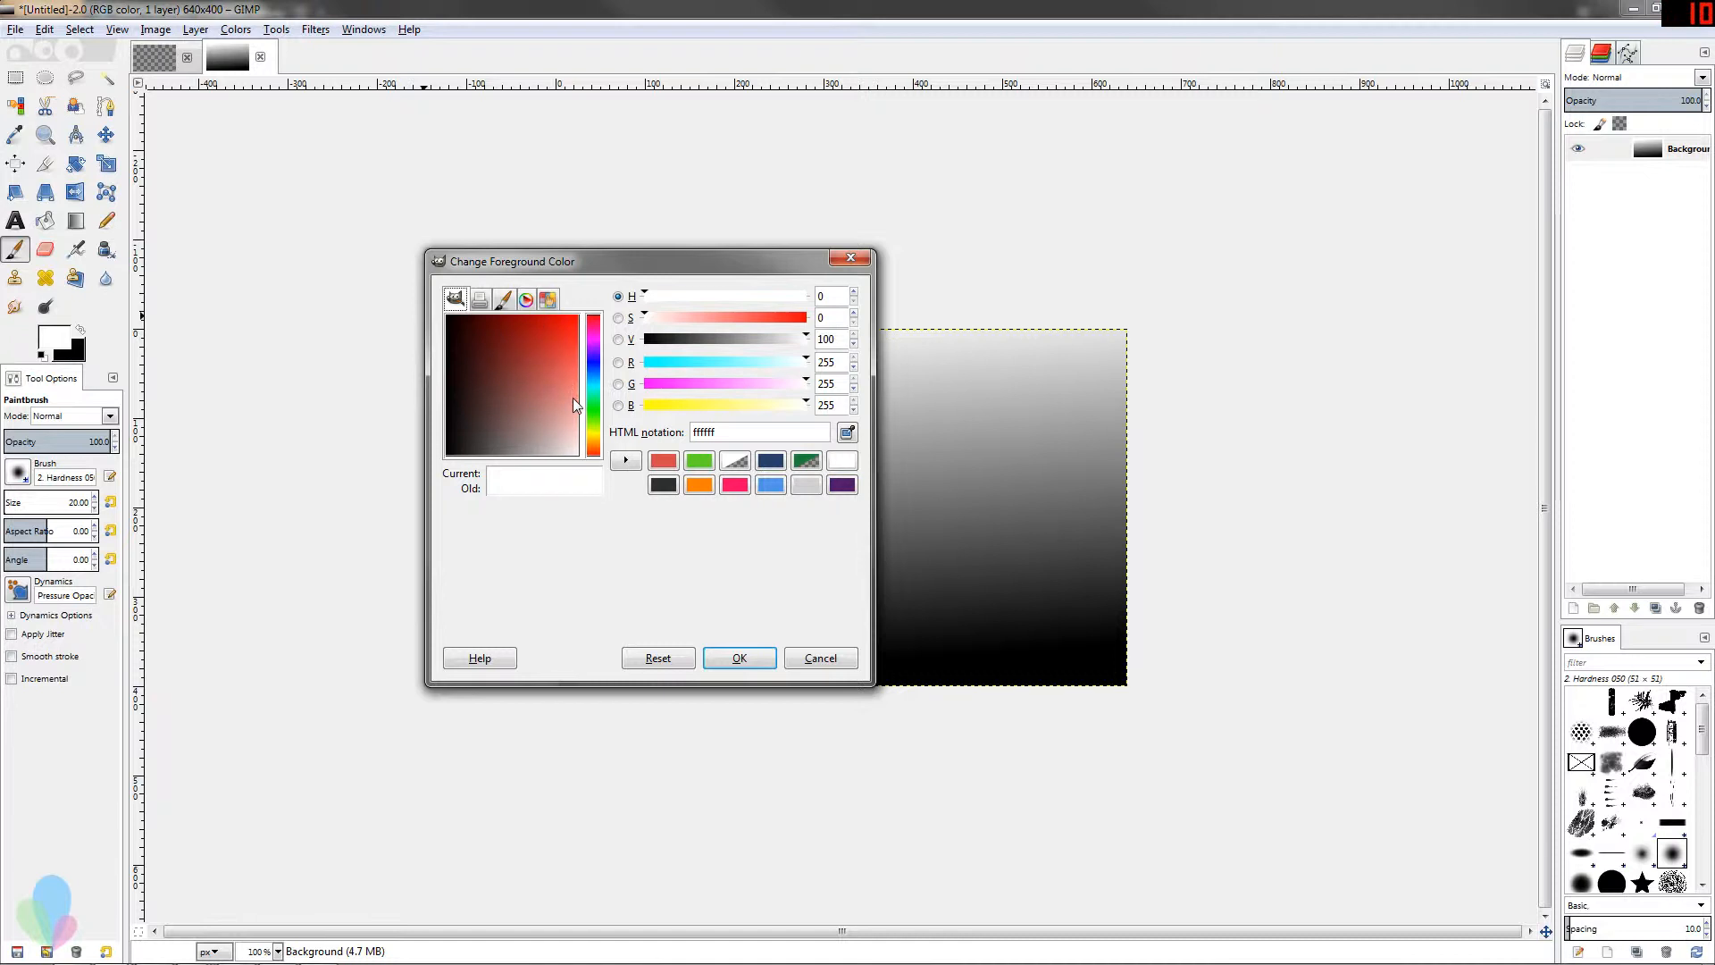
mouse_move(543, 391)
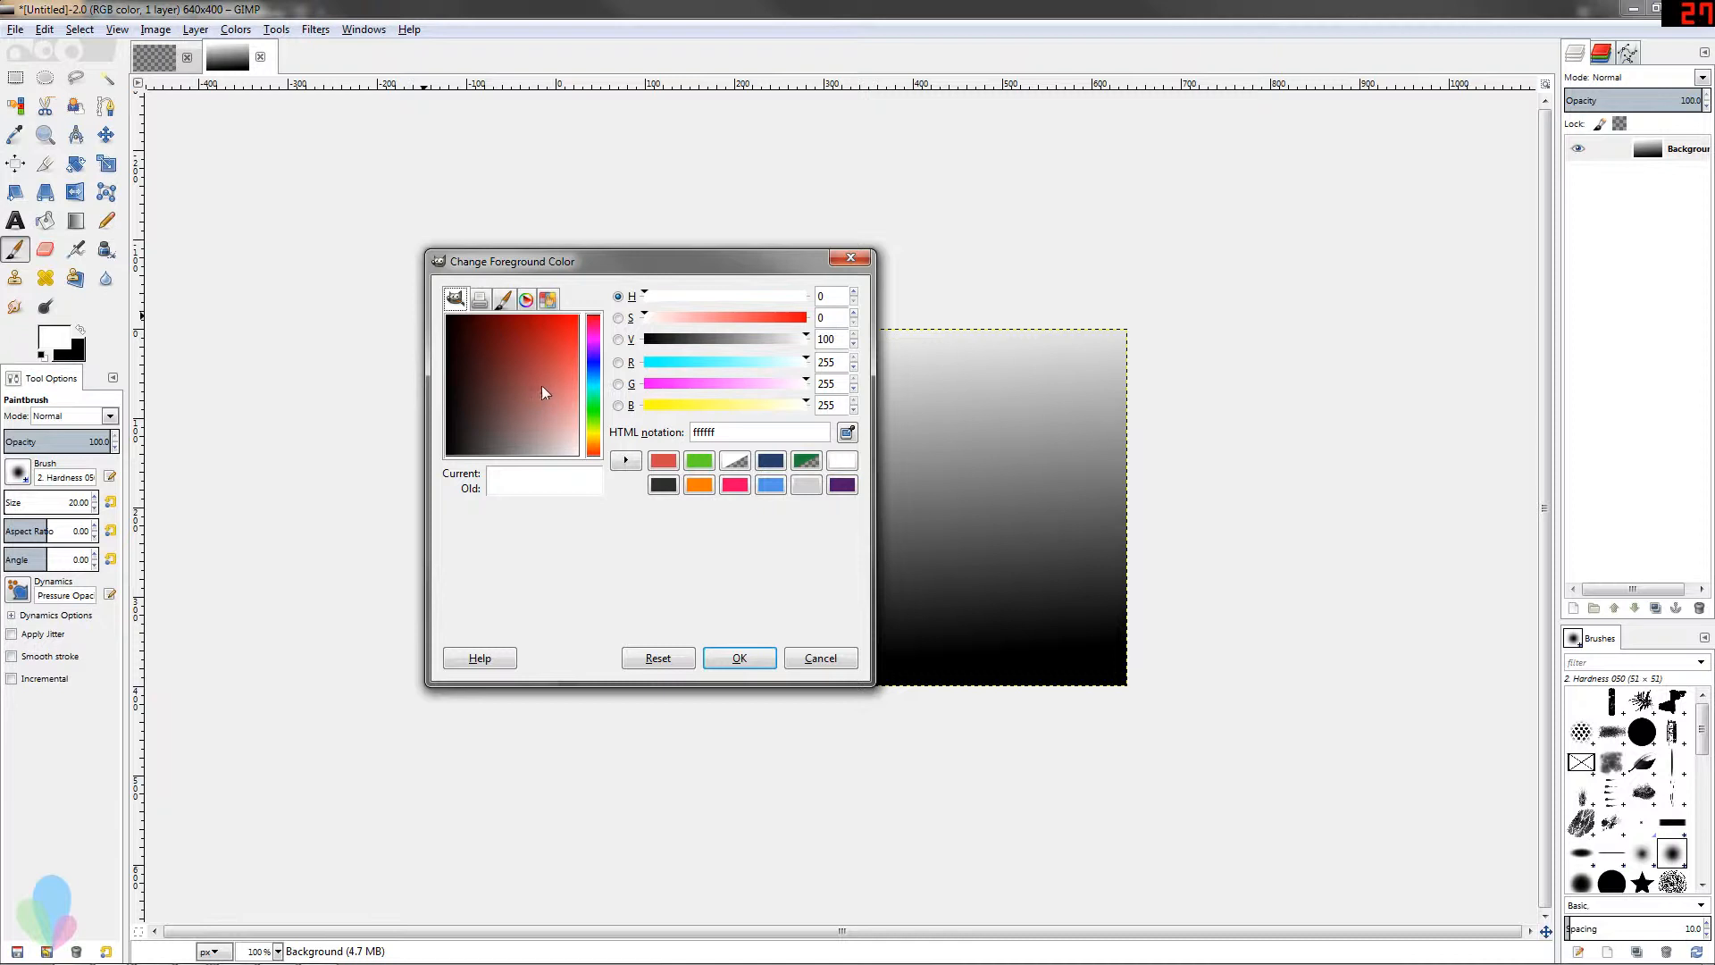
mouse_move(561, 361)
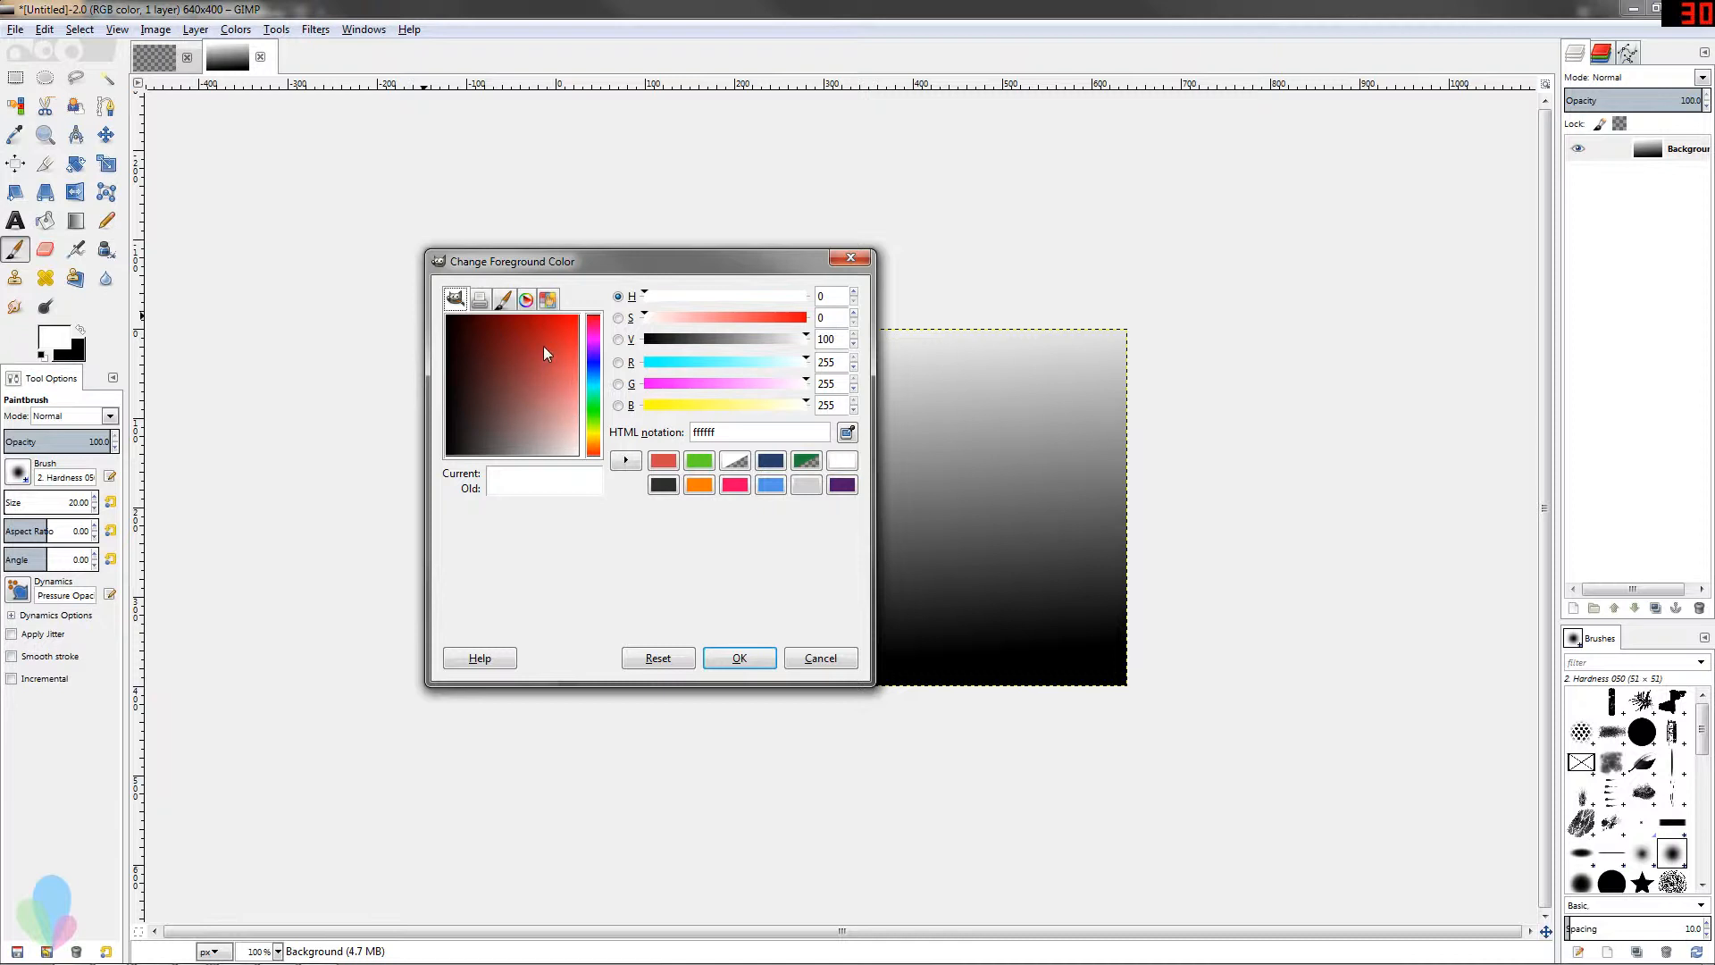
mouse_move(557, 390)
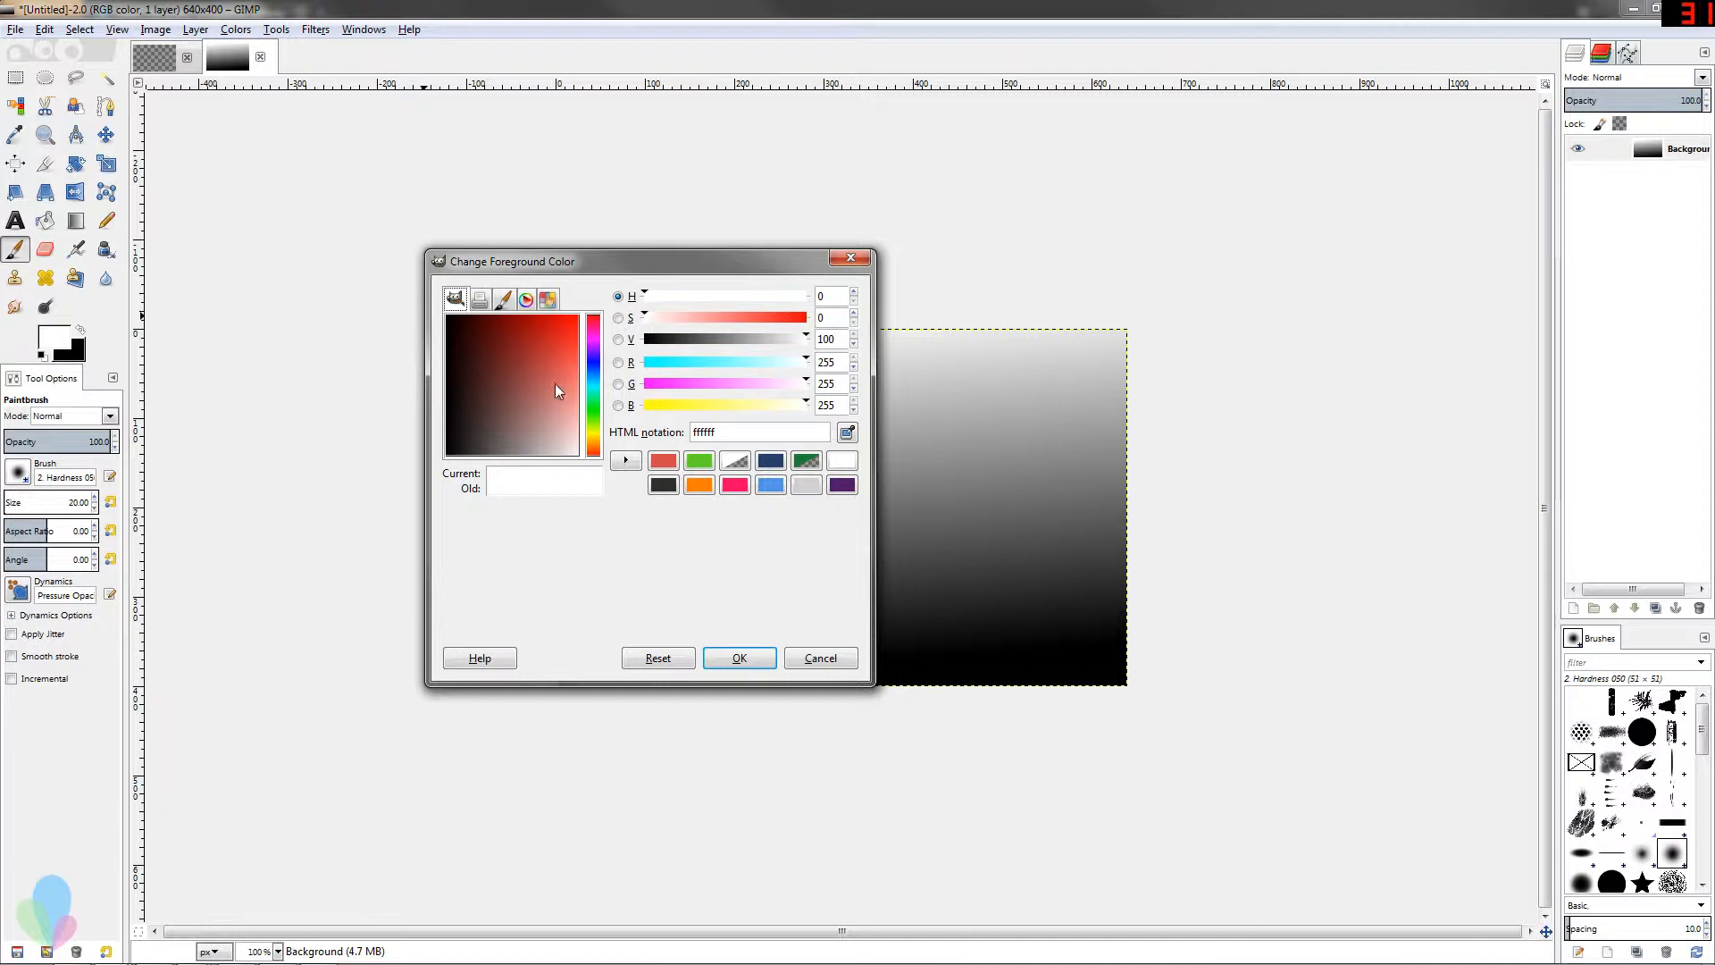
click(552, 347)
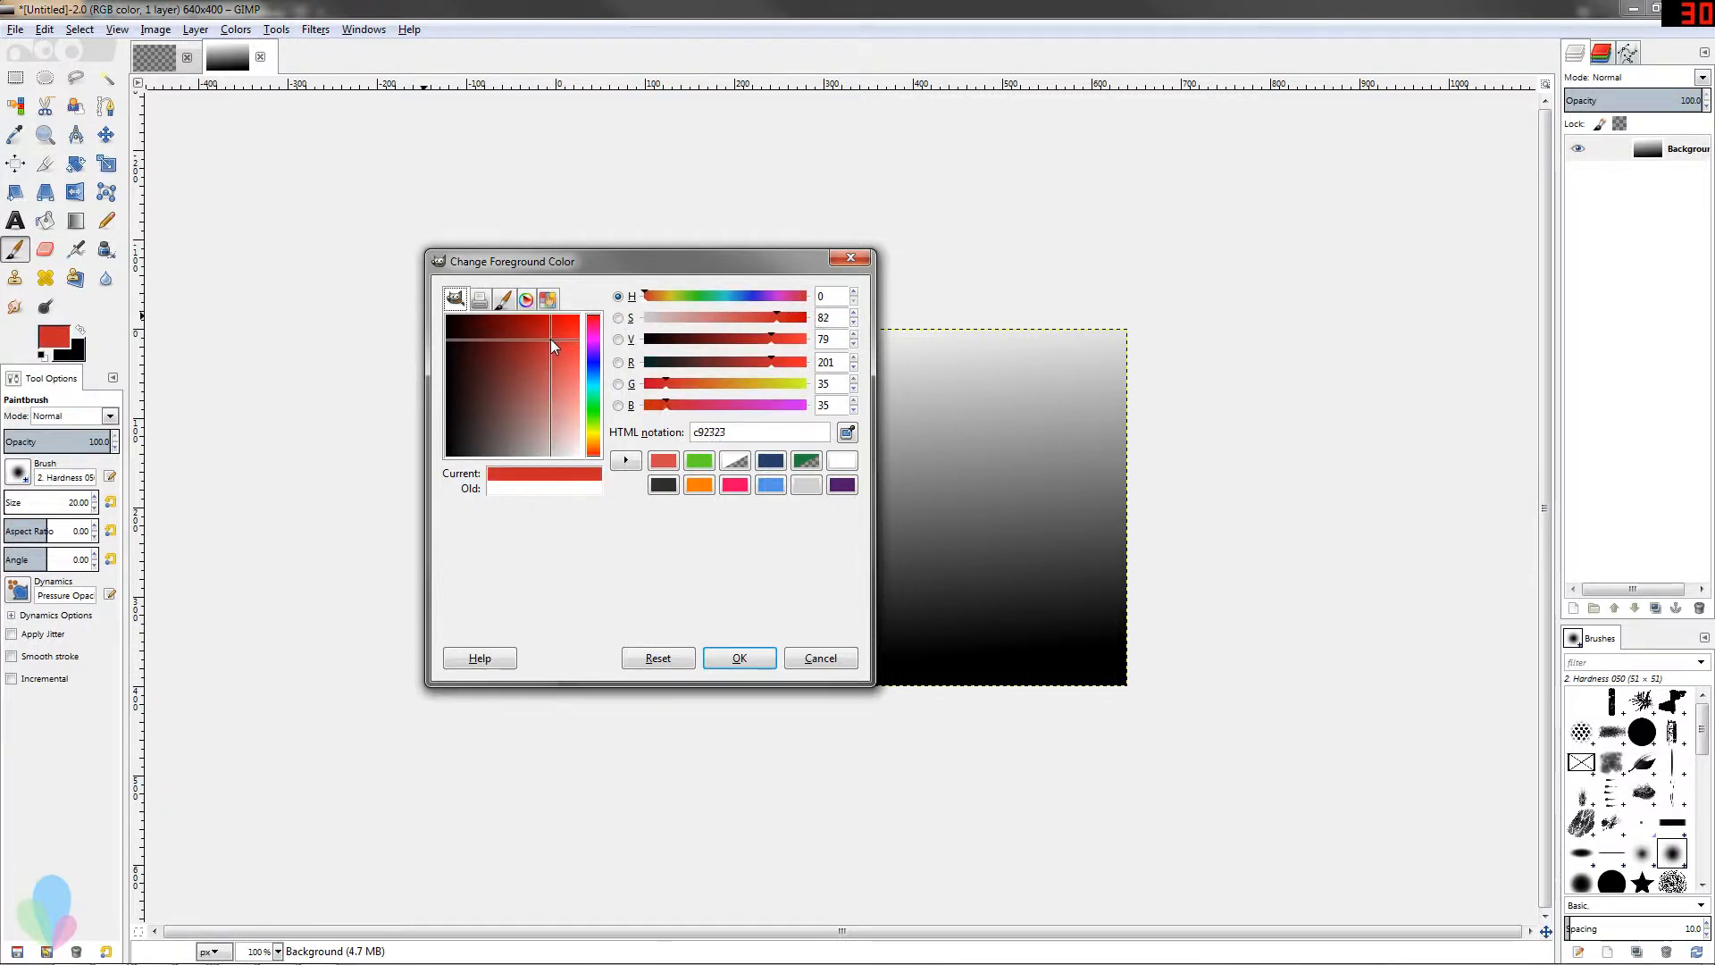
click(569, 345)
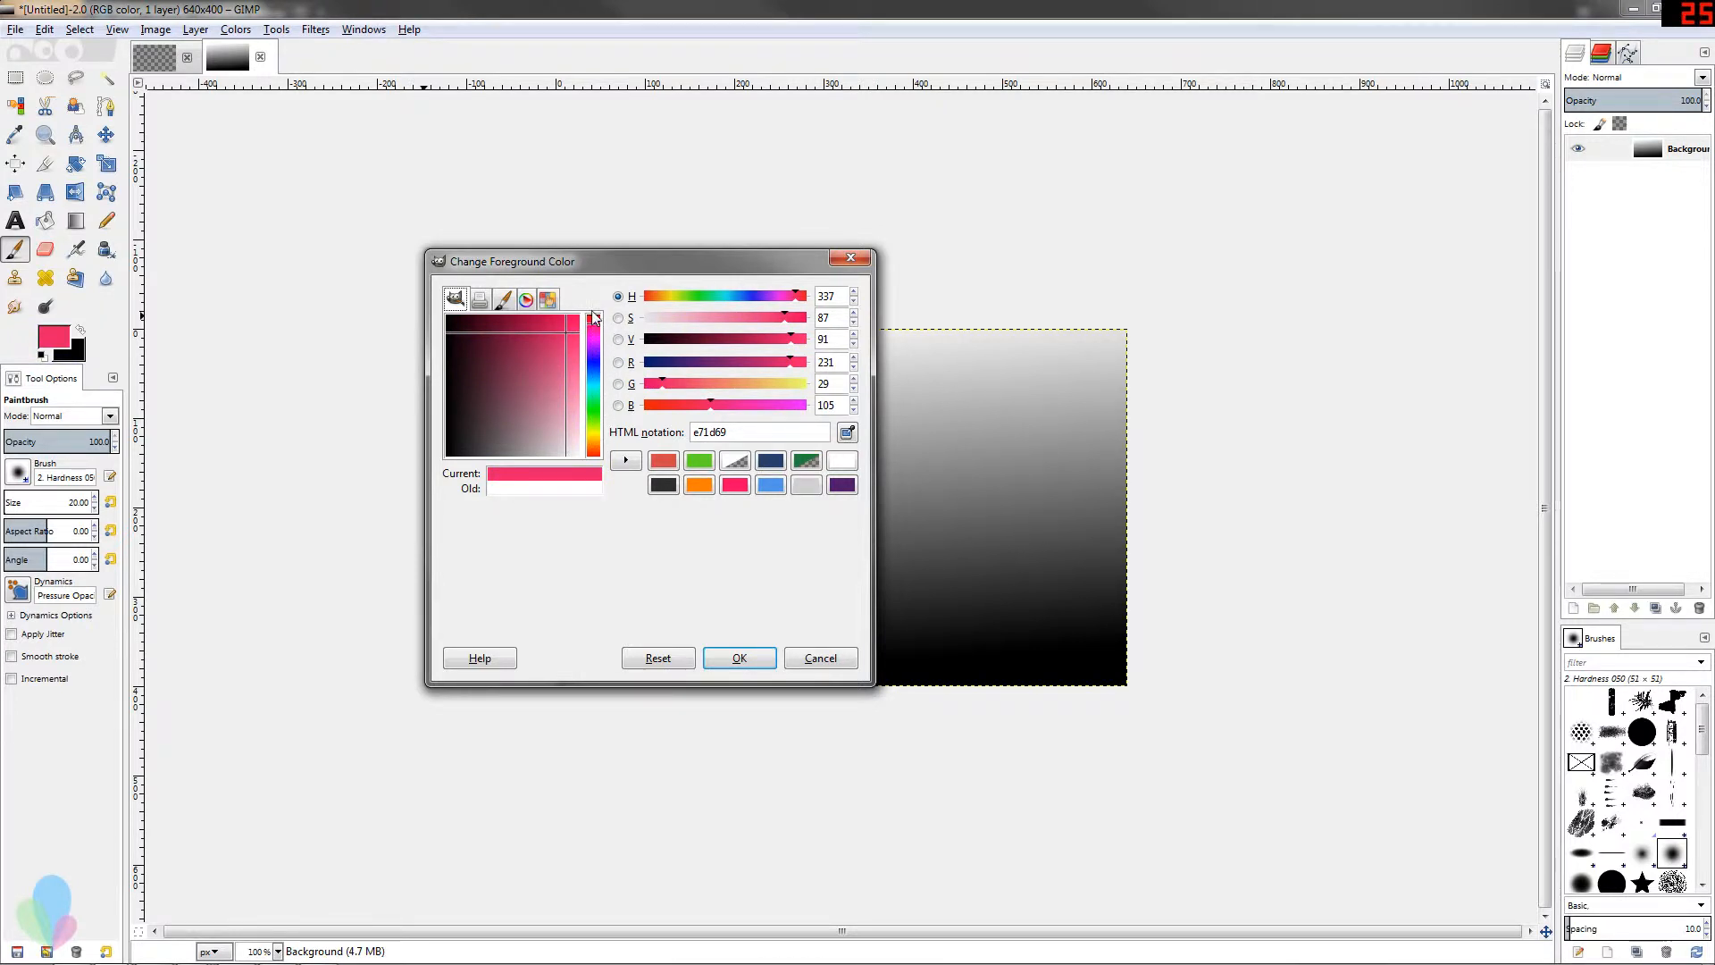
mouse_move(599, 415)
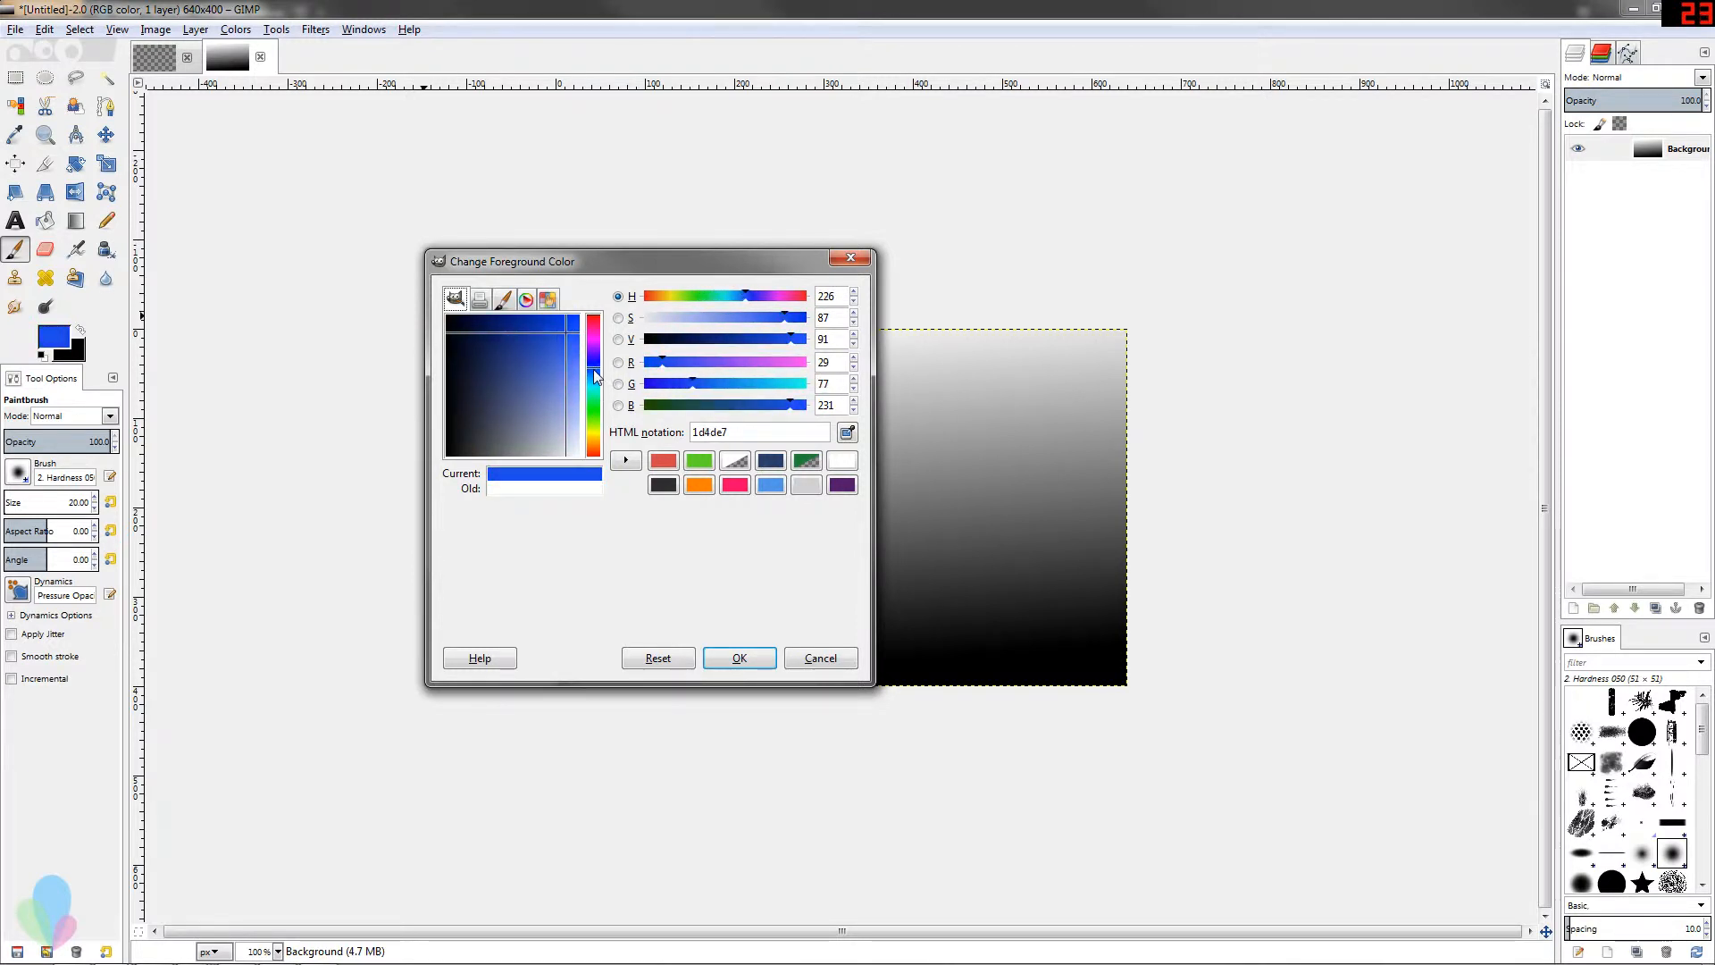
click(542, 381)
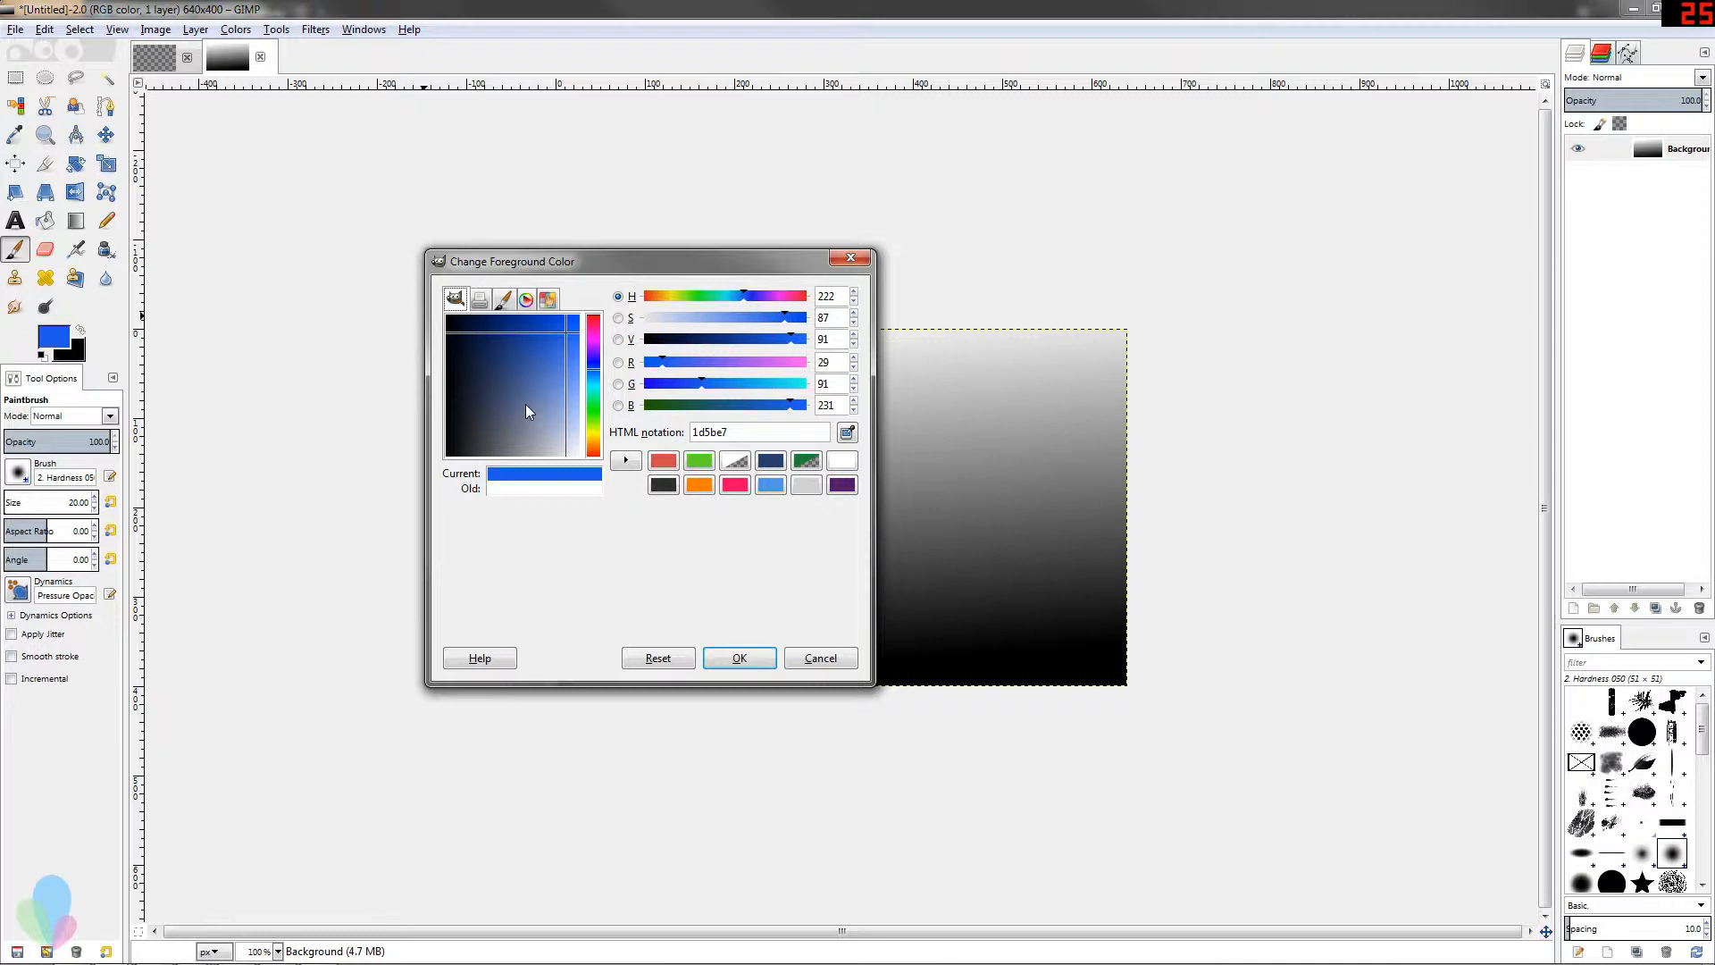
click(523, 413)
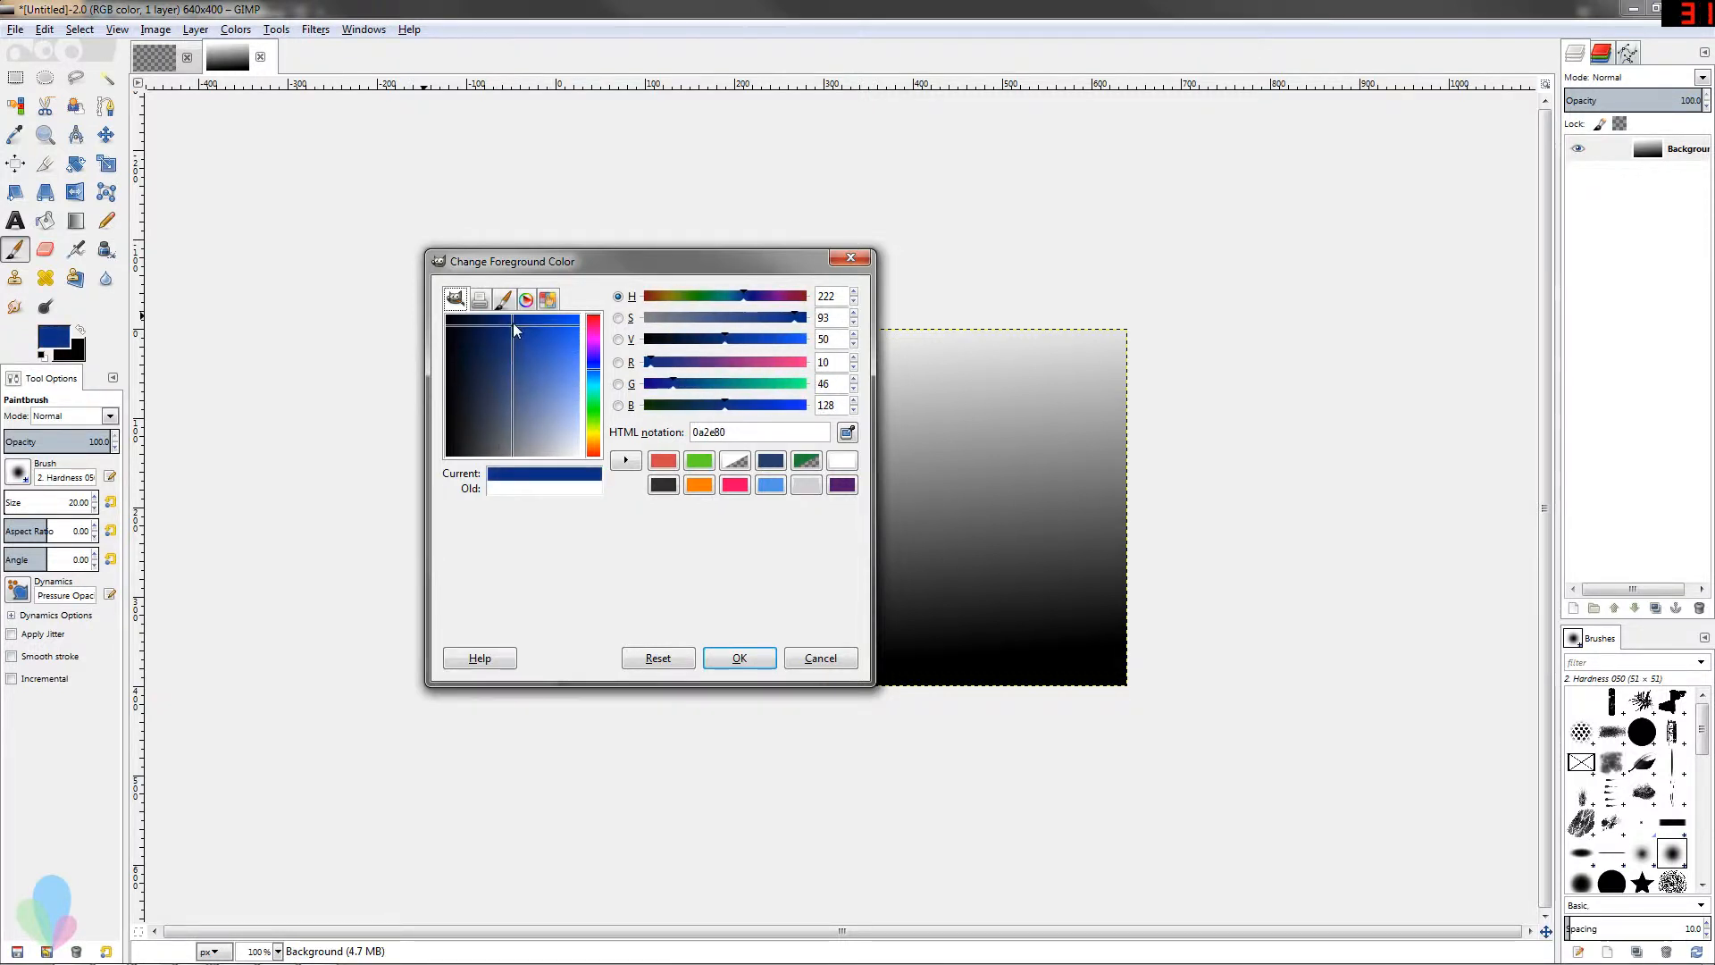
Pick the duller, greyer navy 233868 in the colour square.
click(500, 371)
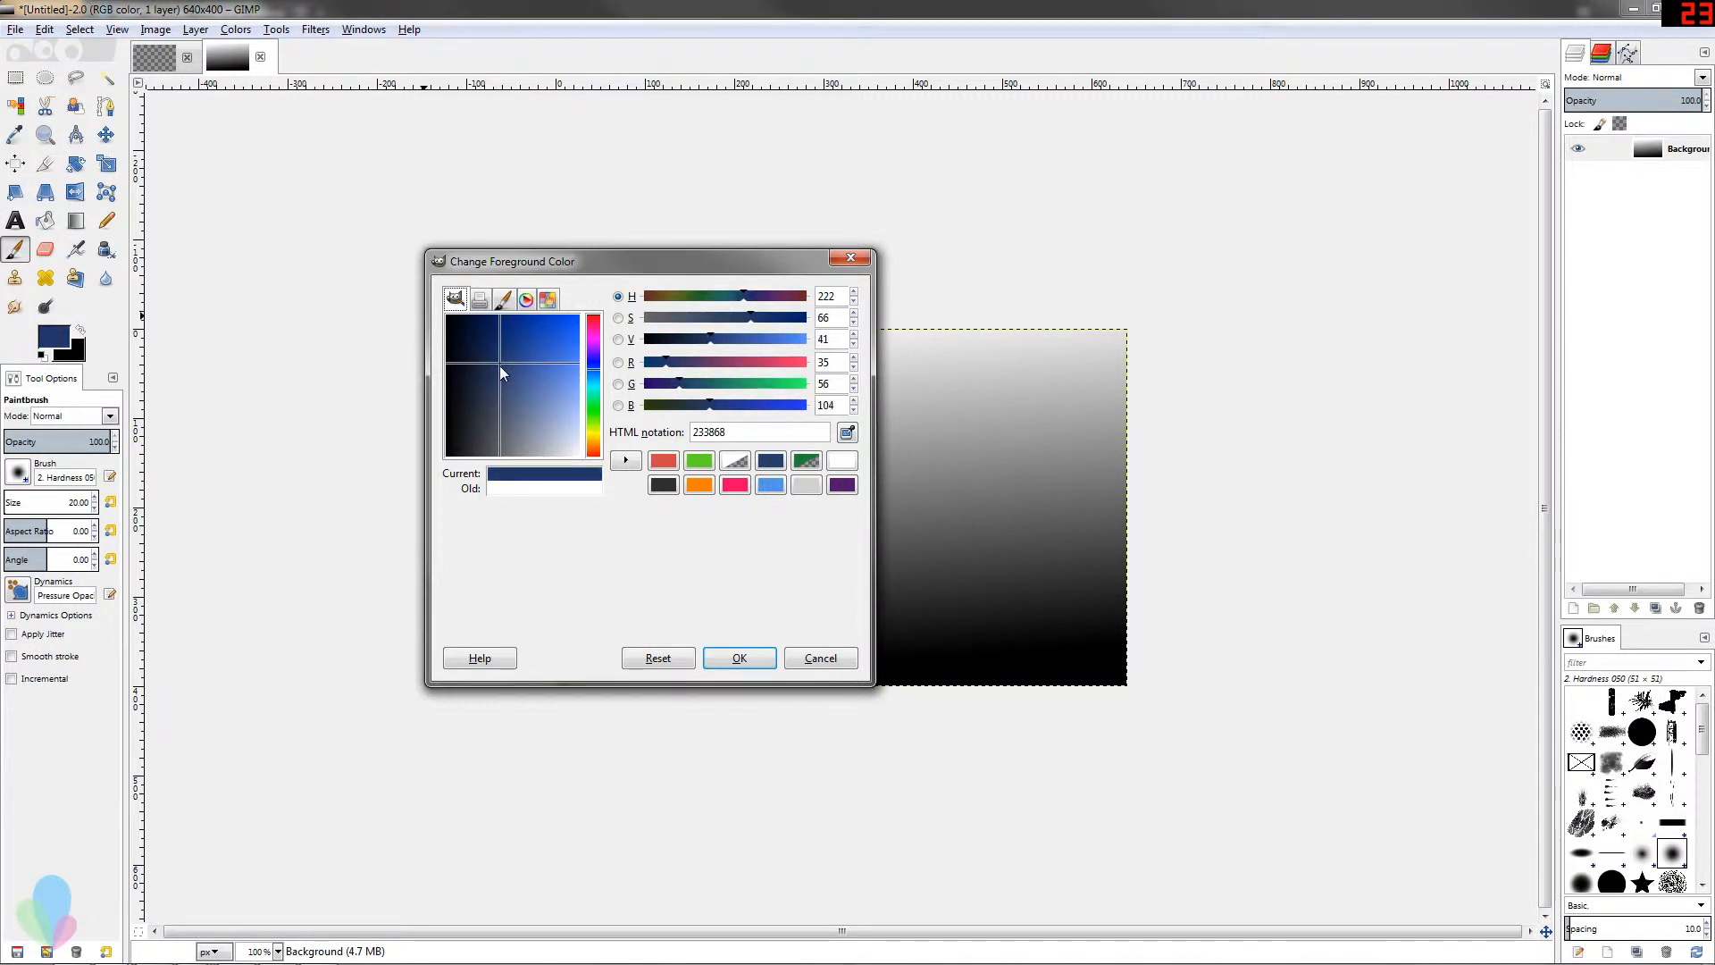
mouse_move(537, 424)
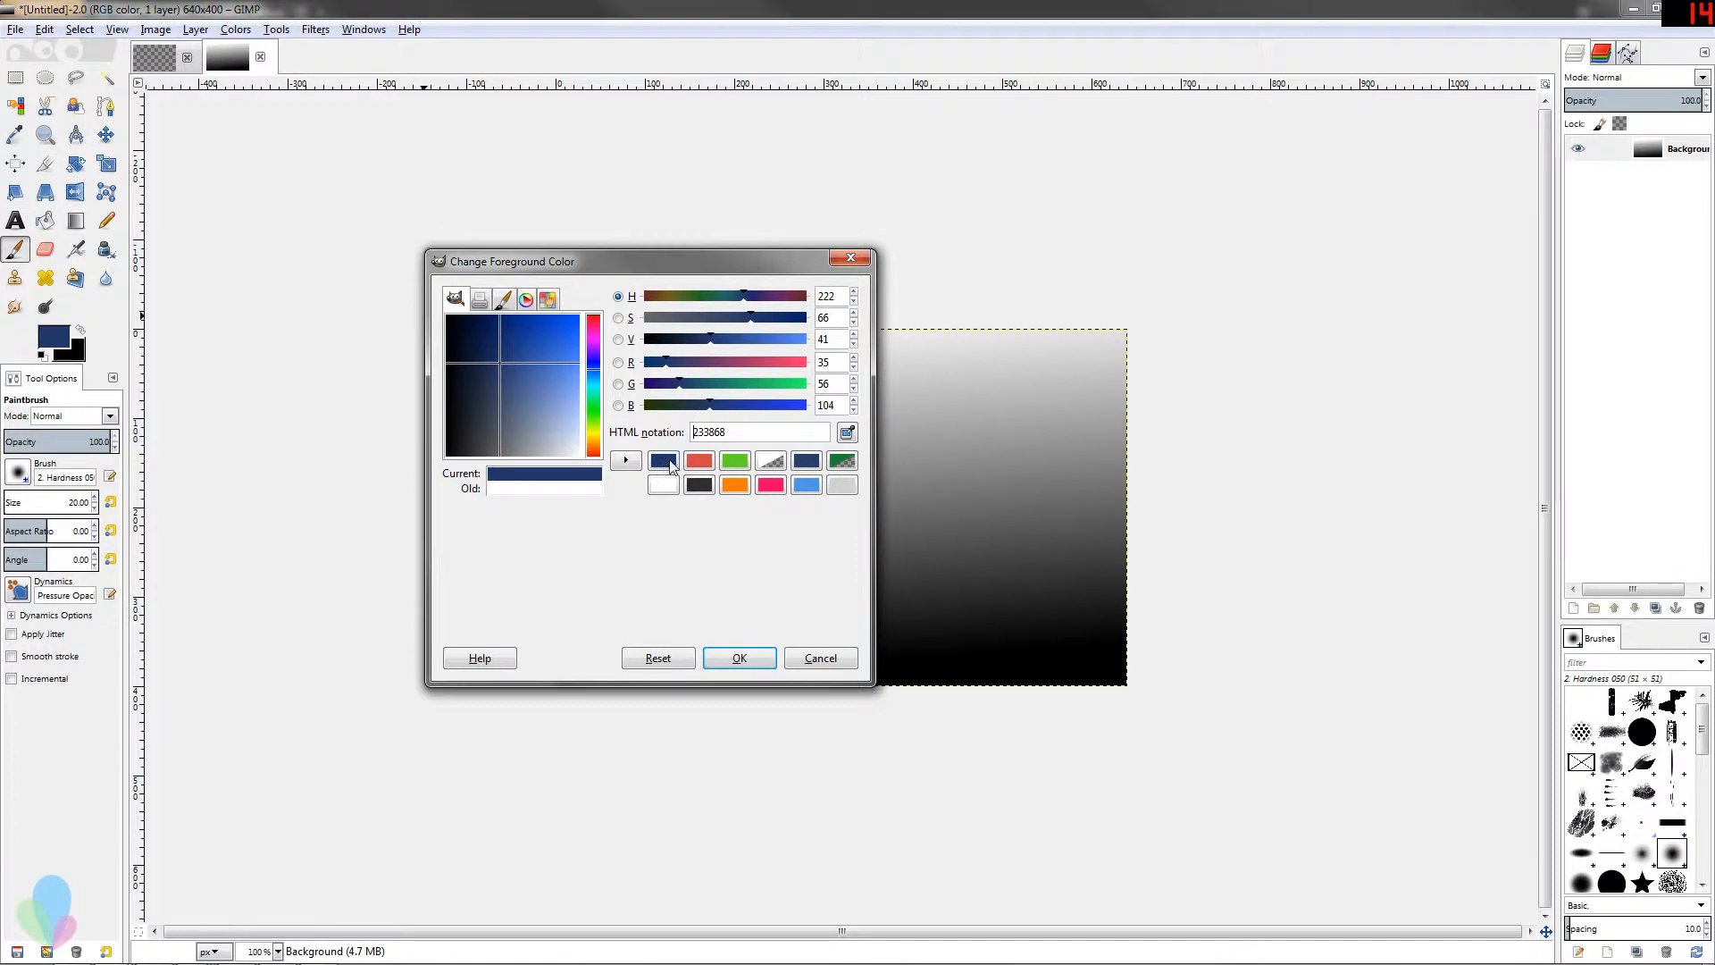
mouse_move(768, 473)
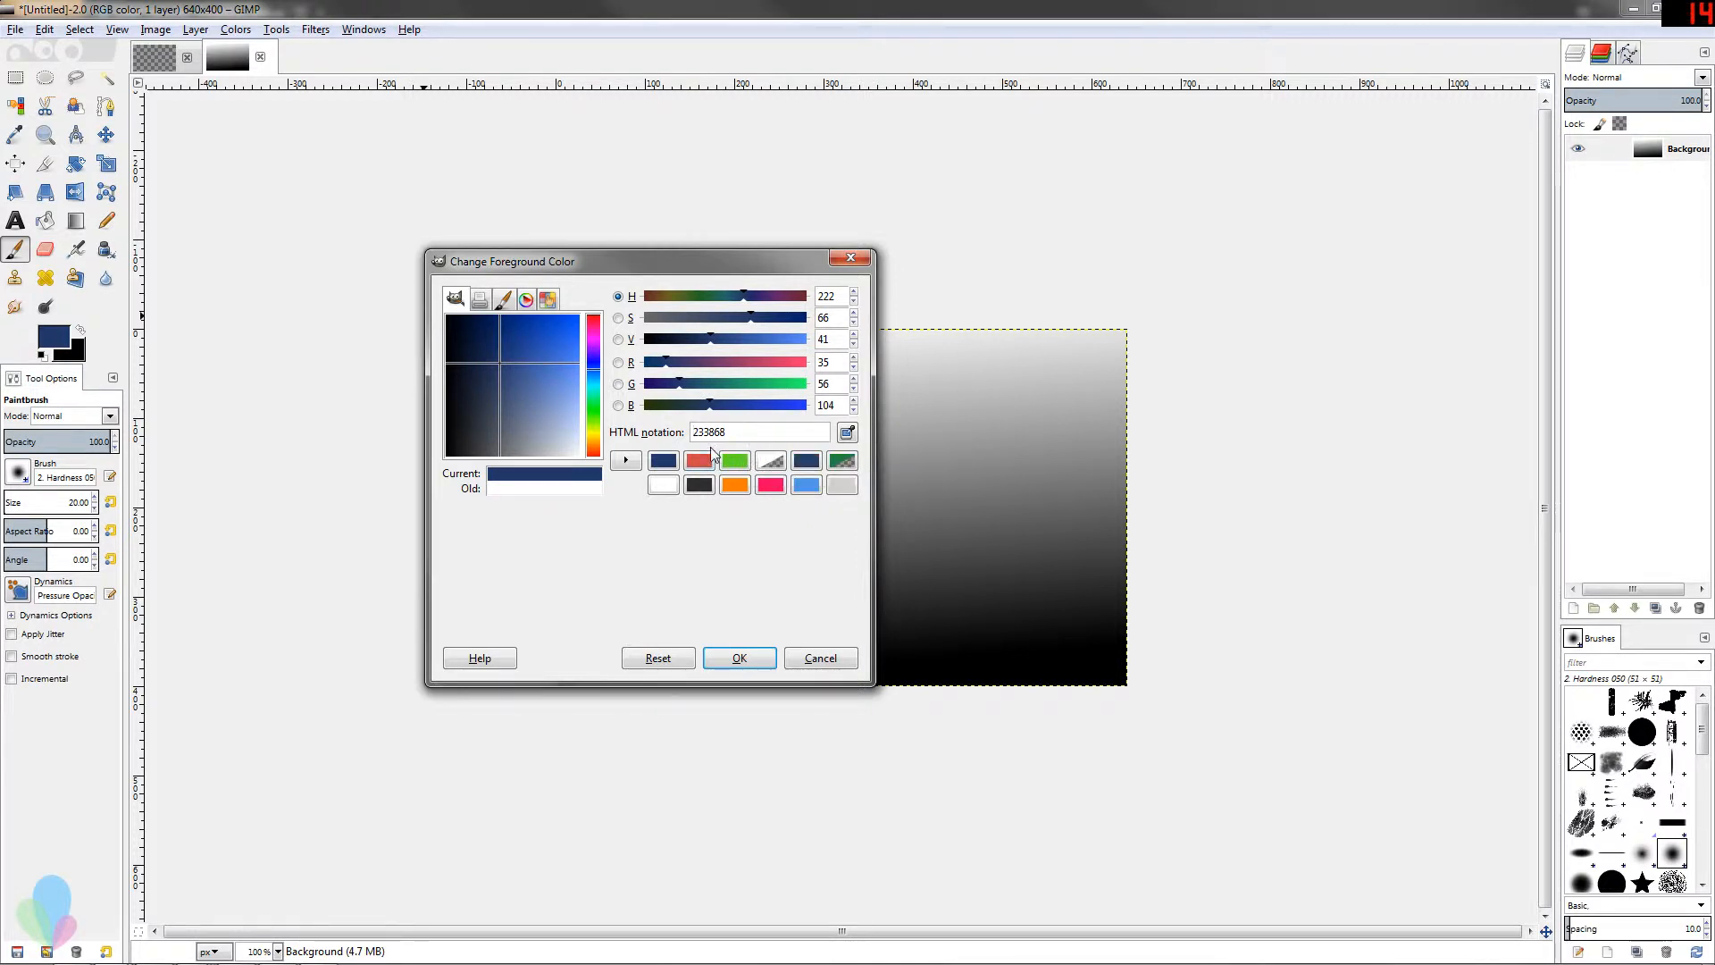
mouse_move(779, 511)
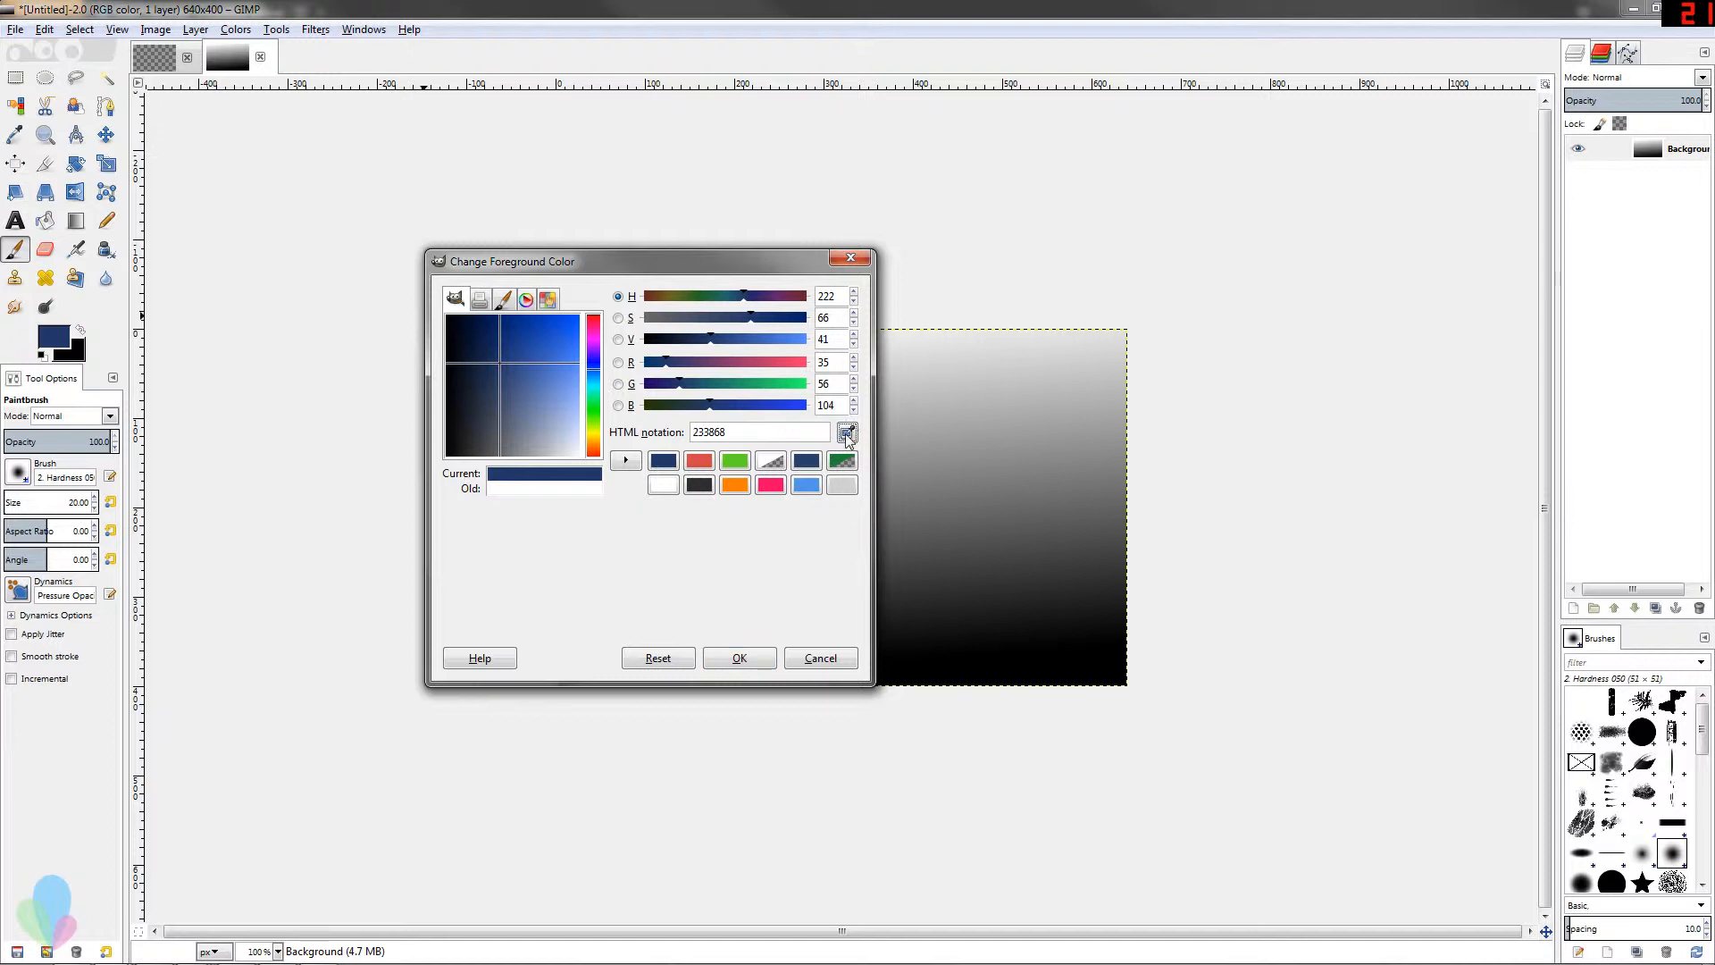
Sample a grey from the gradient with the eyedropper and tint it to 9f9fac.
click(842, 459)
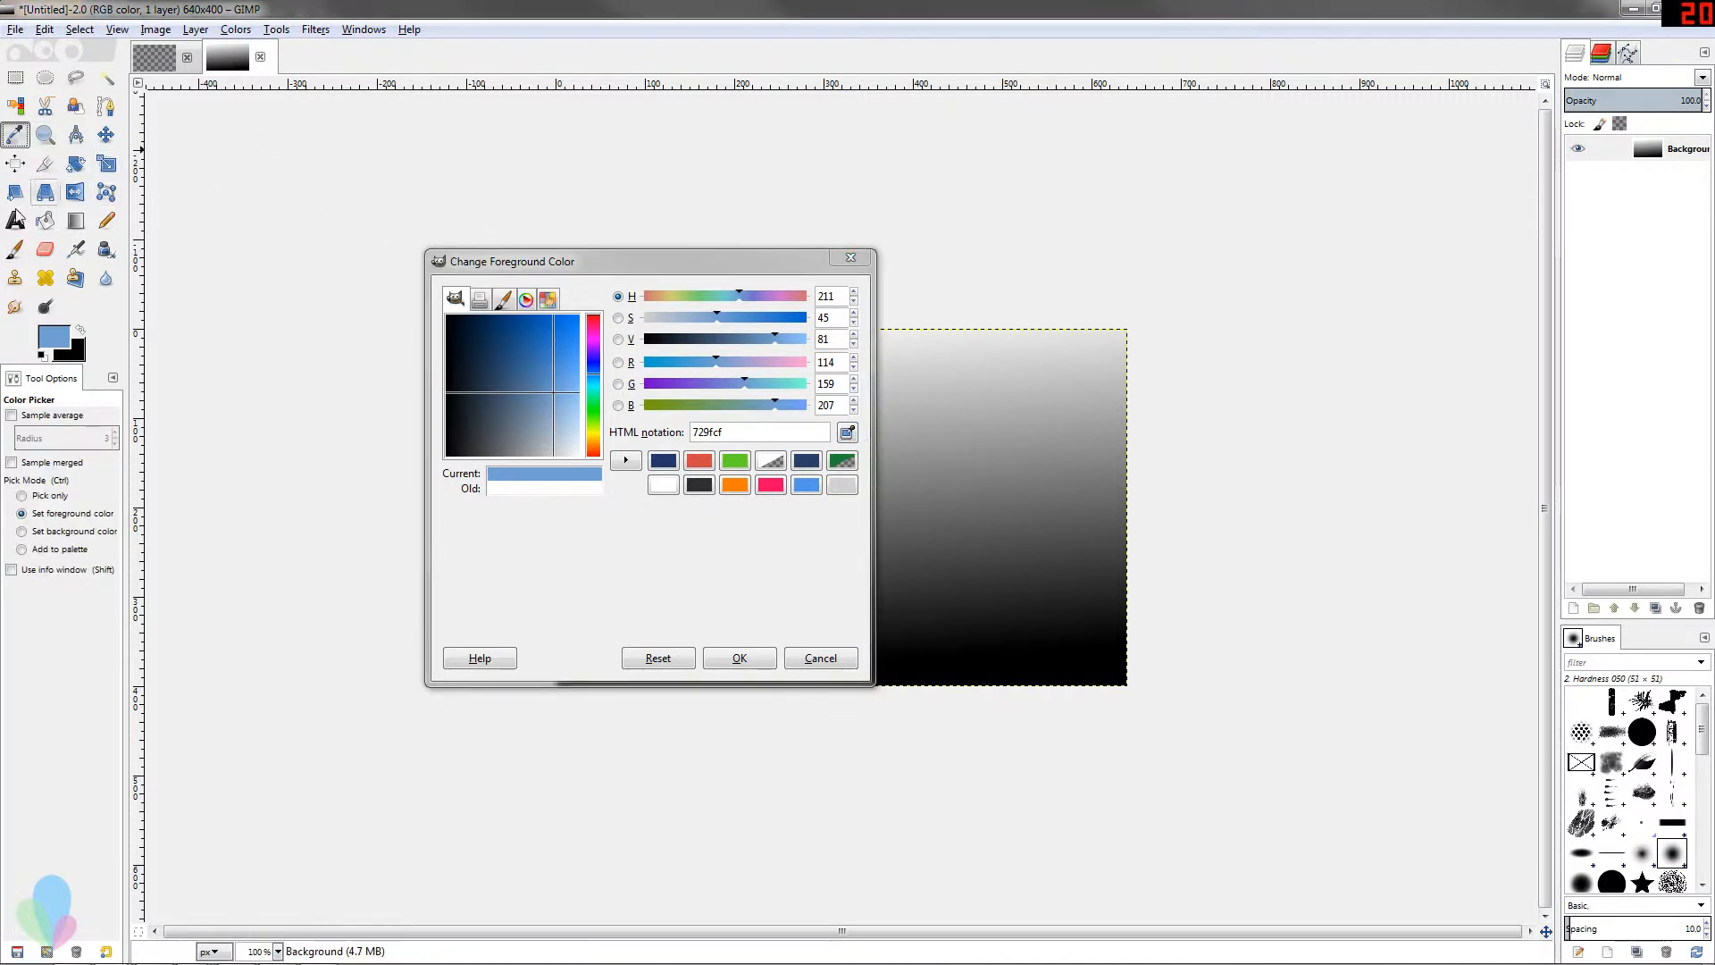
click(14, 249)
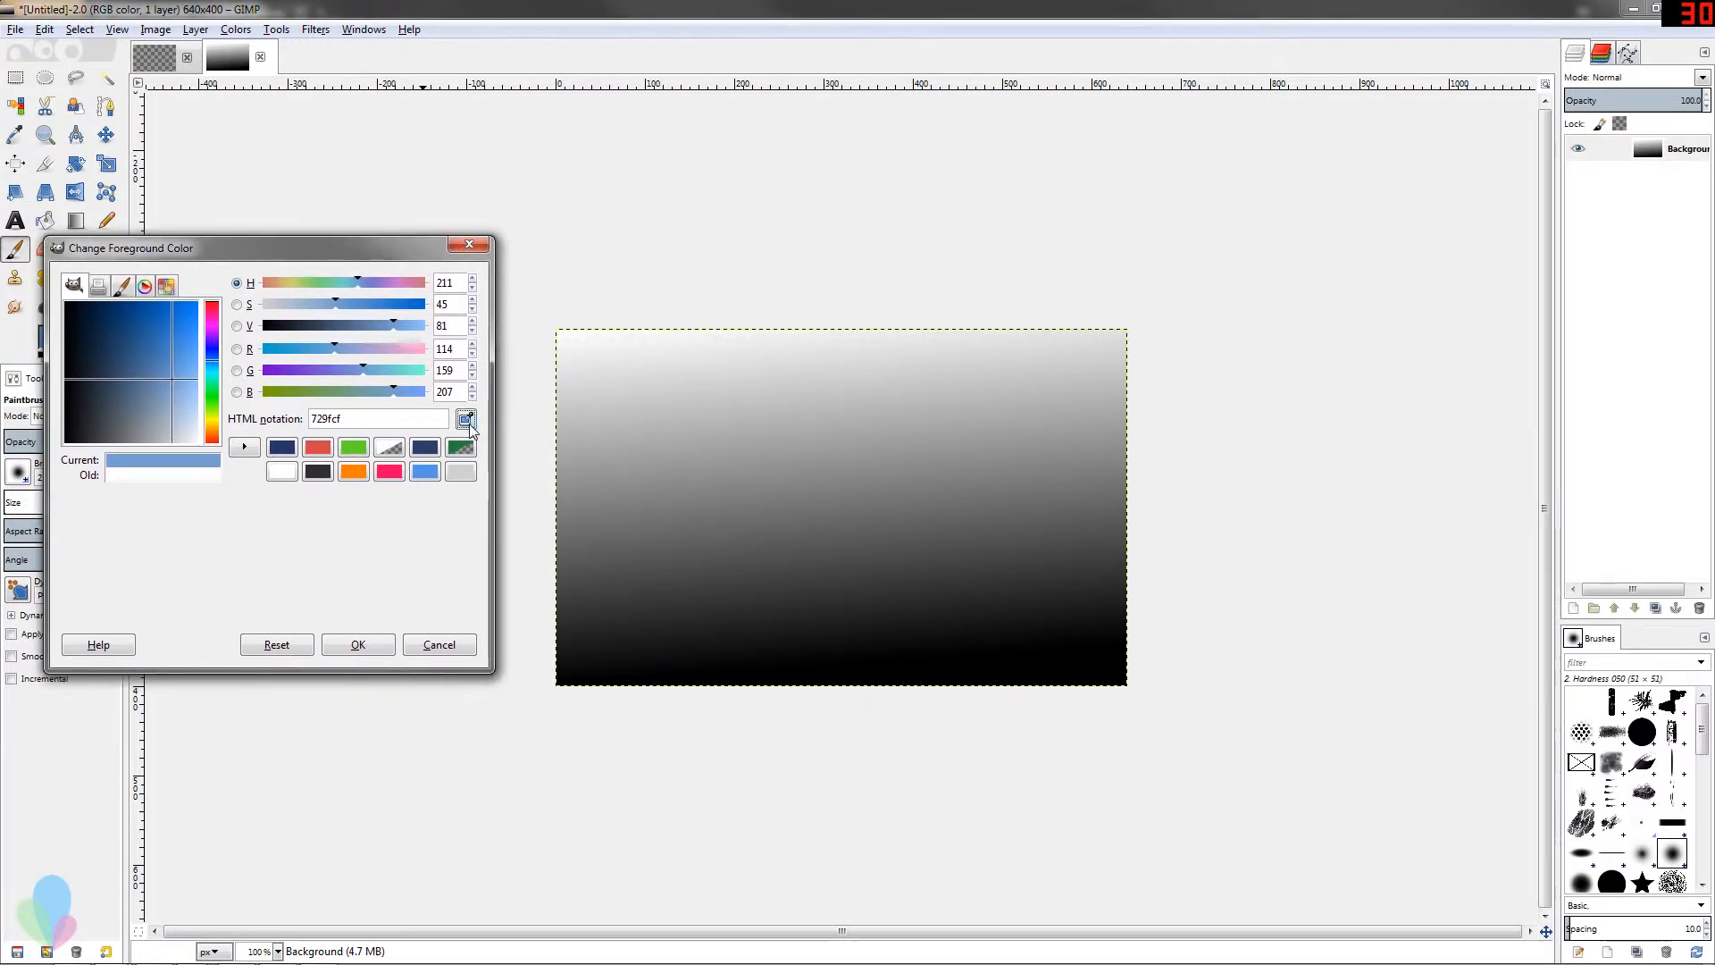
mouse_move(974, 540)
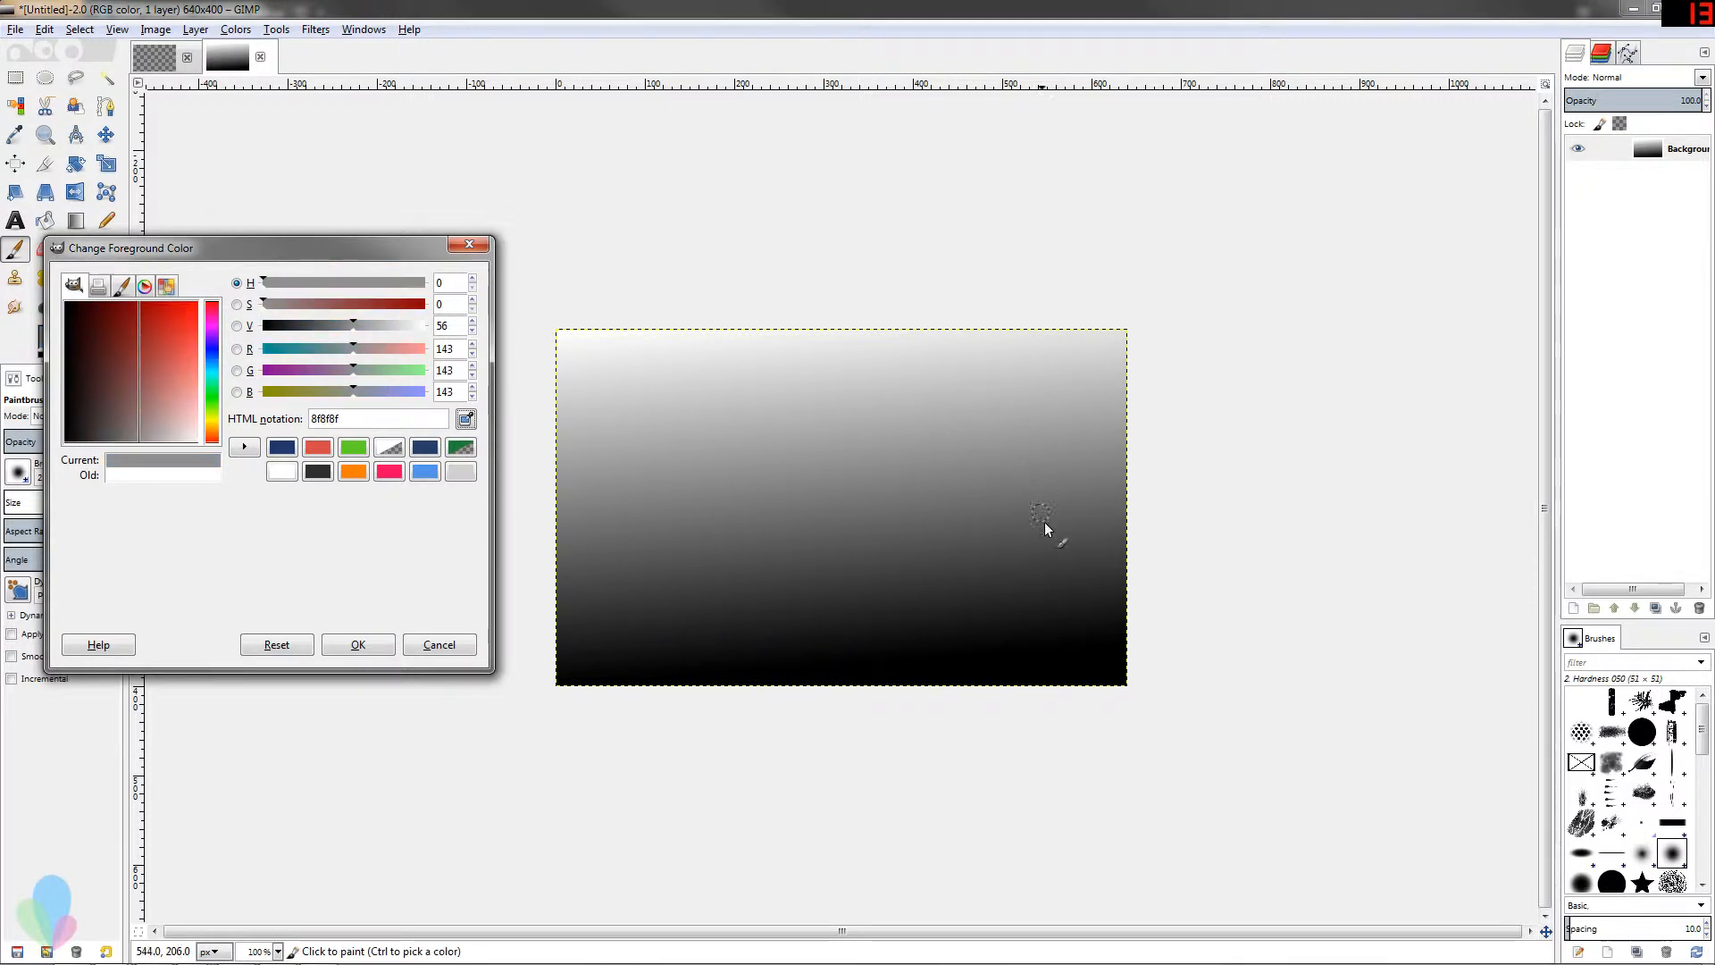
mouse_move(1032, 545)
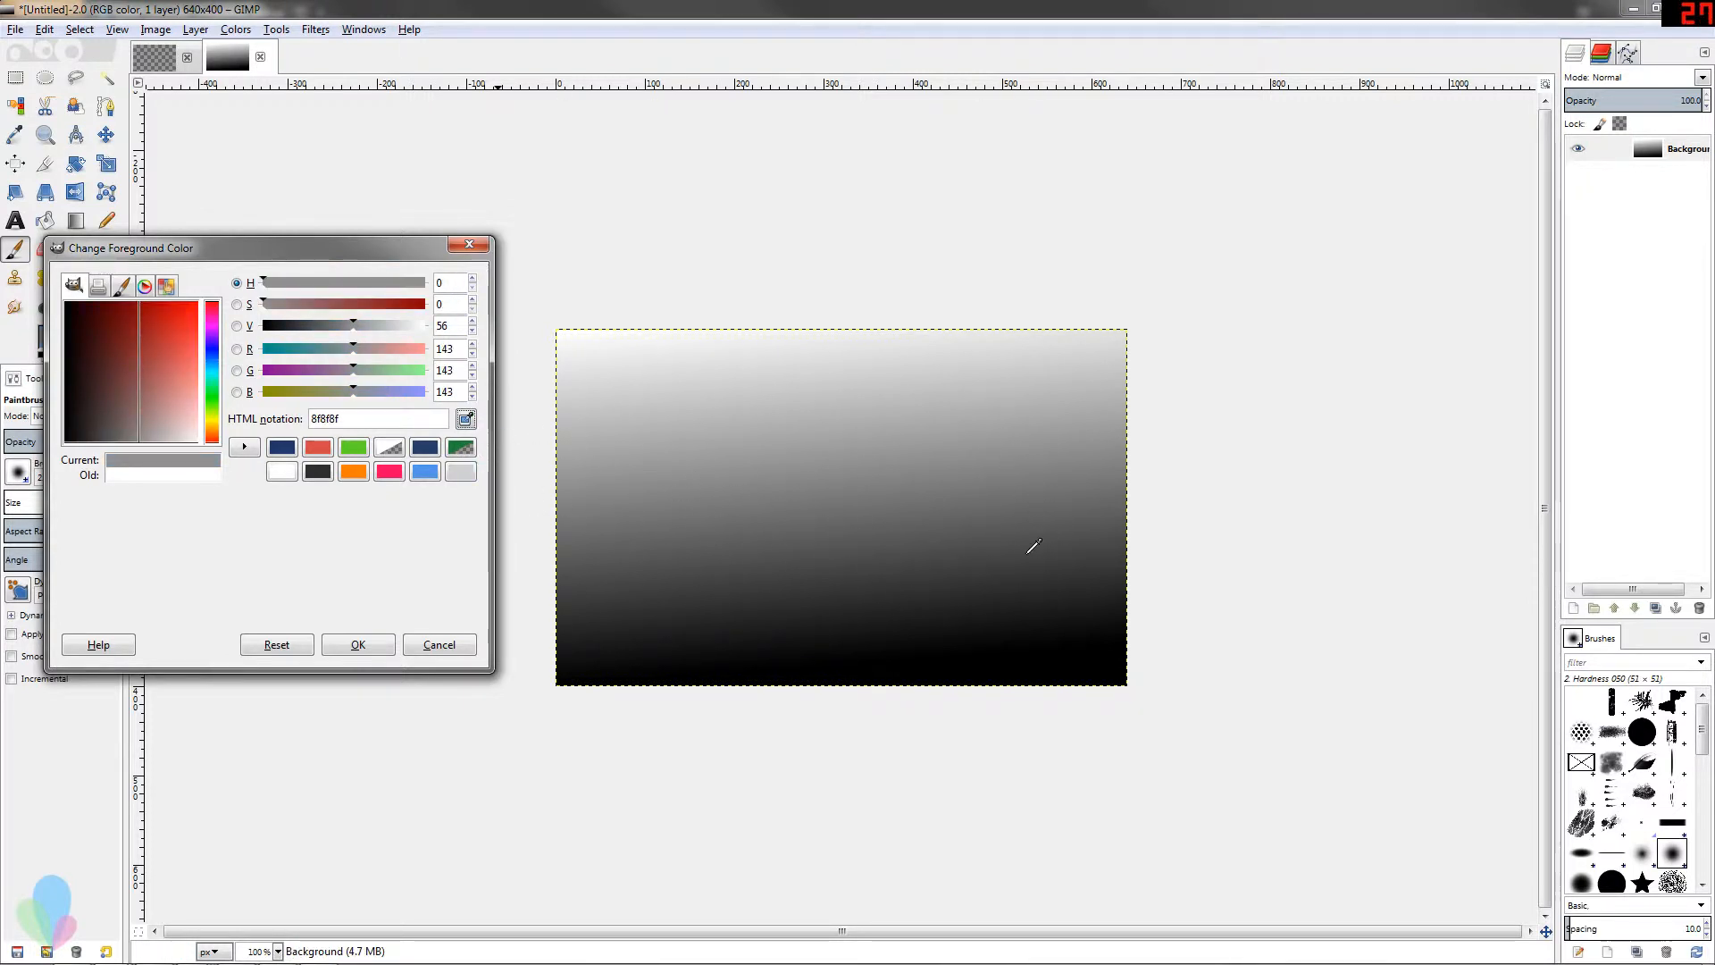
click(459, 446)
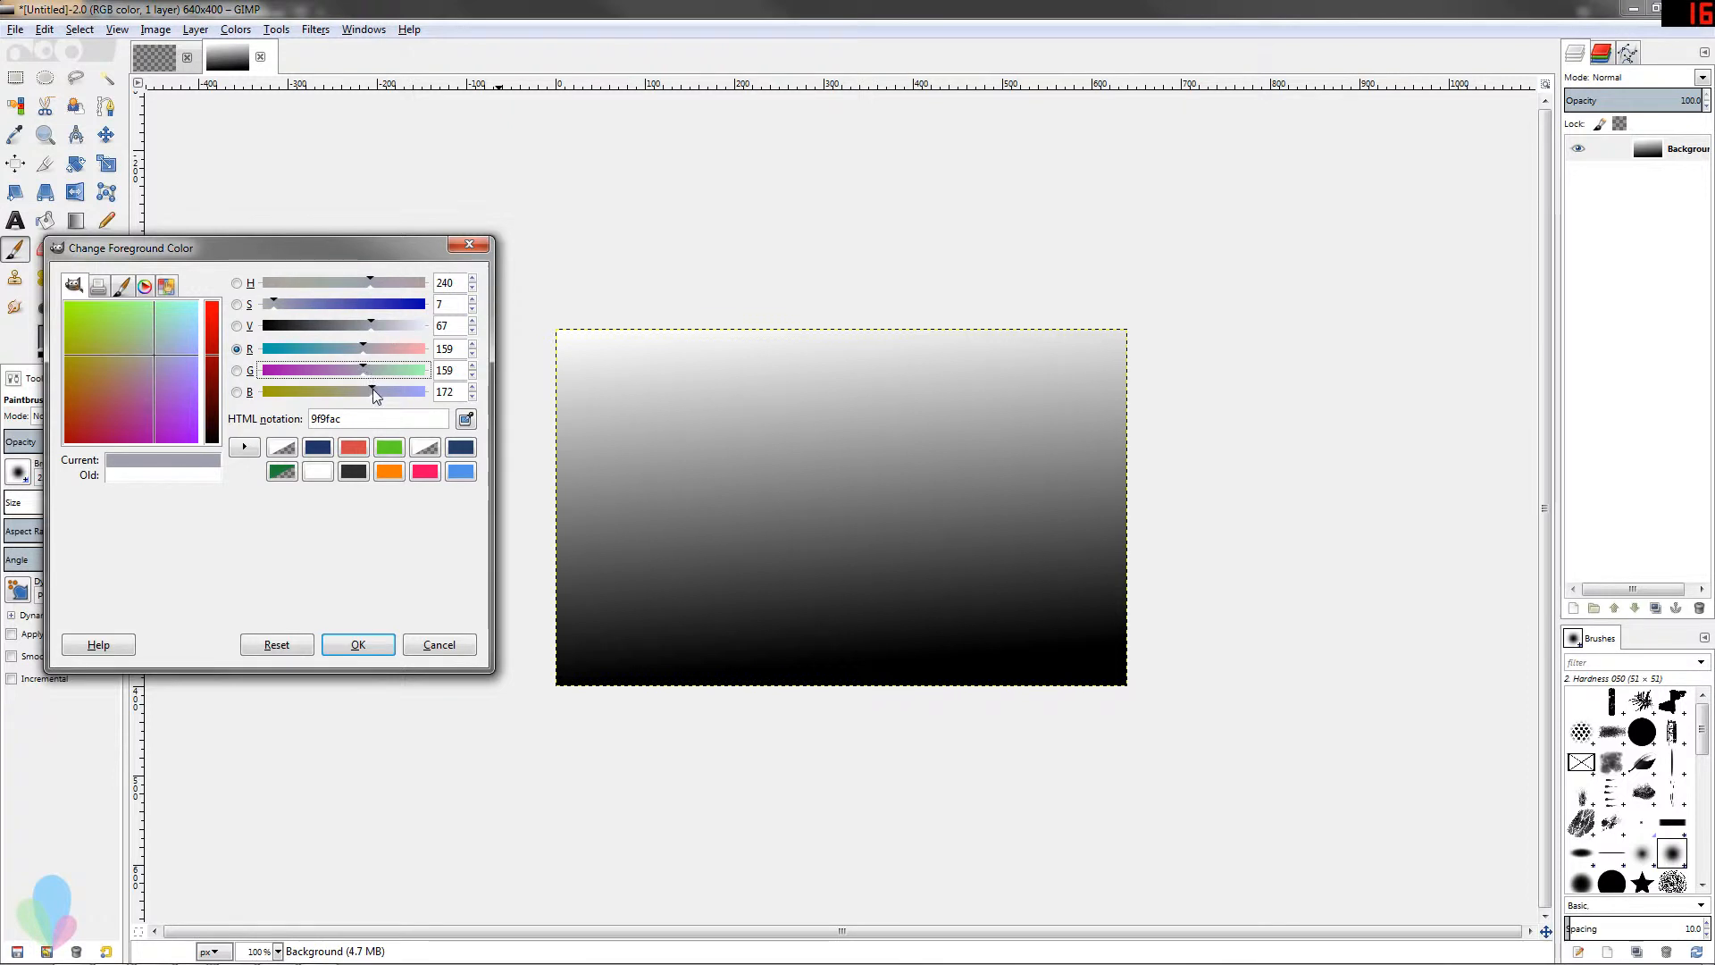
Using the V and S square modes, lighten and then darken the grey.
click(235, 326)
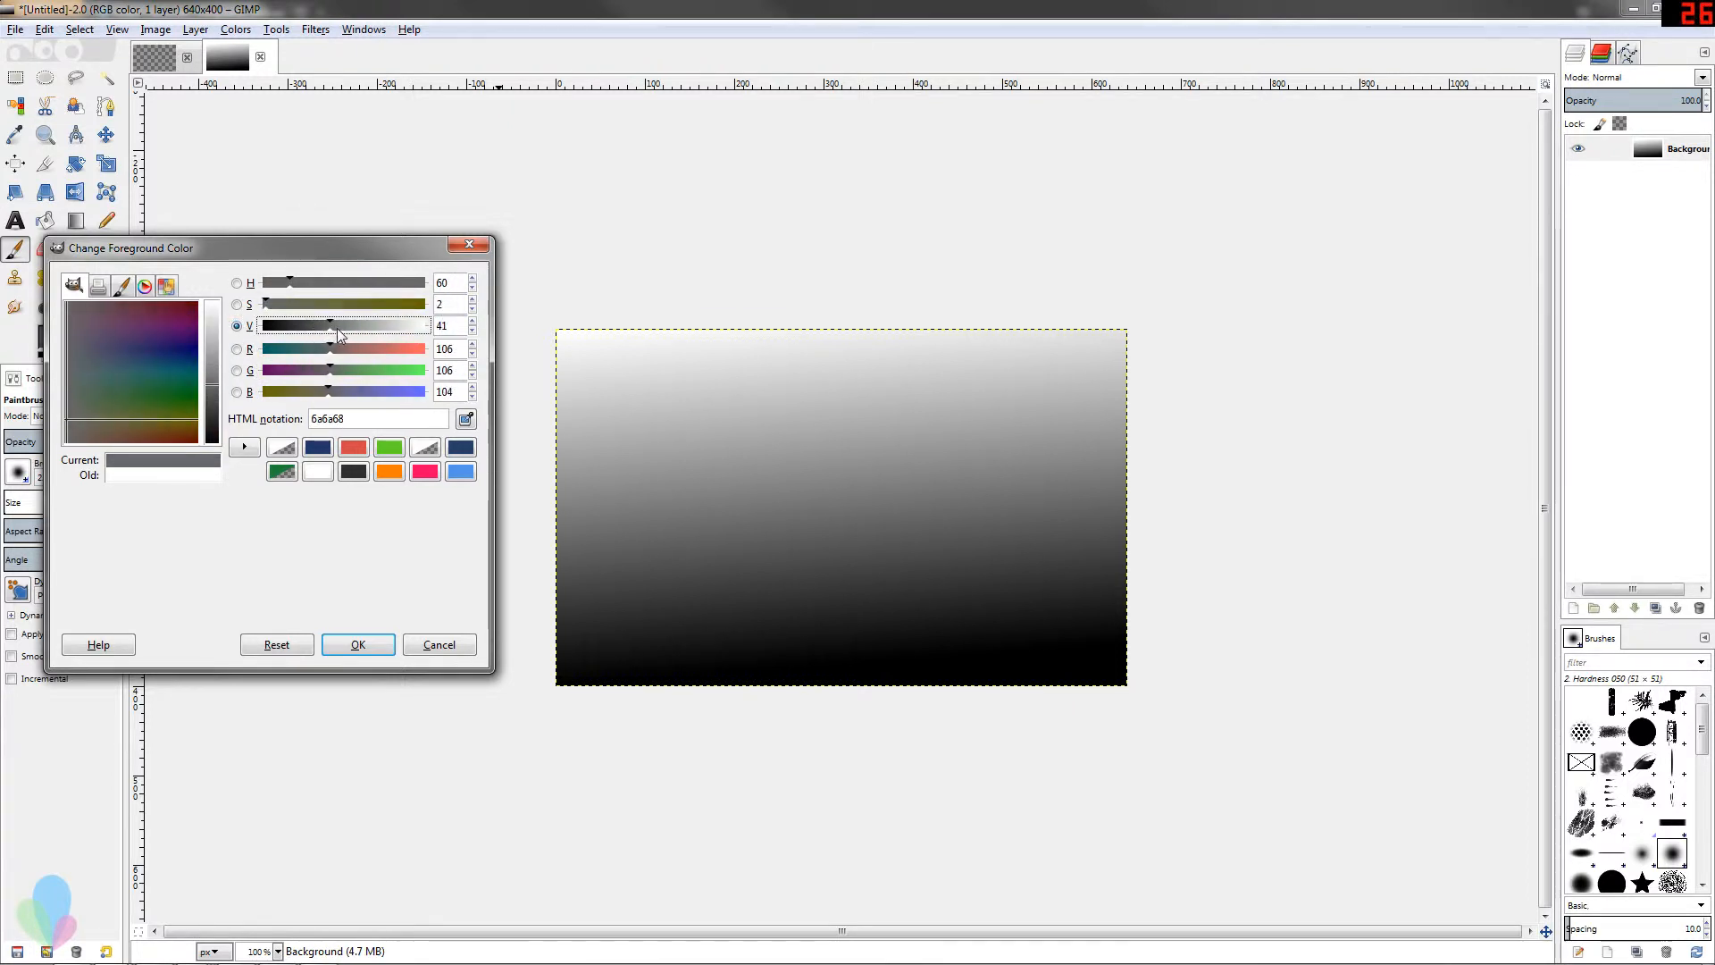
drag(337, 325, 372, 325)
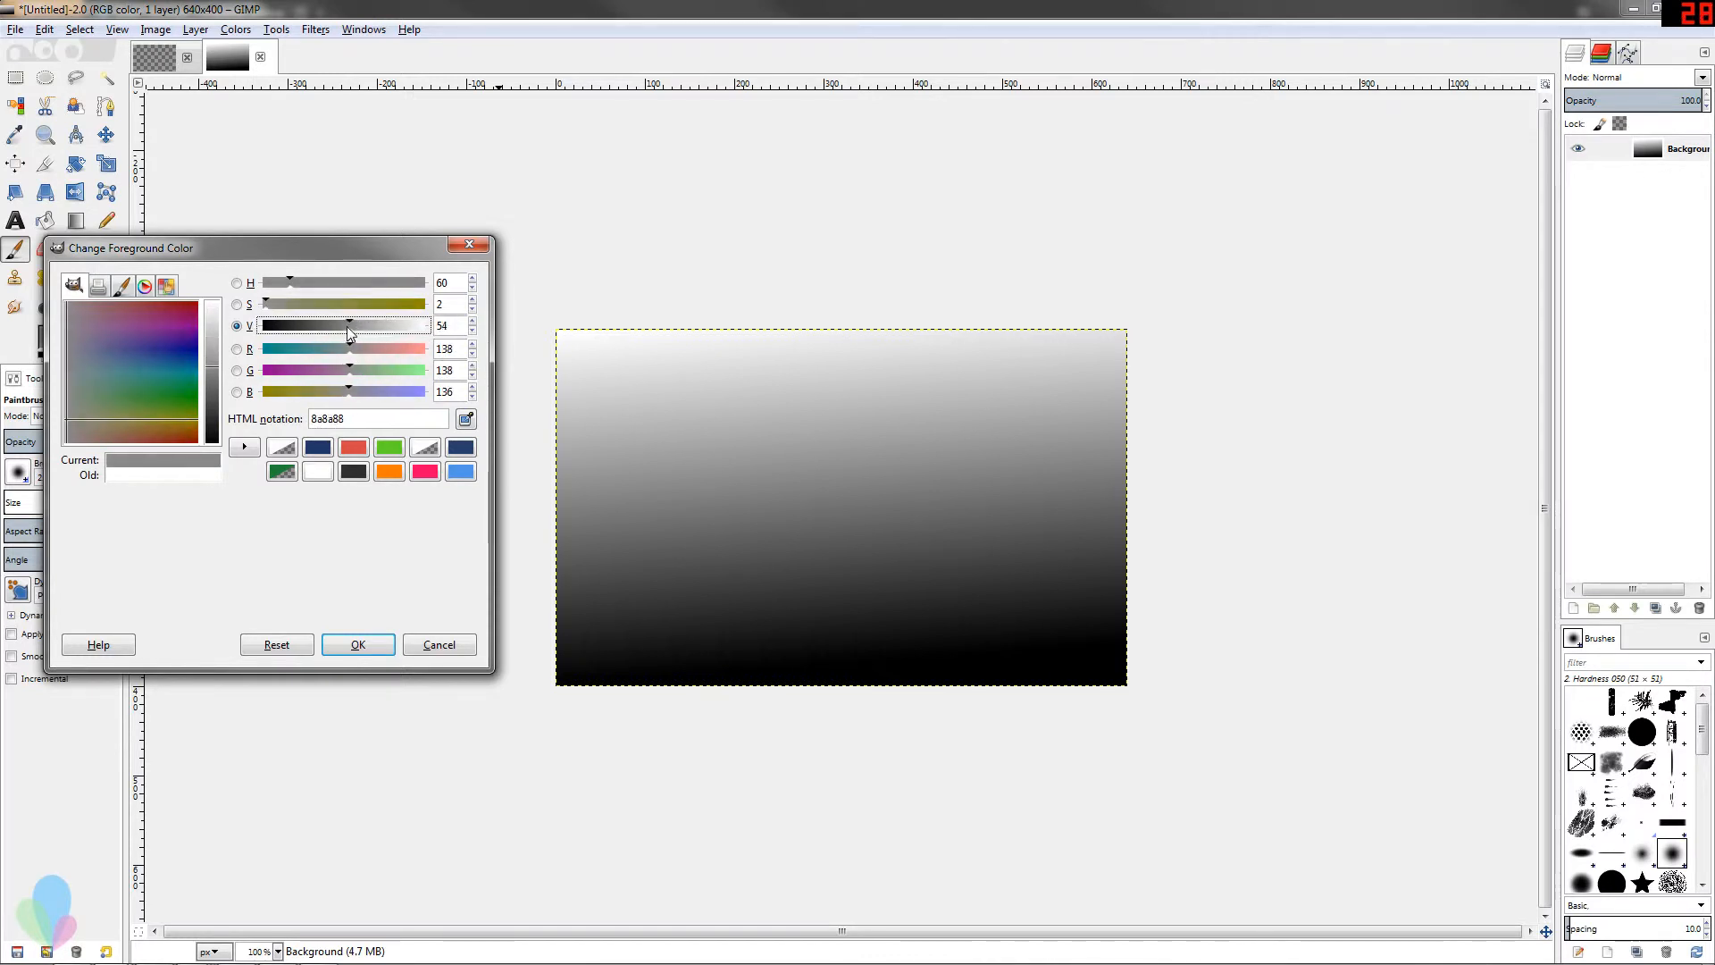
click(236, 303)
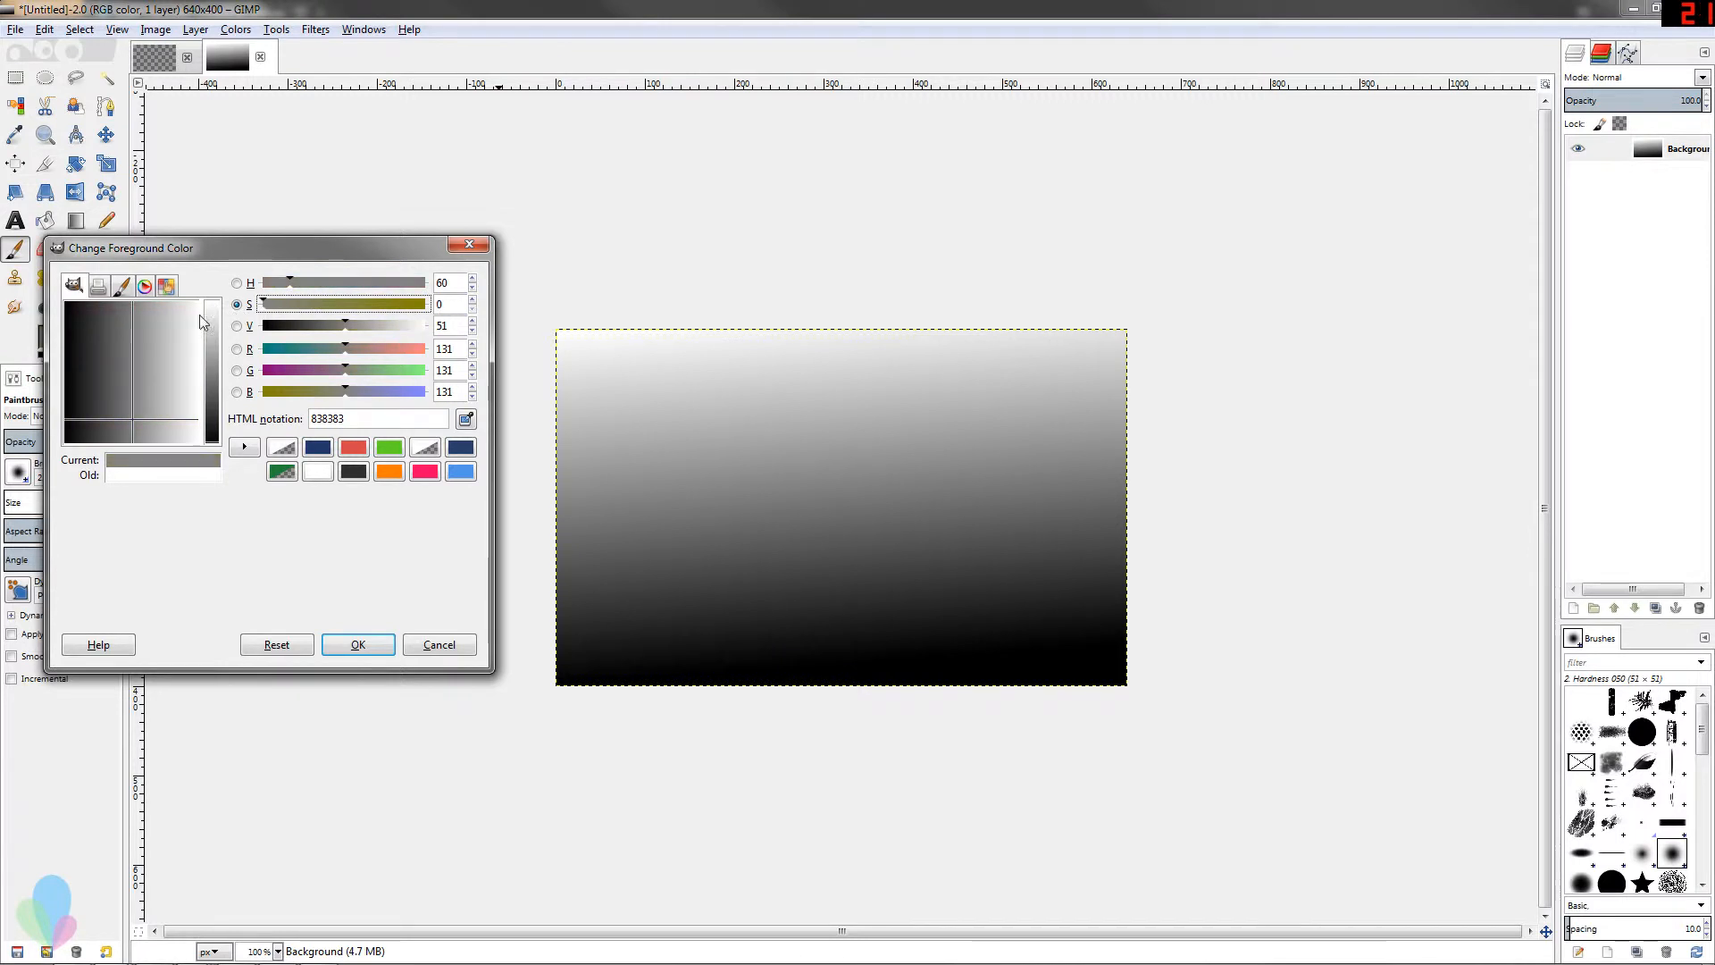
click(169, 337)
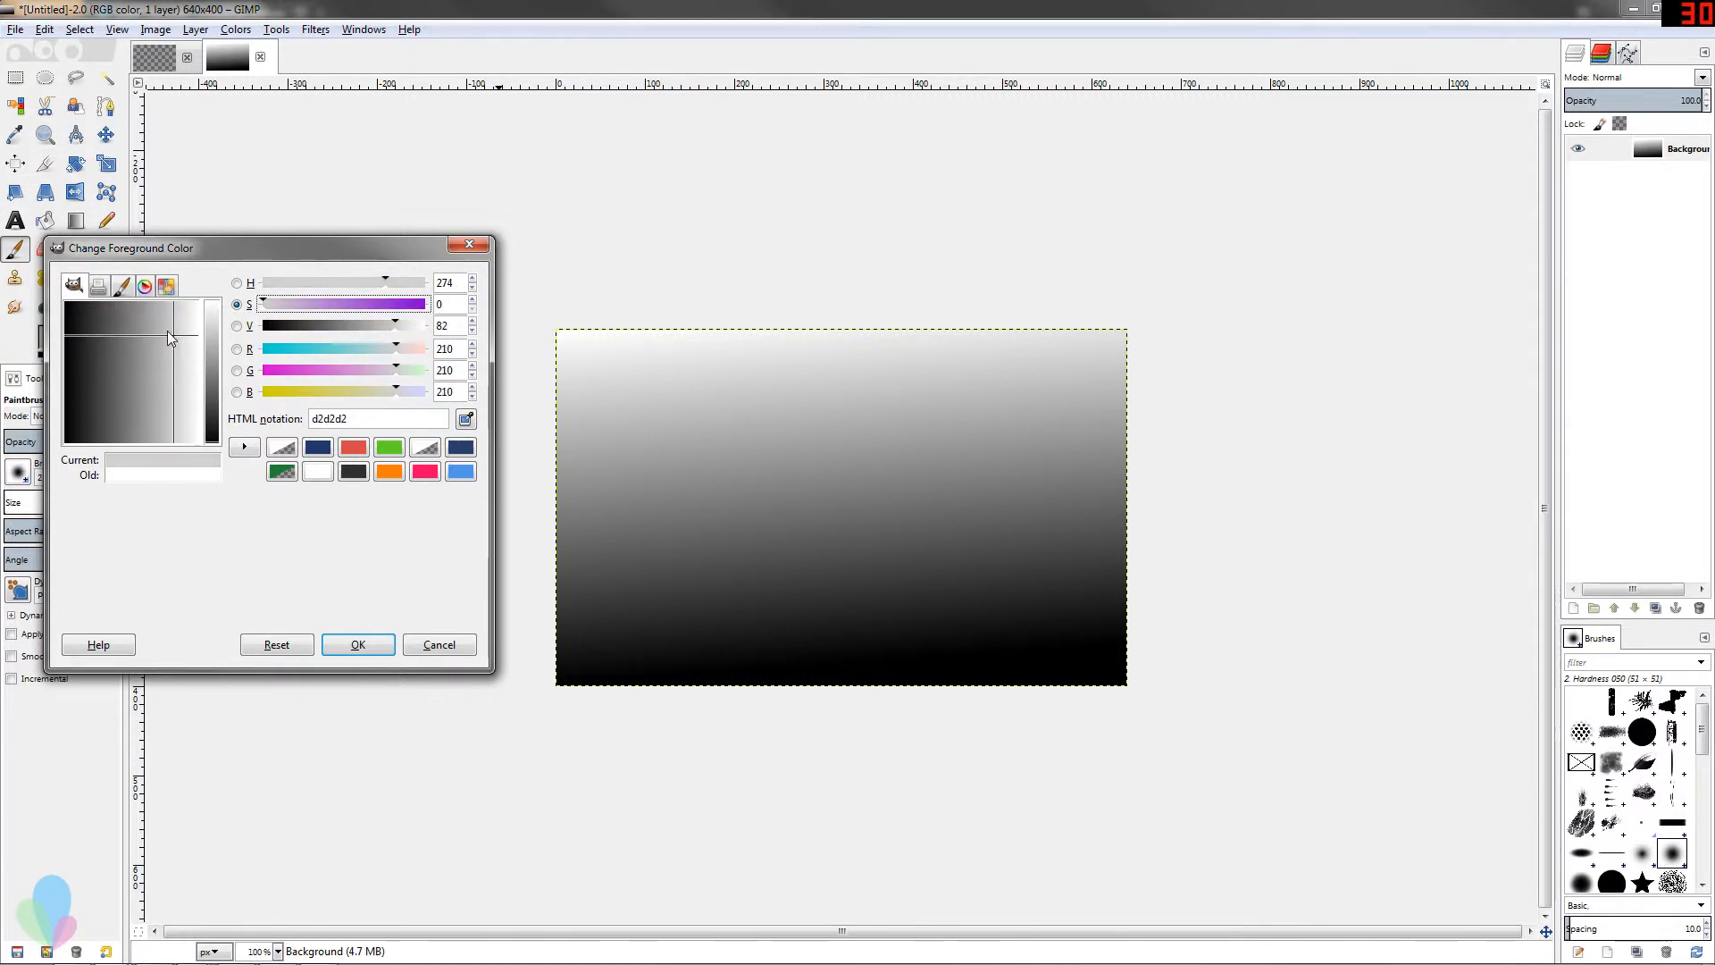
click(170, 332)
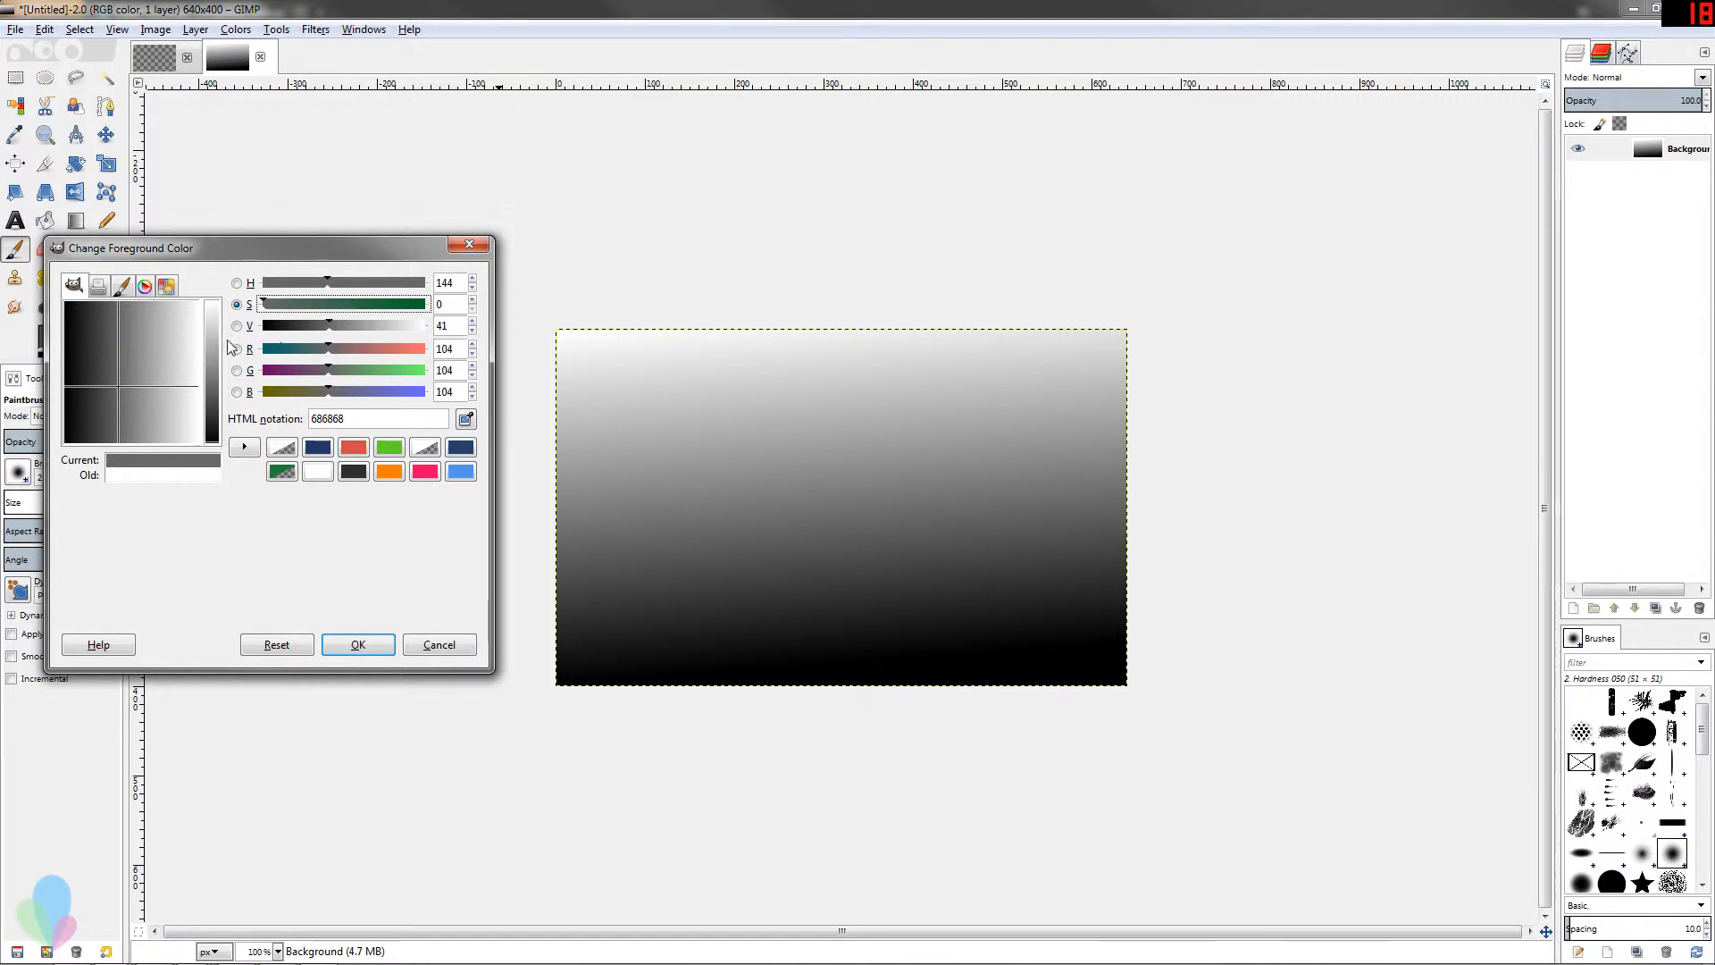
Switch to hue mode and shift toward teal, picking sea green and vivid green.
click(236, 283)
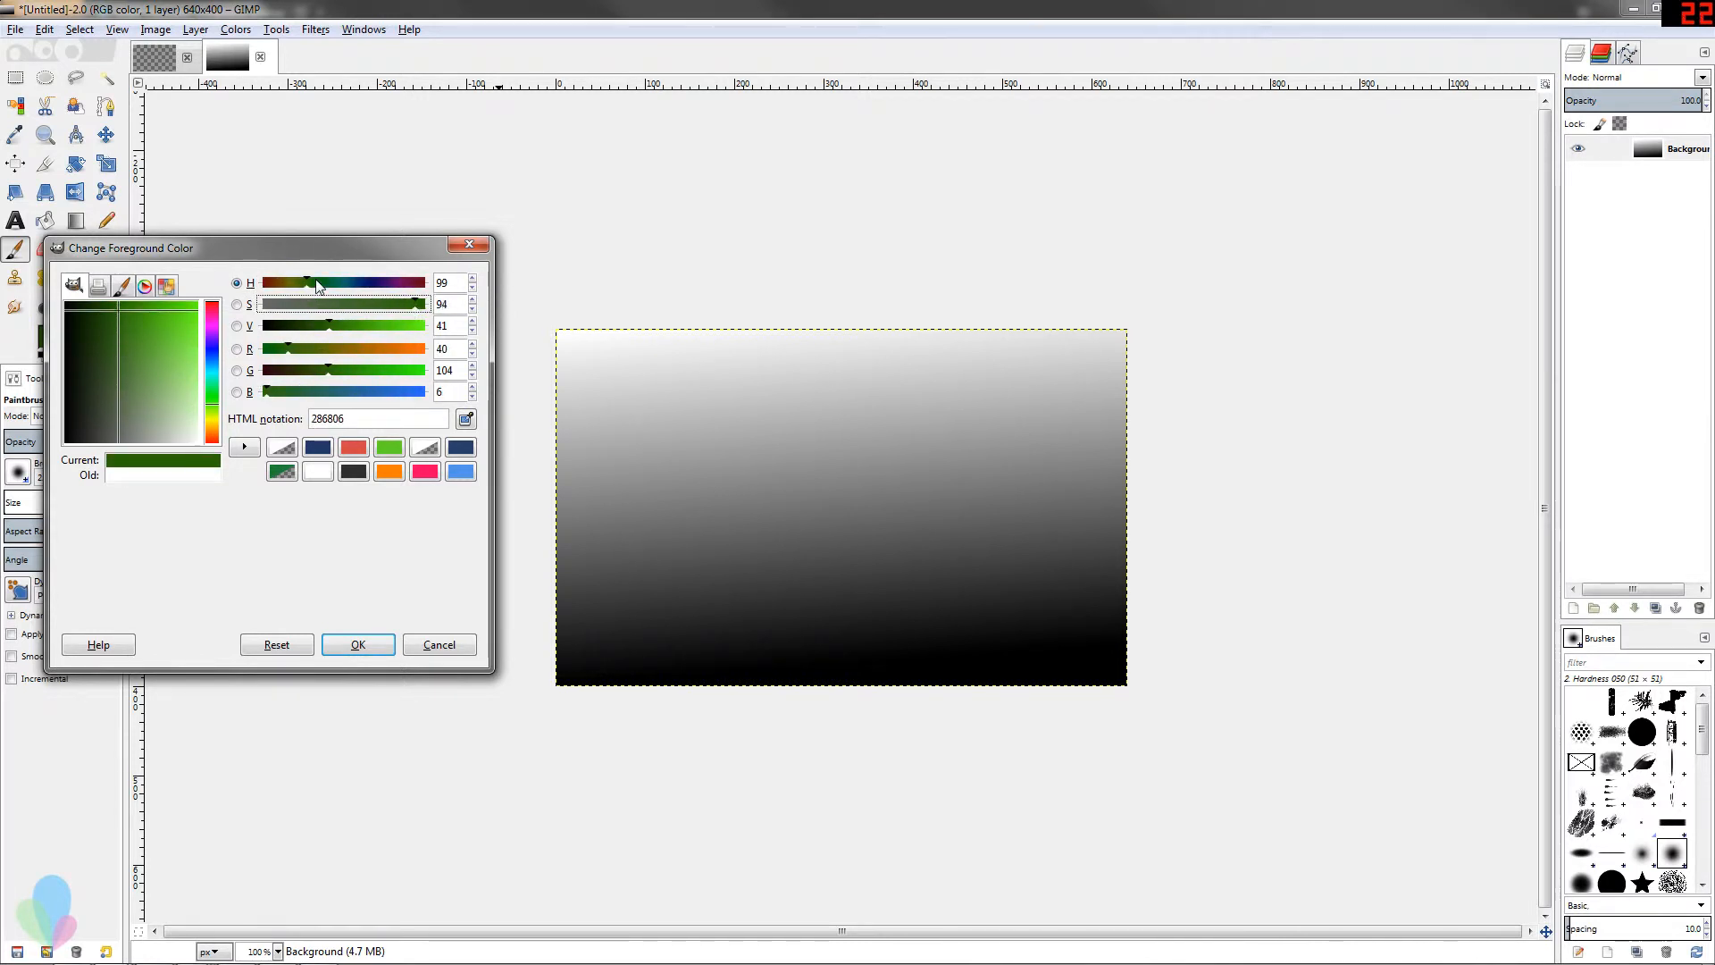
drag(317, 283, 333, 282)
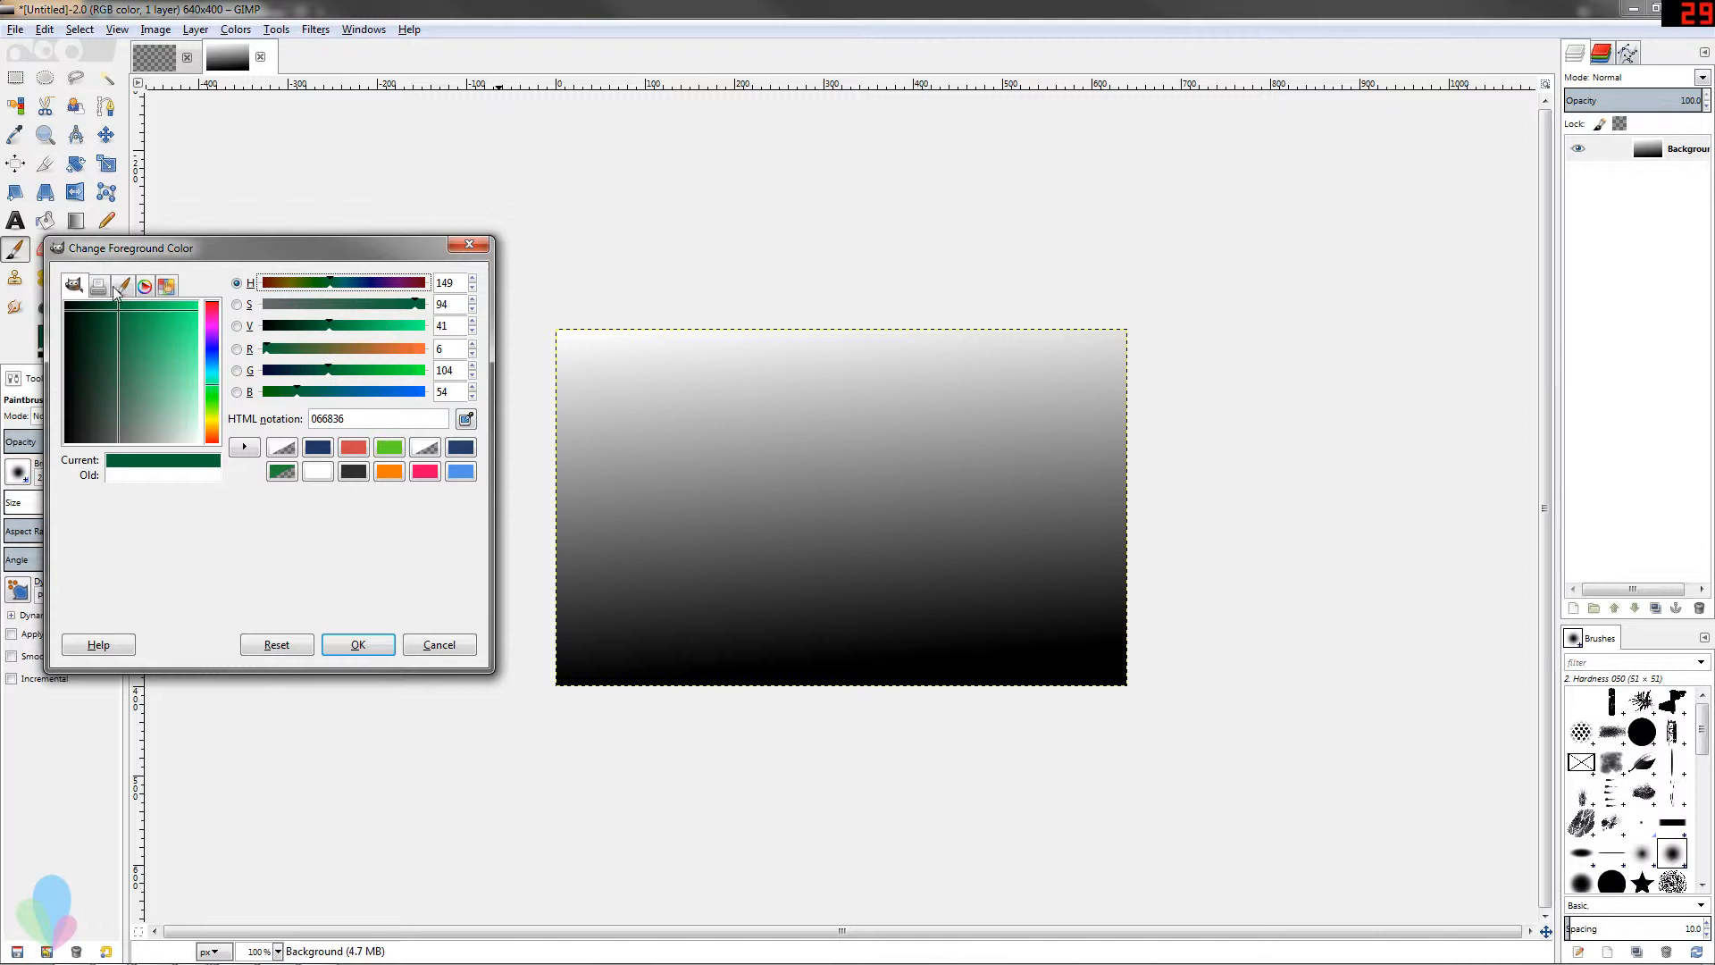
click(98, 286)
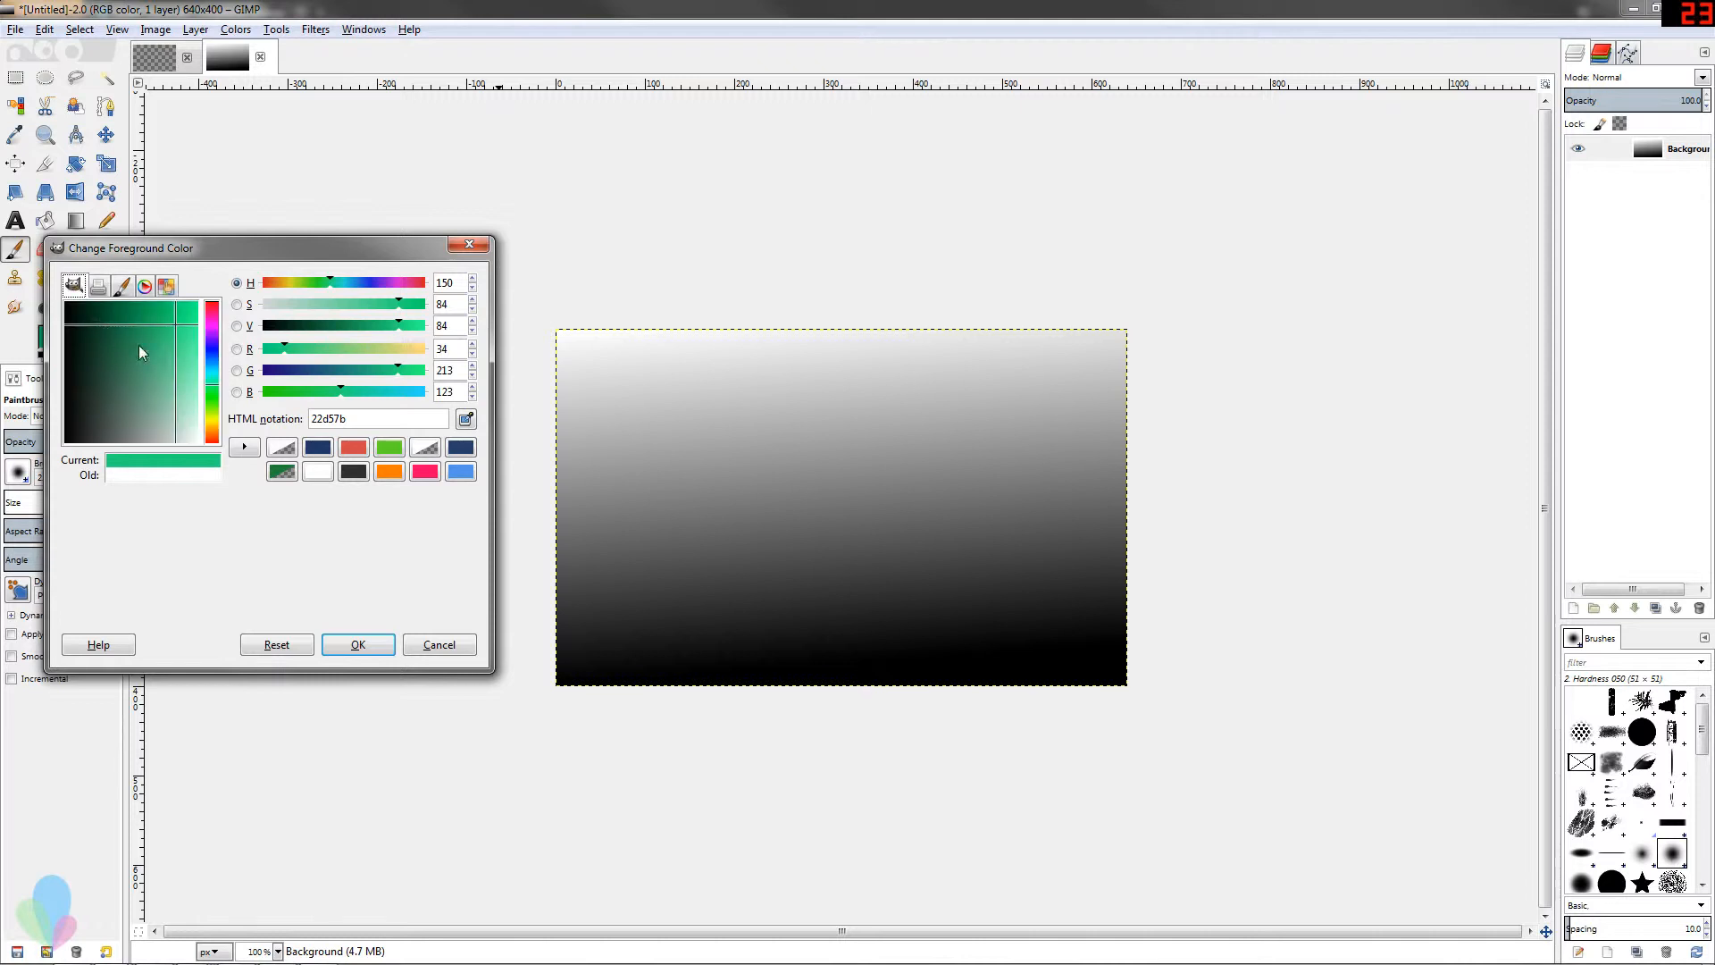
click(183, 320)
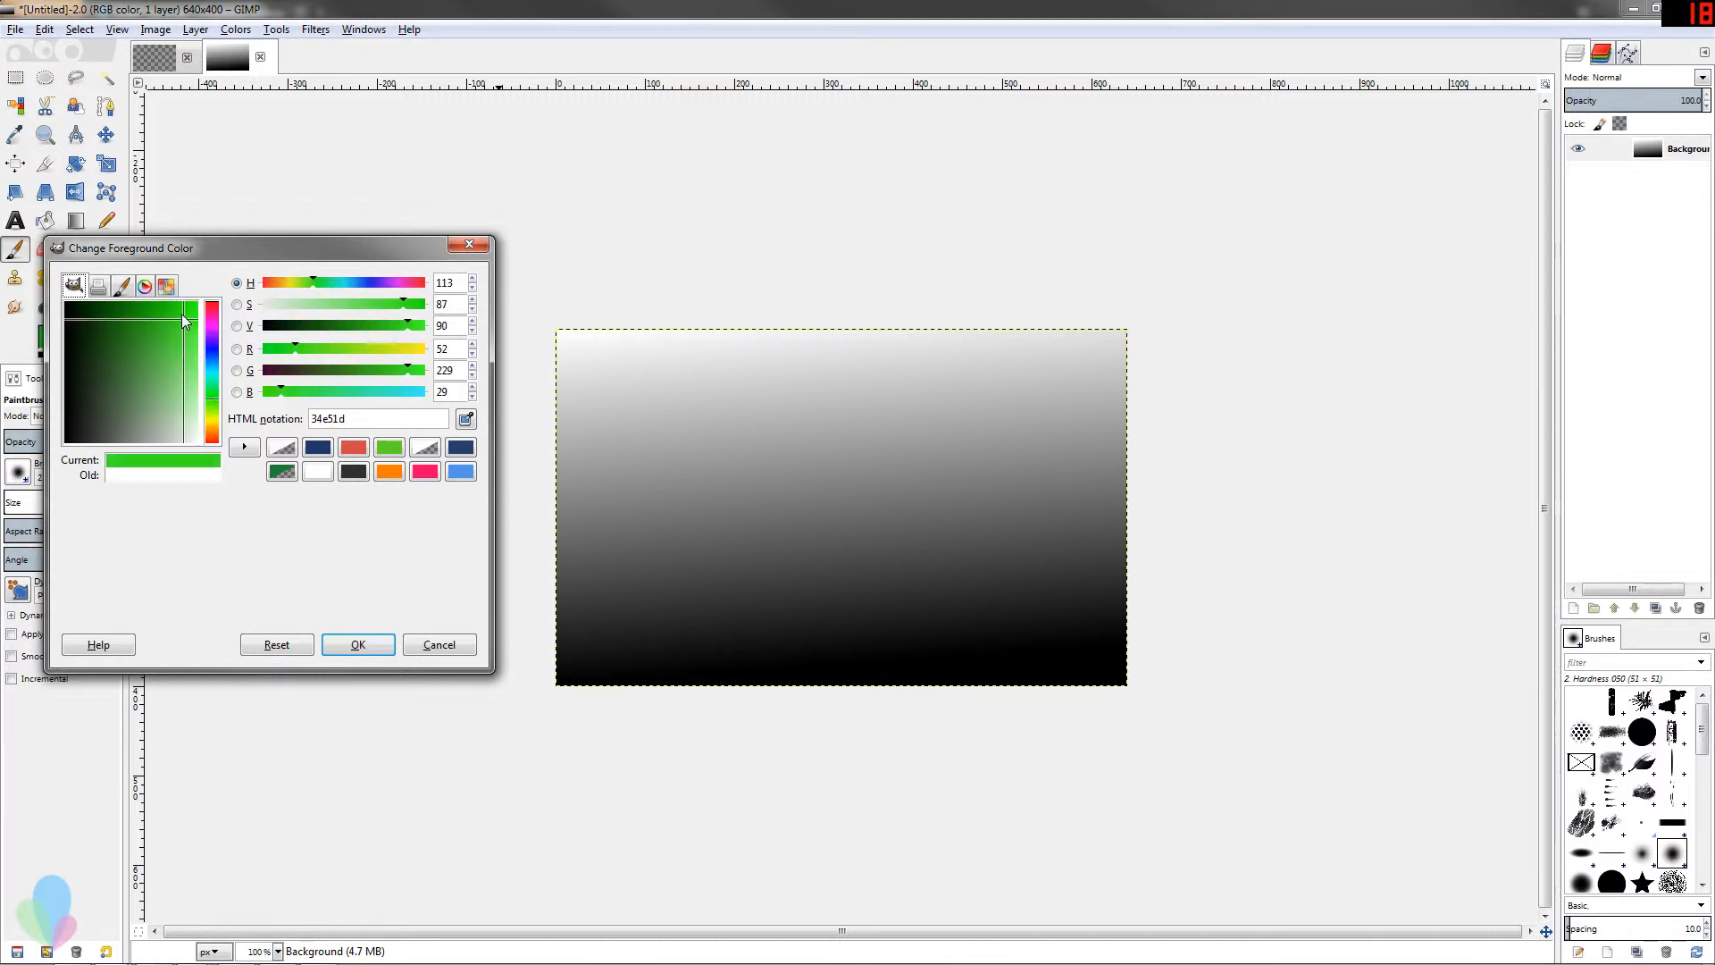
click(98, 285)
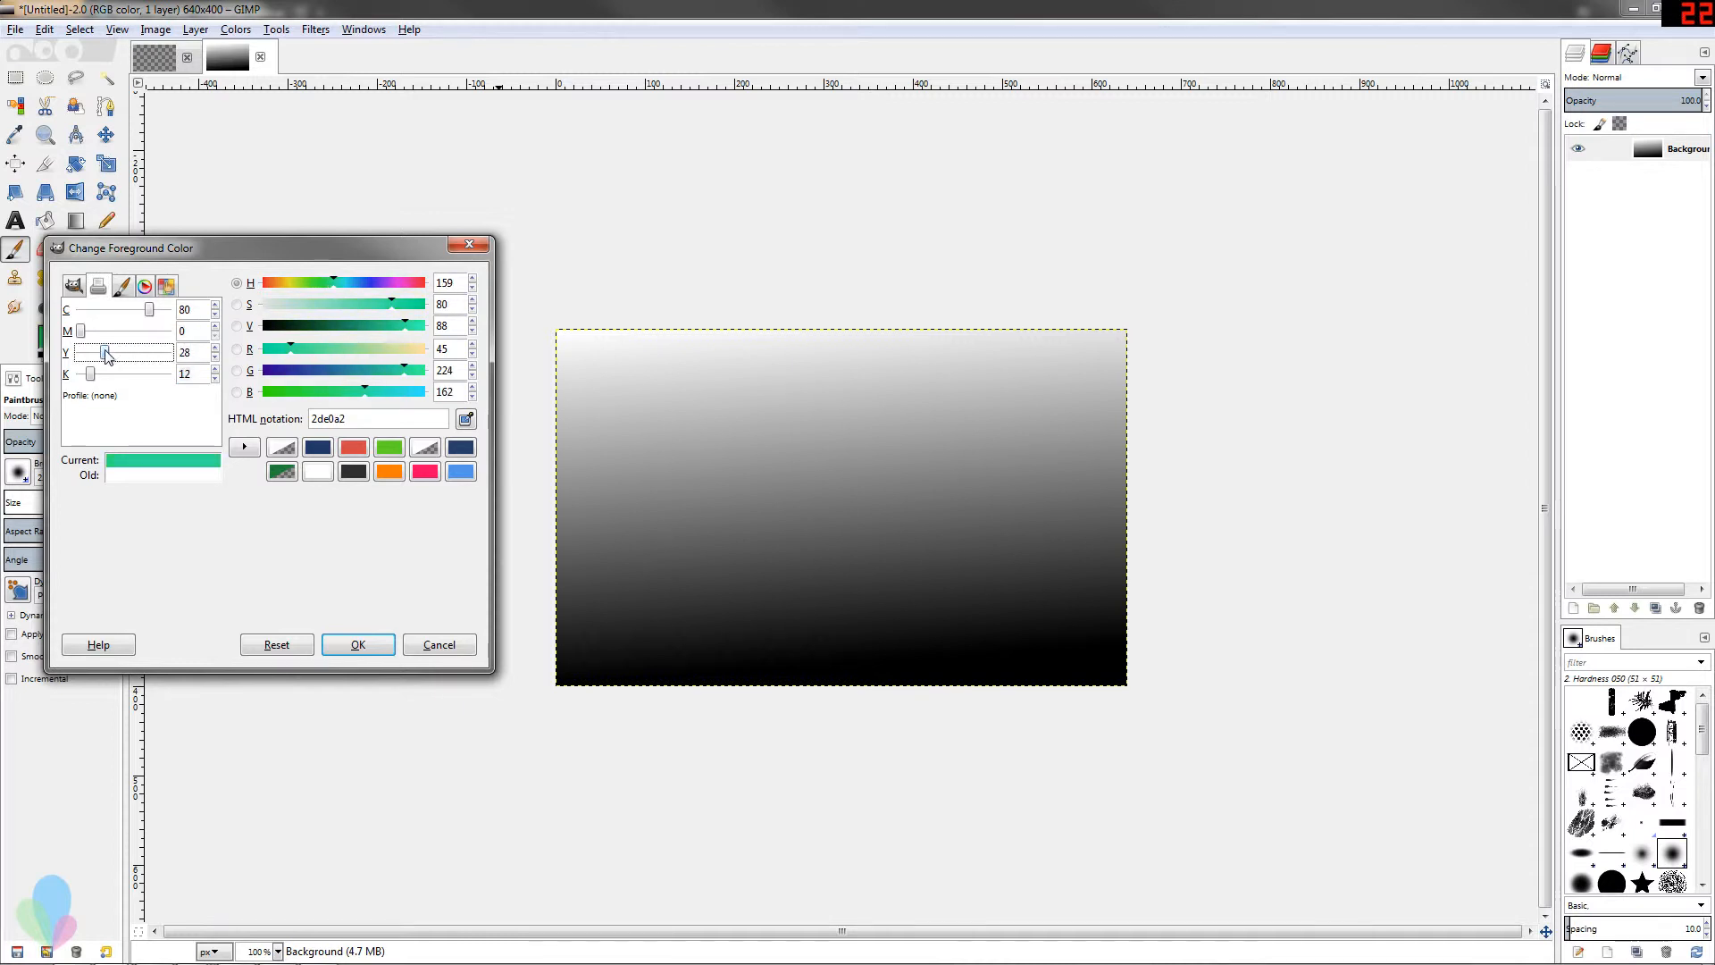
Raise yellow and add then remove black on the CMYK sliders for bright green.
drag(103, 355, 159, 356)
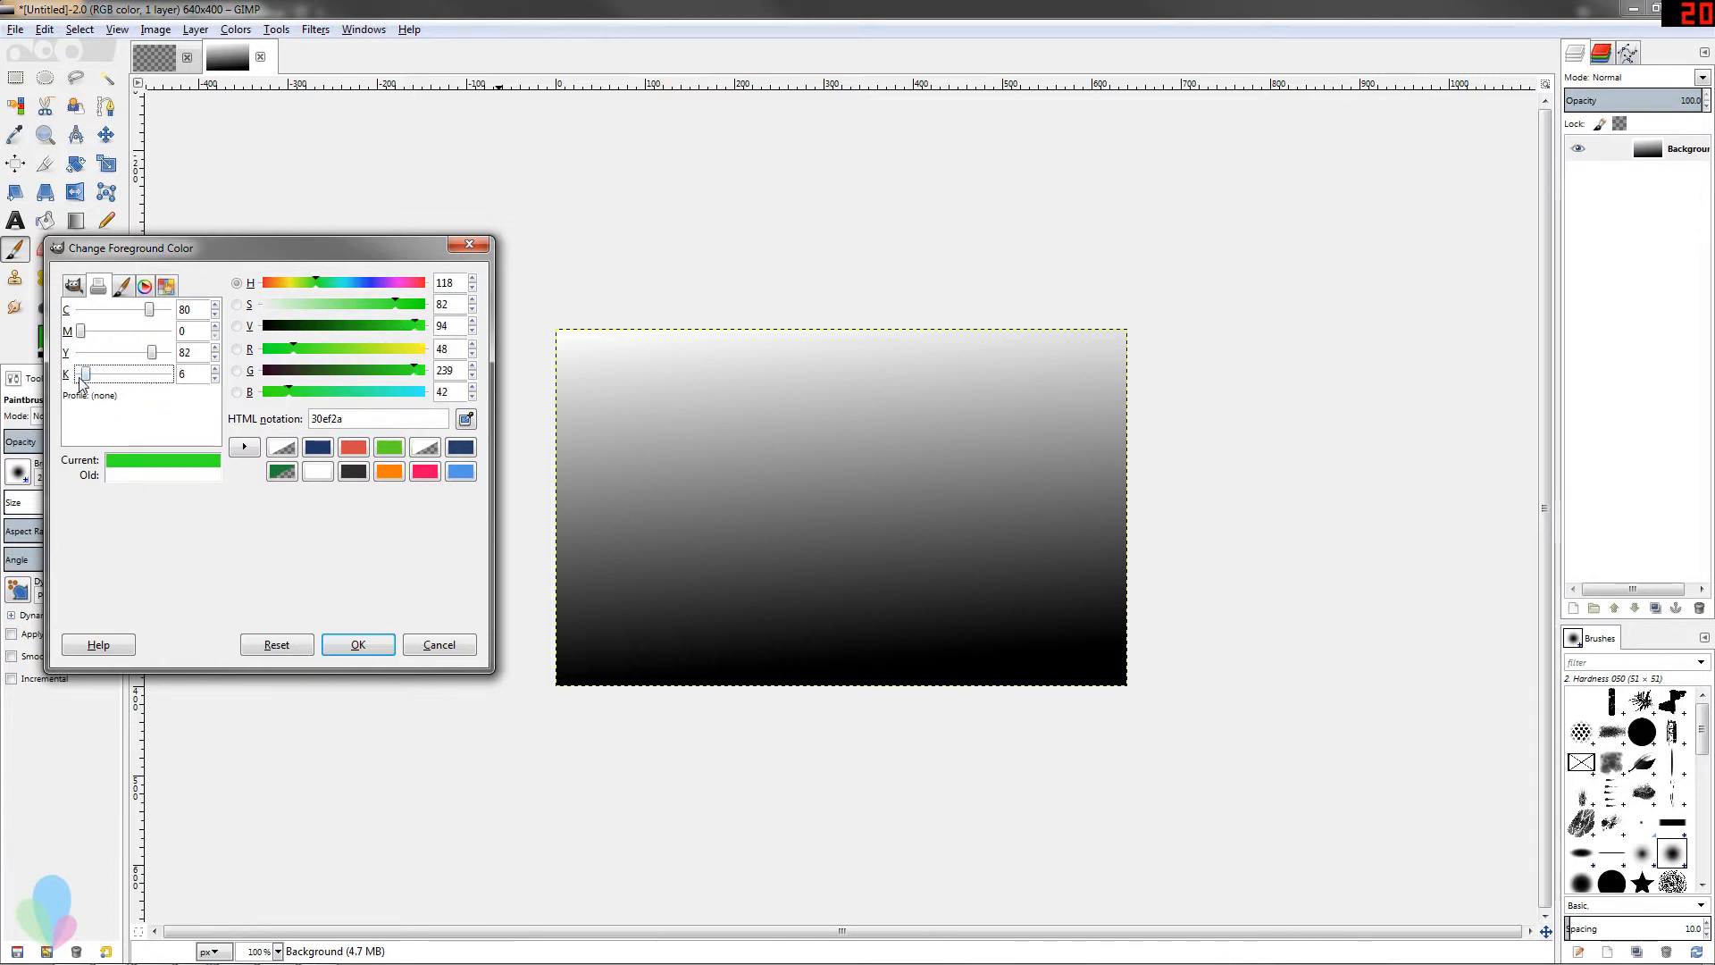
drag(83, 373, 99, 373)
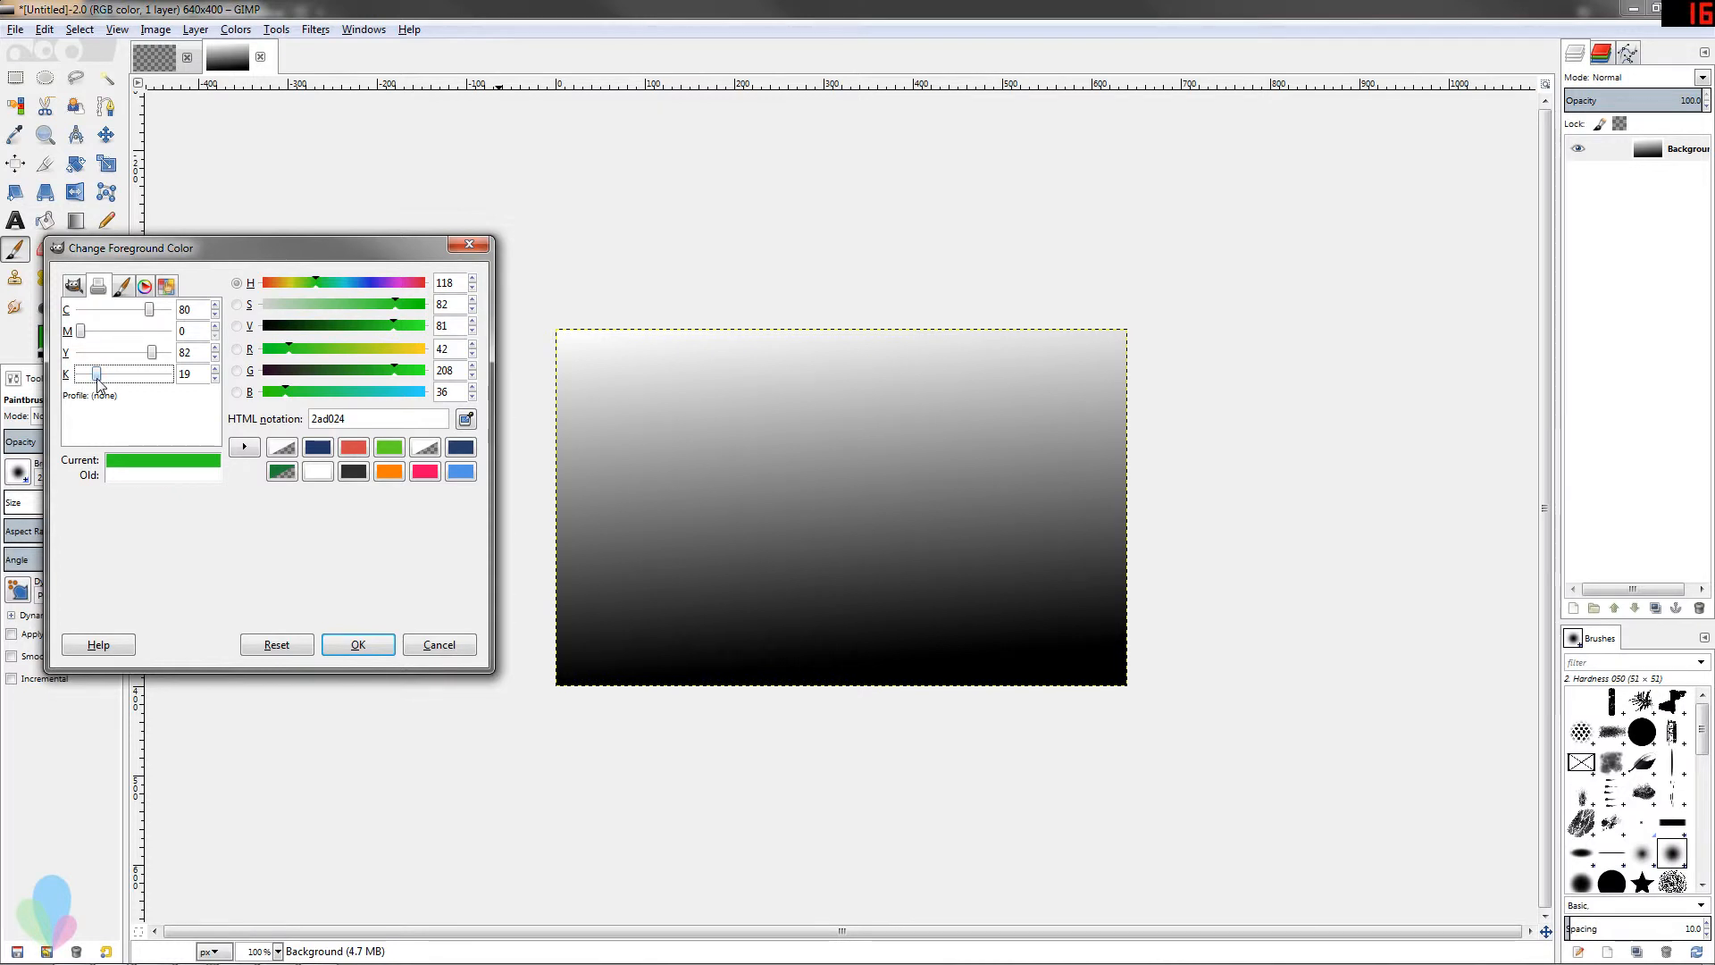
drag(101, 375, 79, 375)
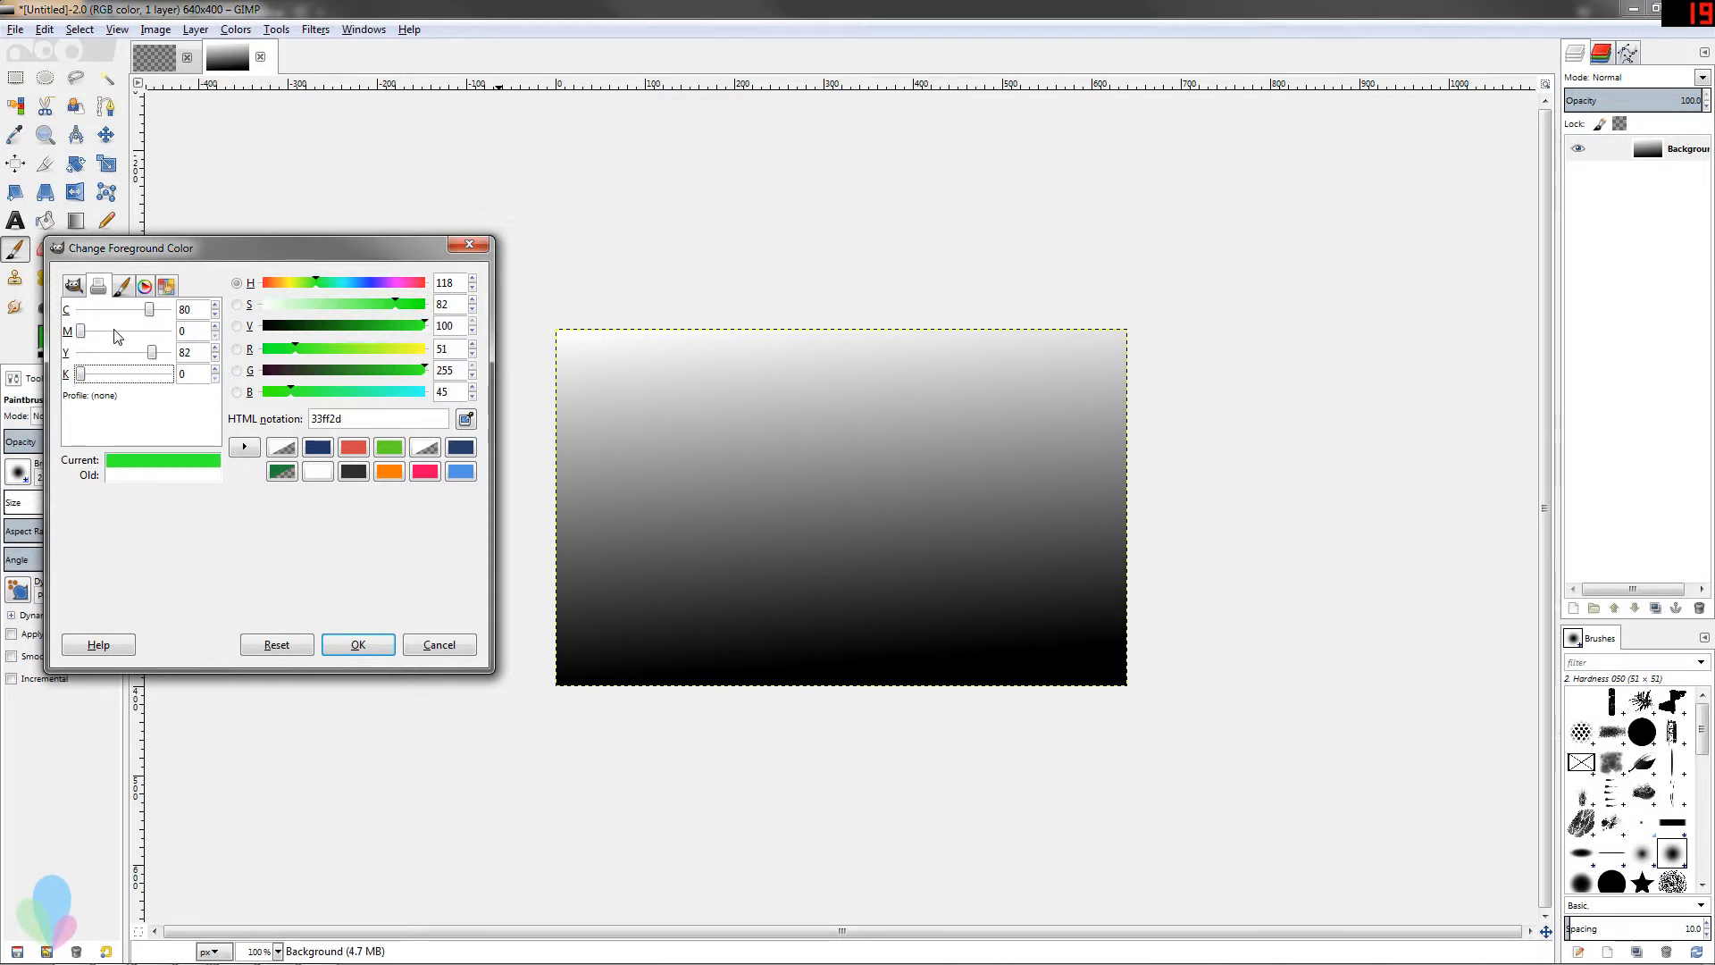
Switch between the hue square and CMYK selectors, ending on mauve b16eaa.
click(73, 286)
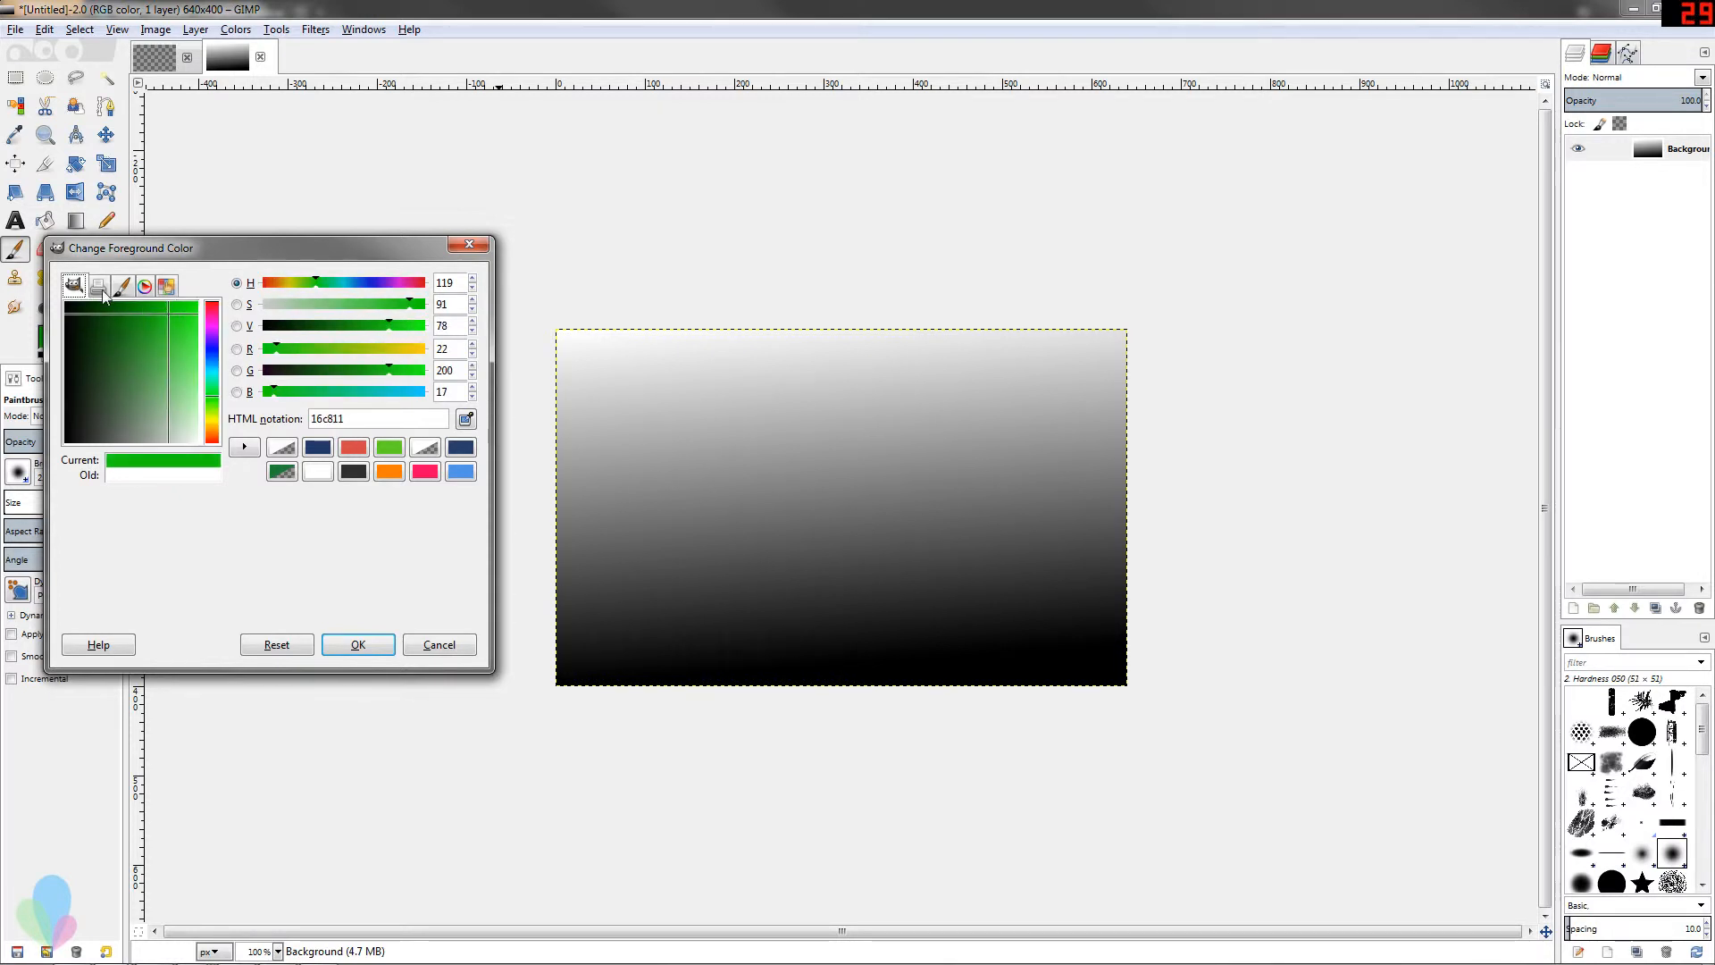
click(98, 286)
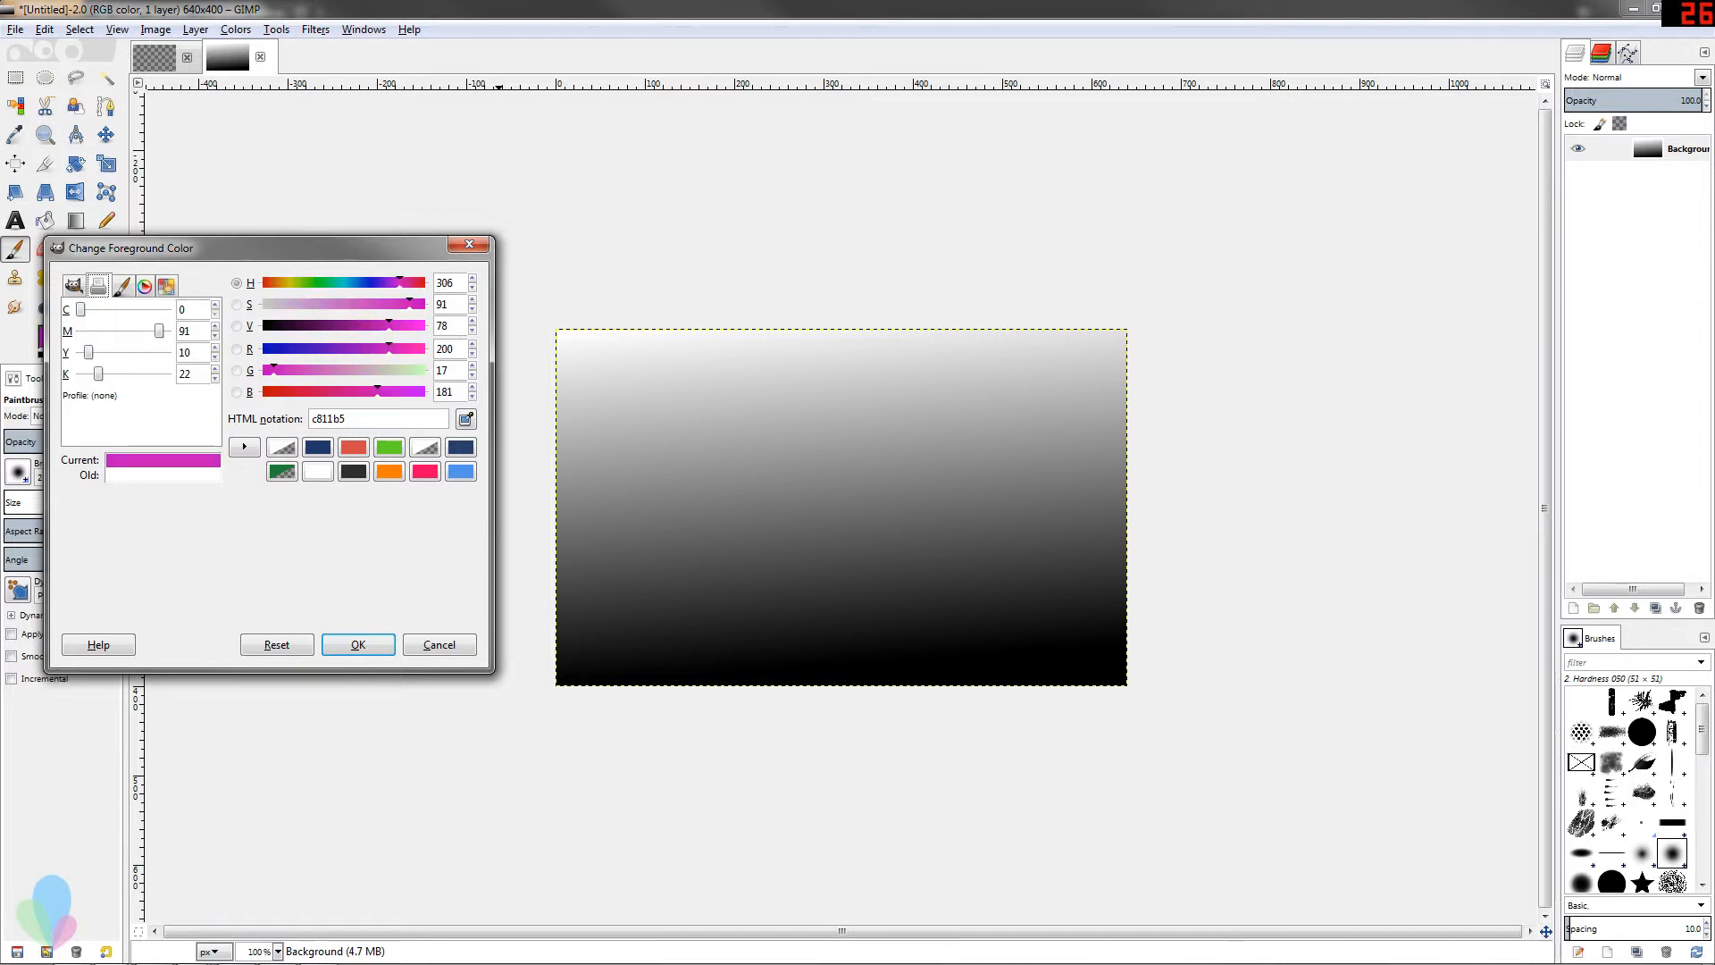
click(74, 286)
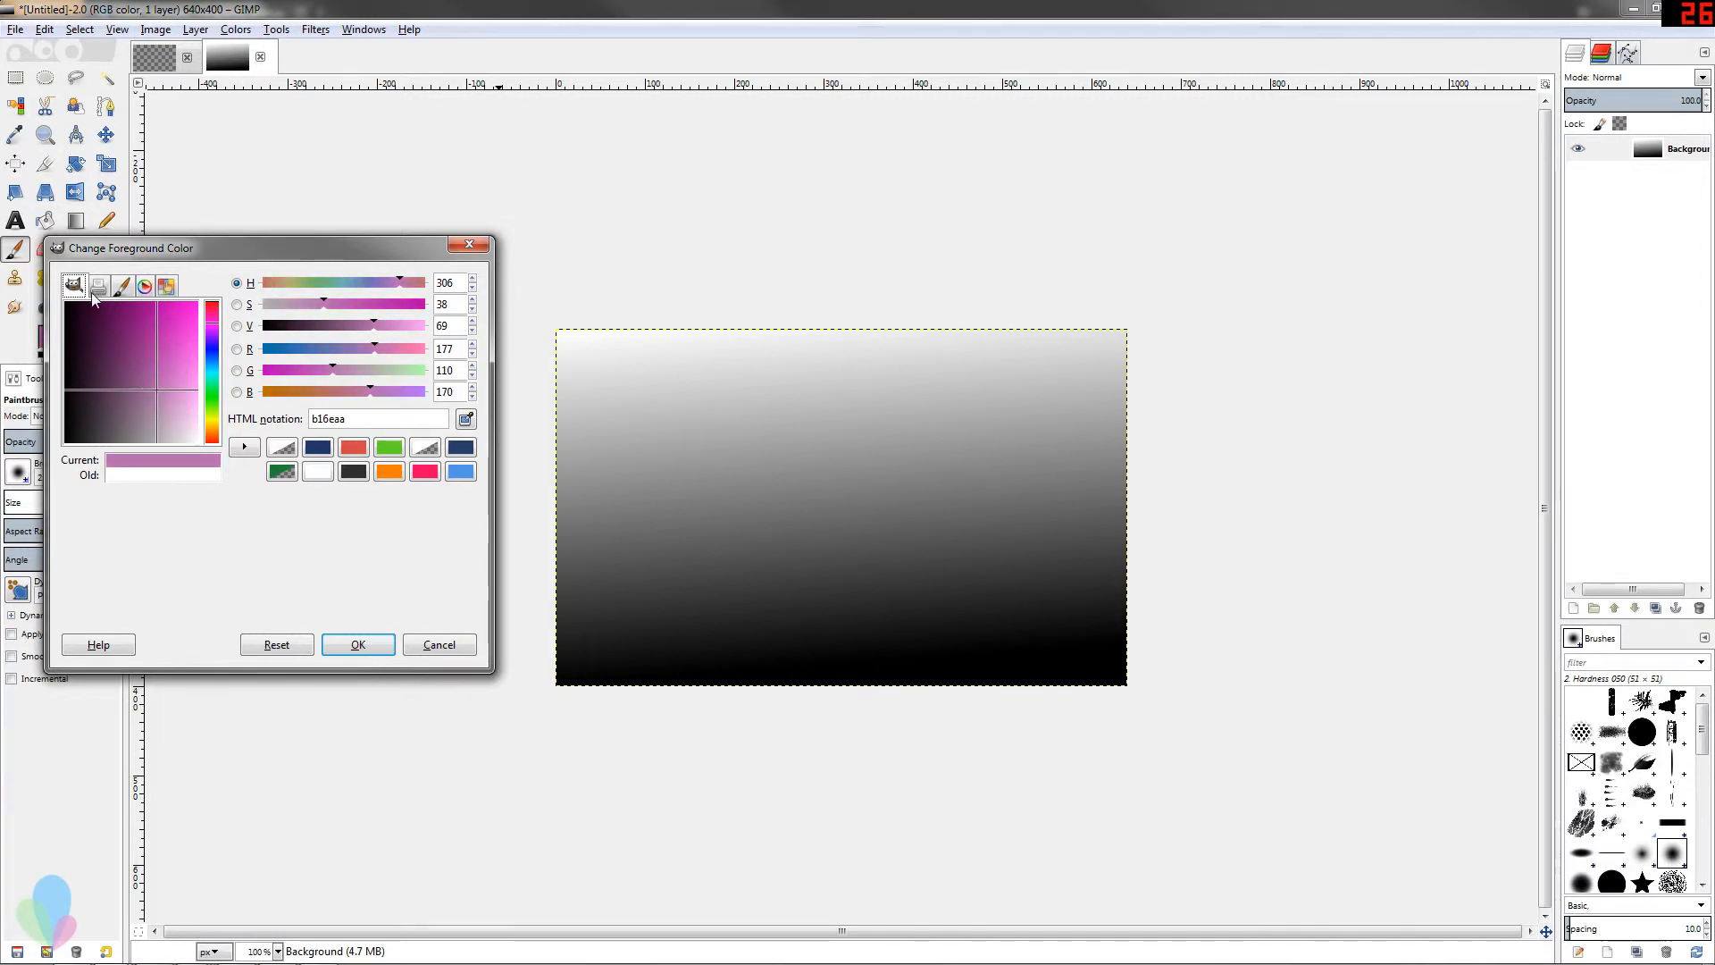
click(97, 284)
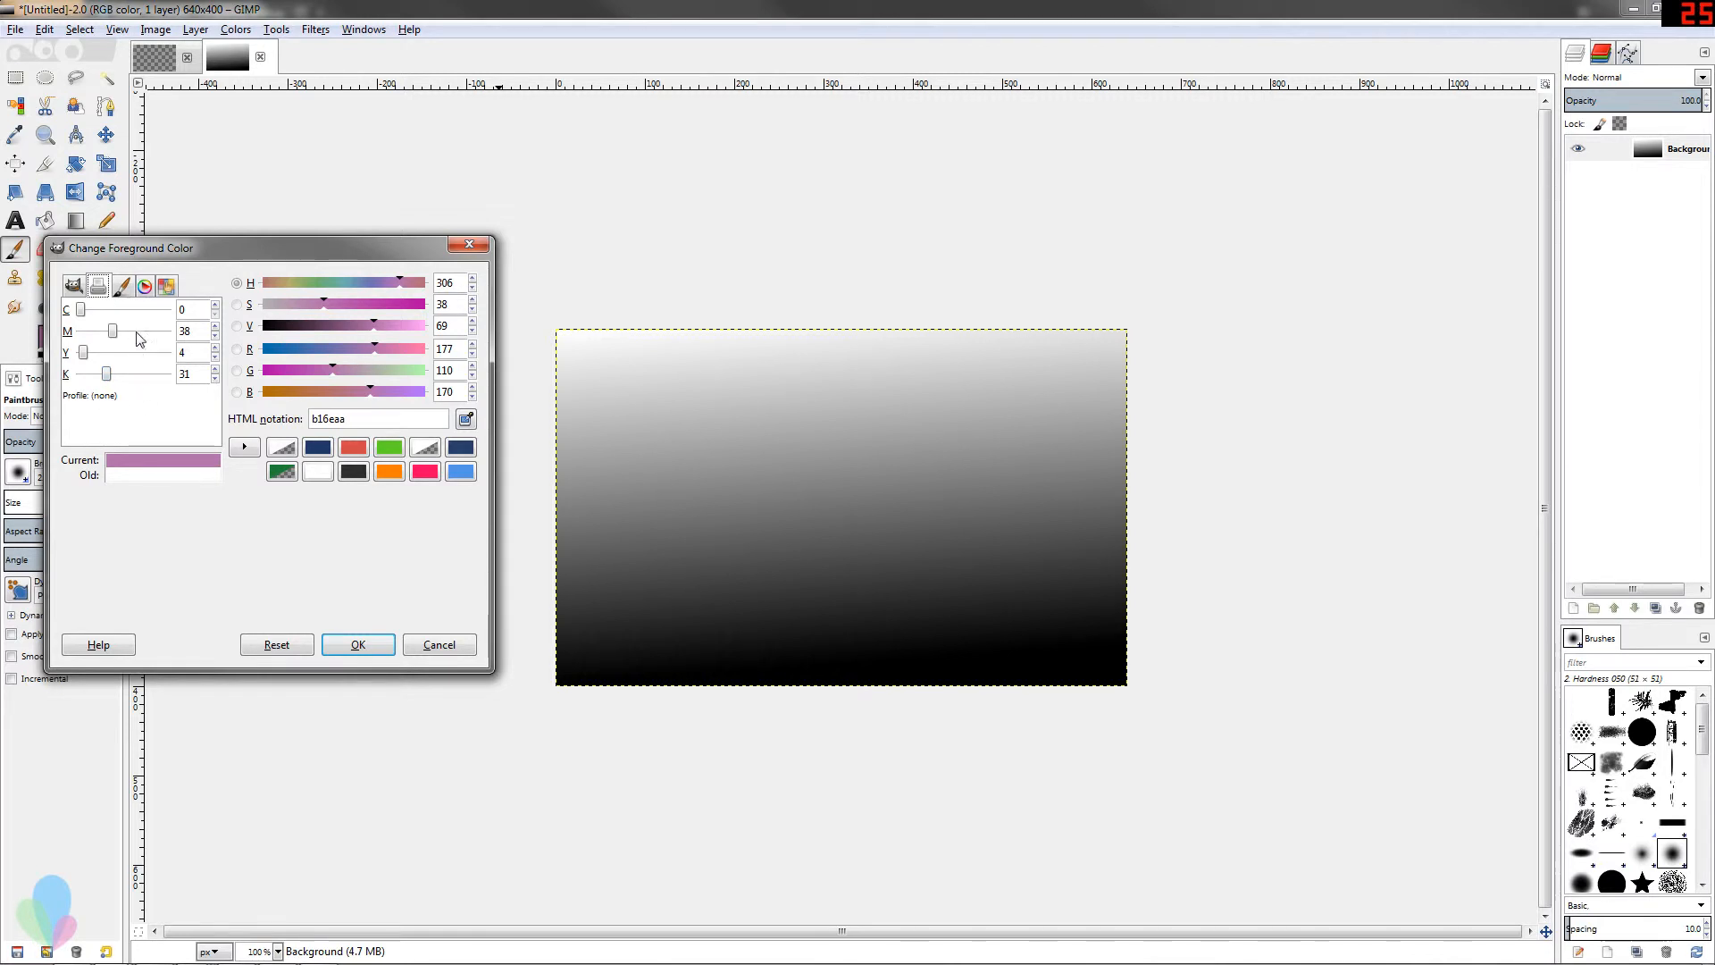
click(122, 286)
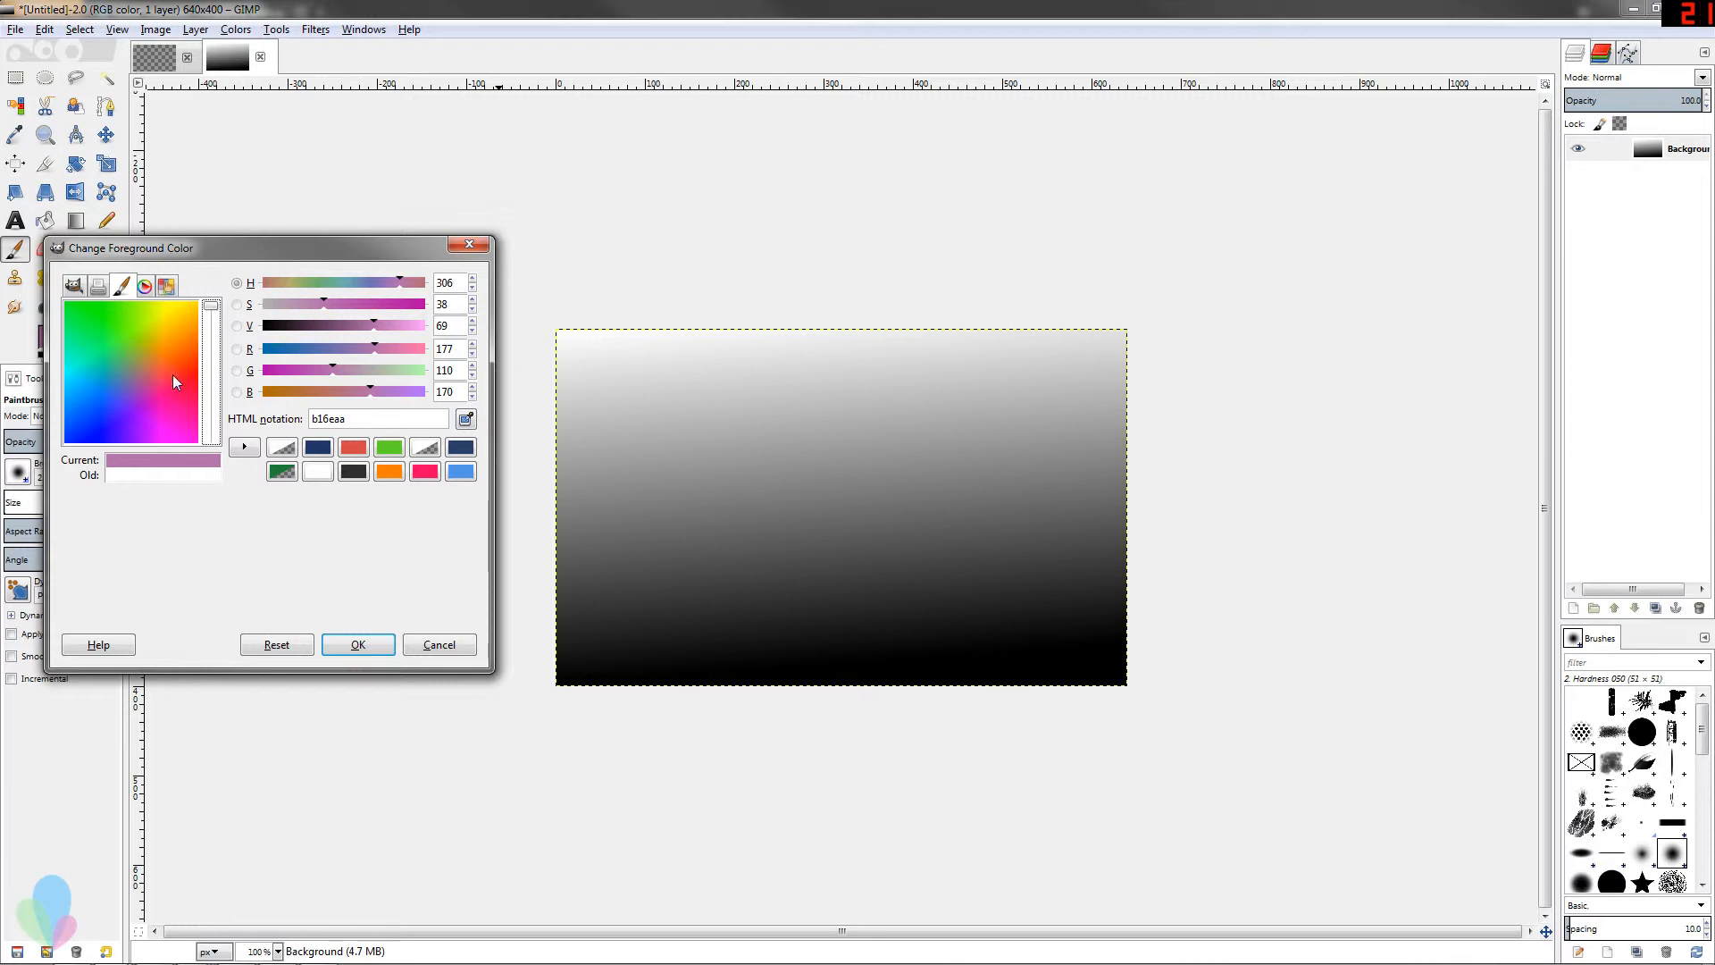
mouse_move(156, 388)
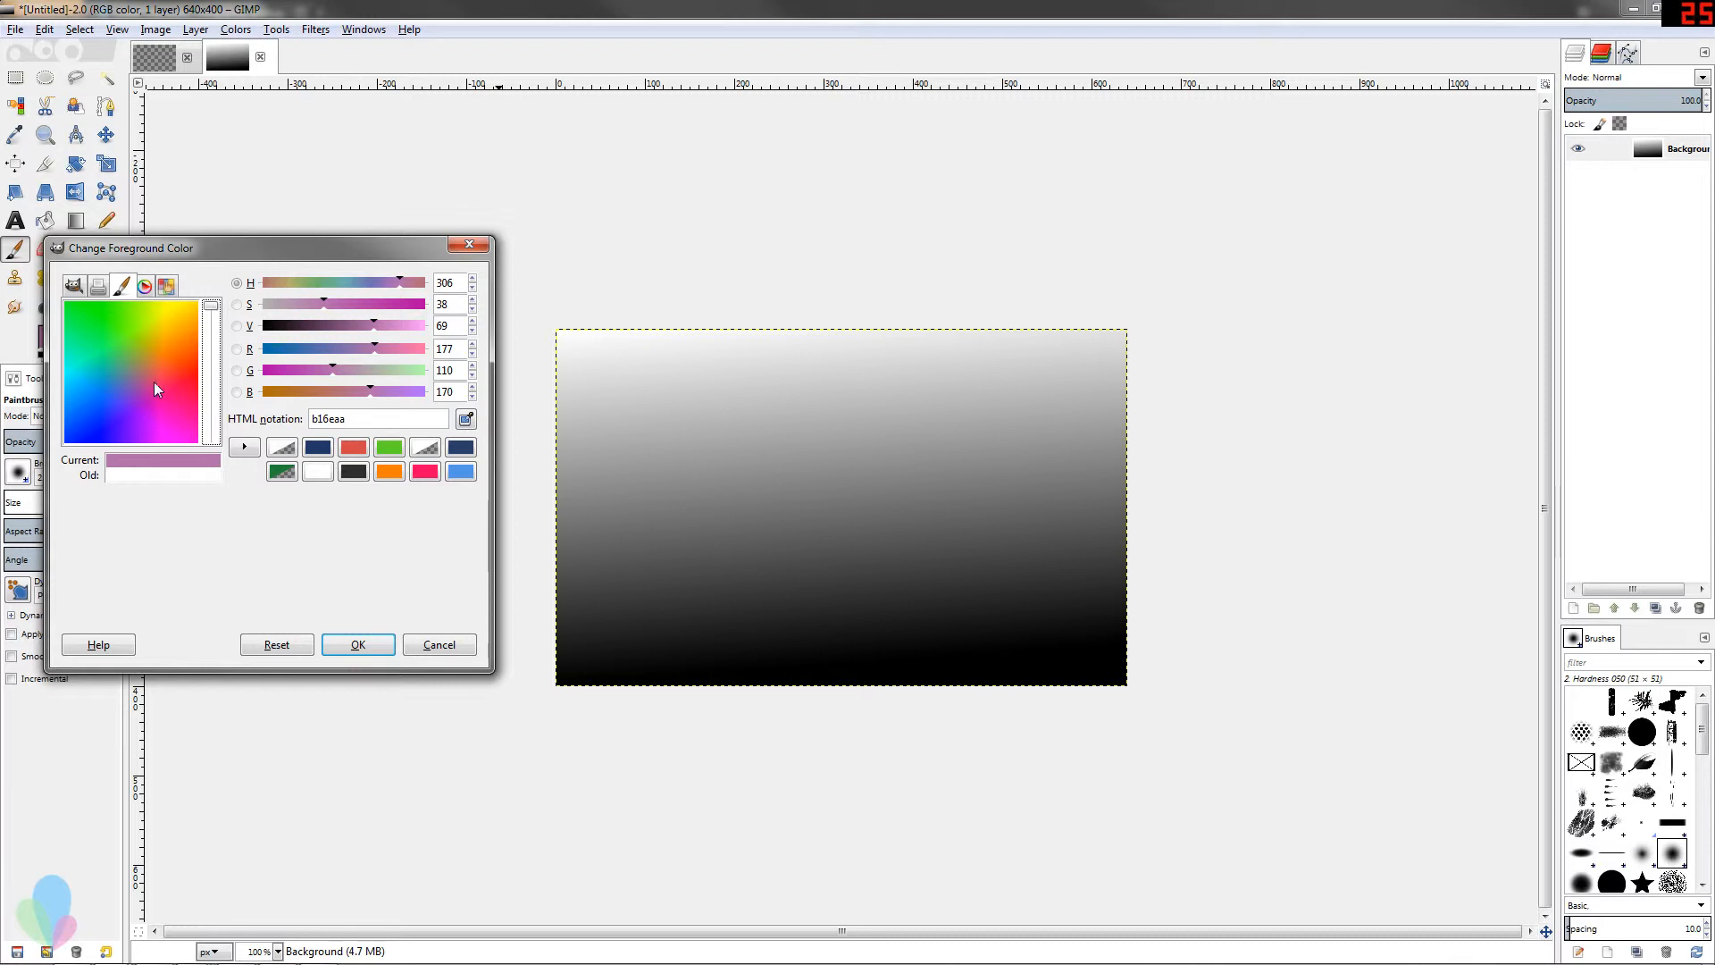
mouse_move(98, 386)
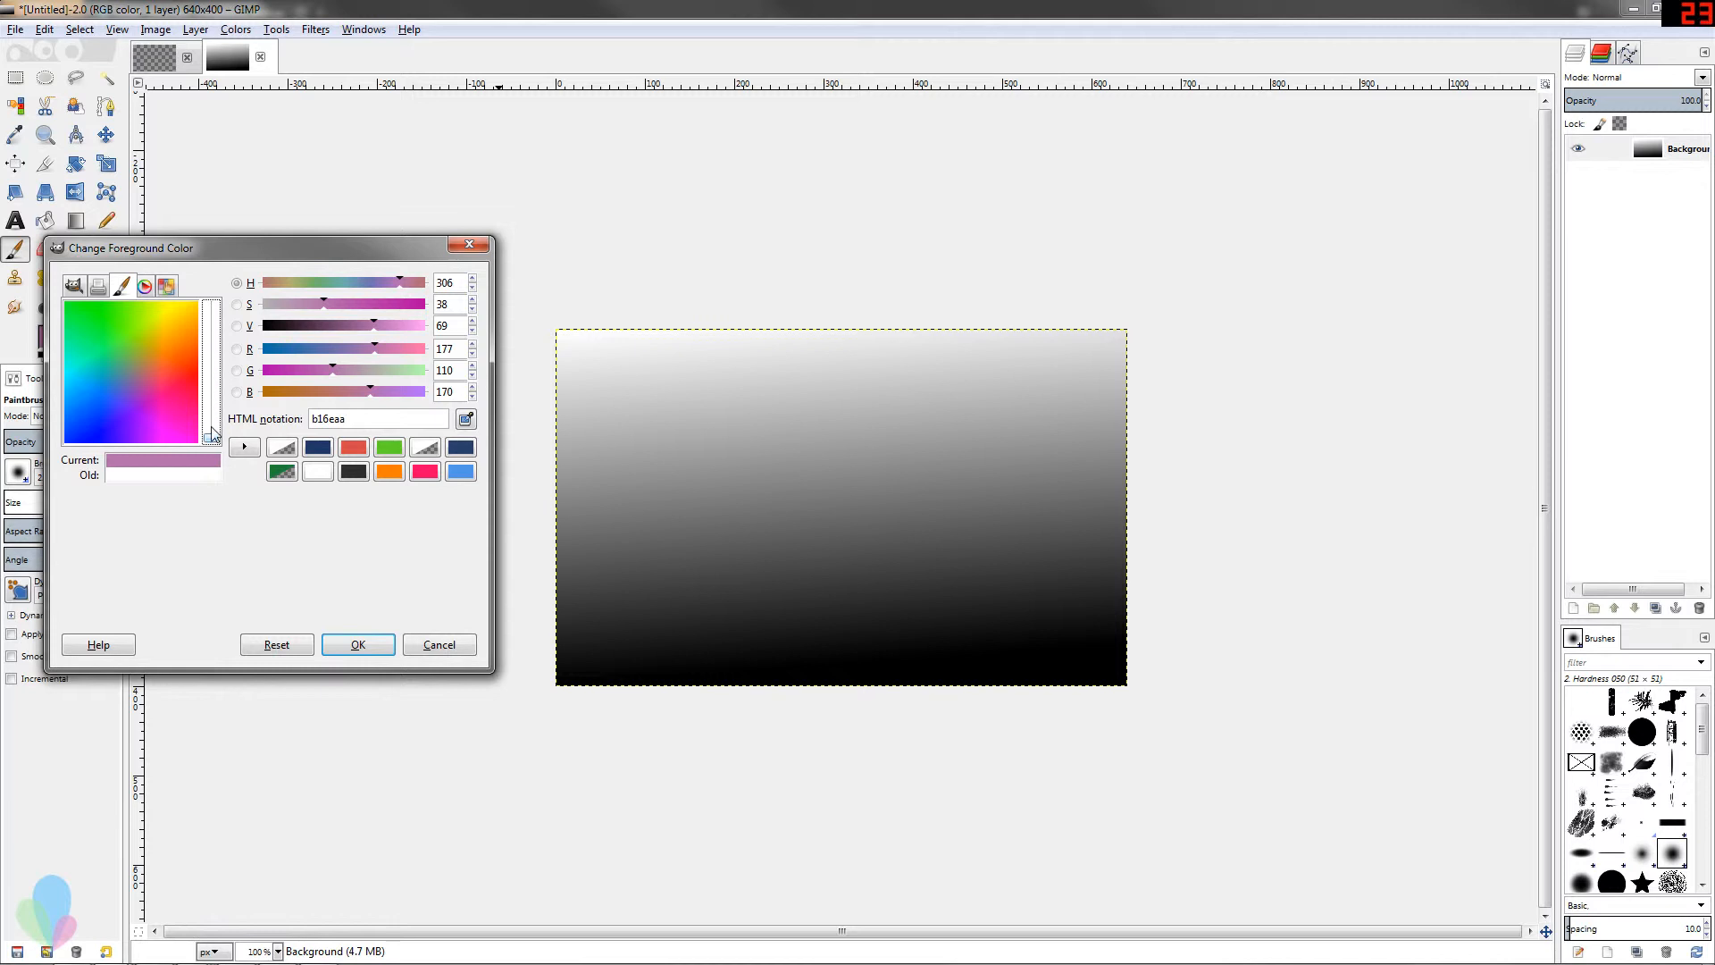
mouse_move(214, 452)
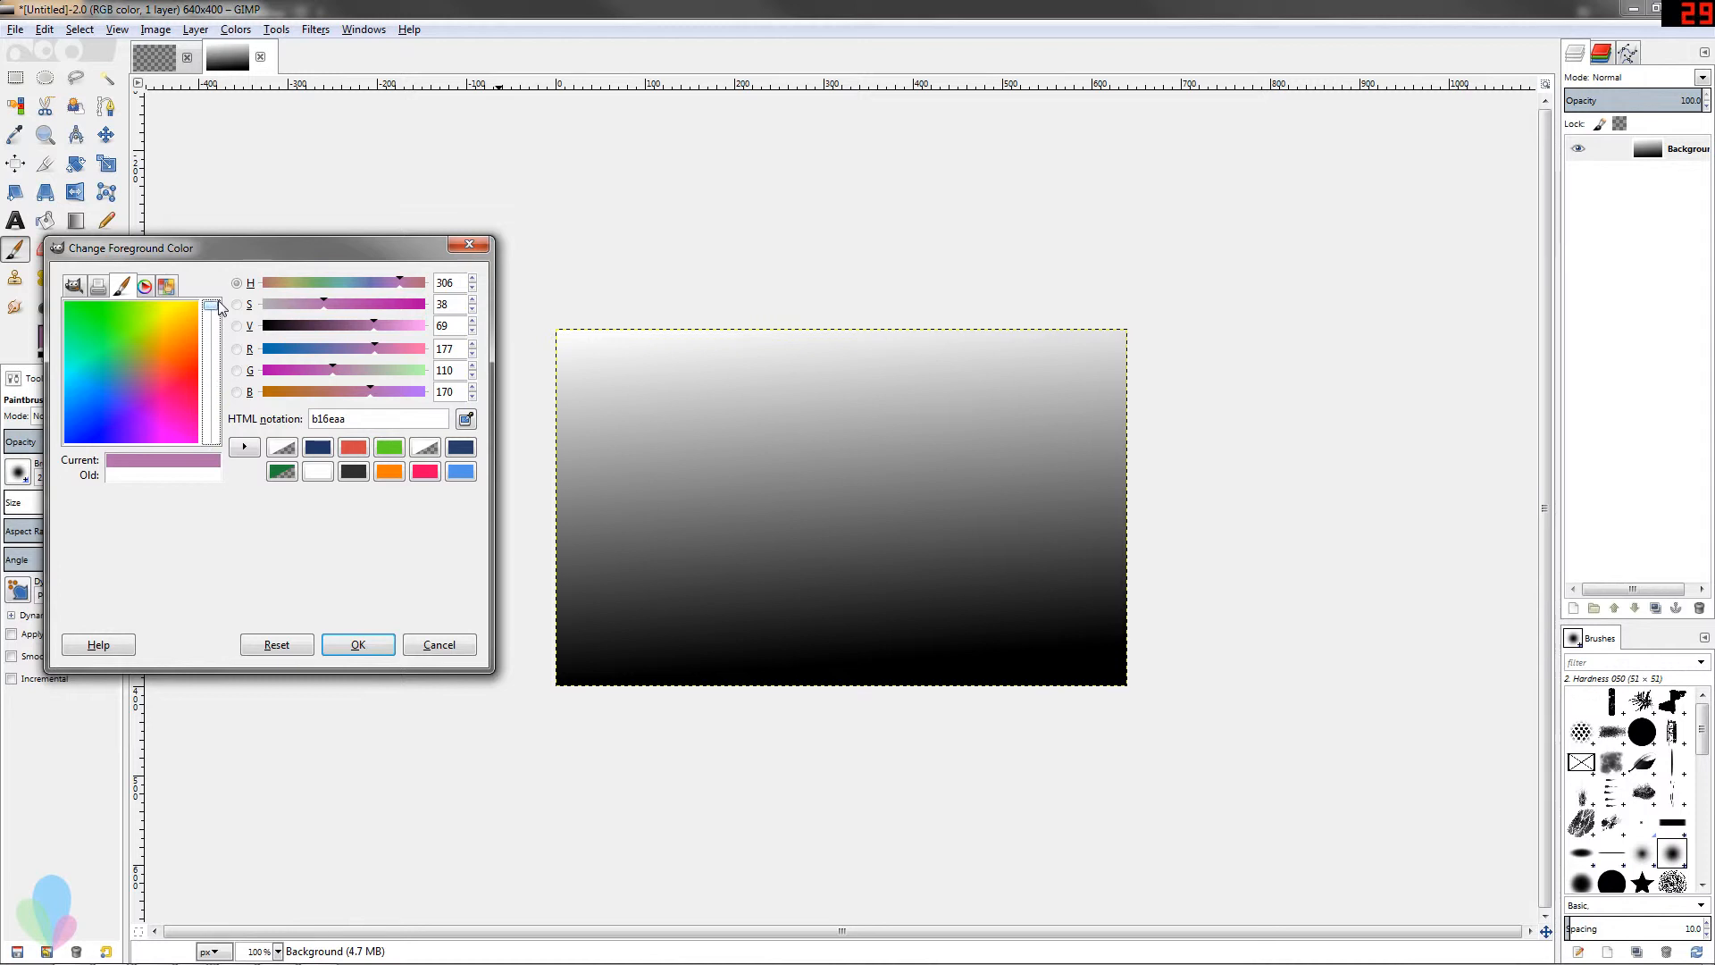
Pick pink, crimson and peach in the watercolour selector, ending on slate blue 4c5872.
click(171, 385)
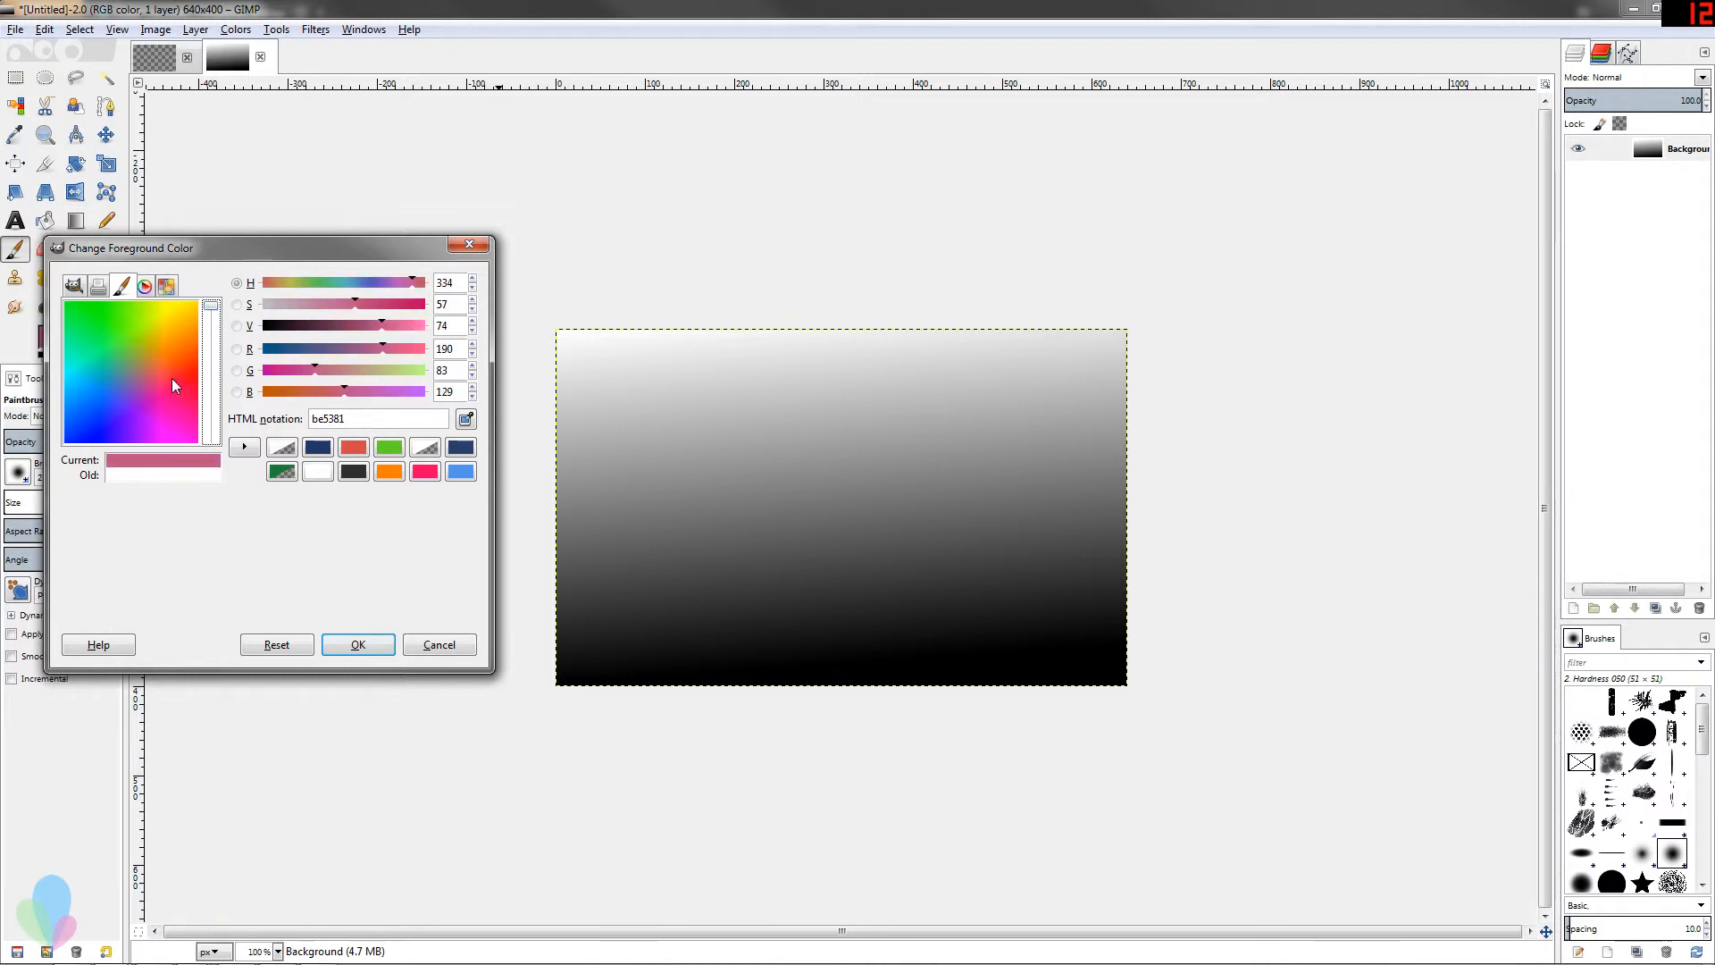
click(164, 445)
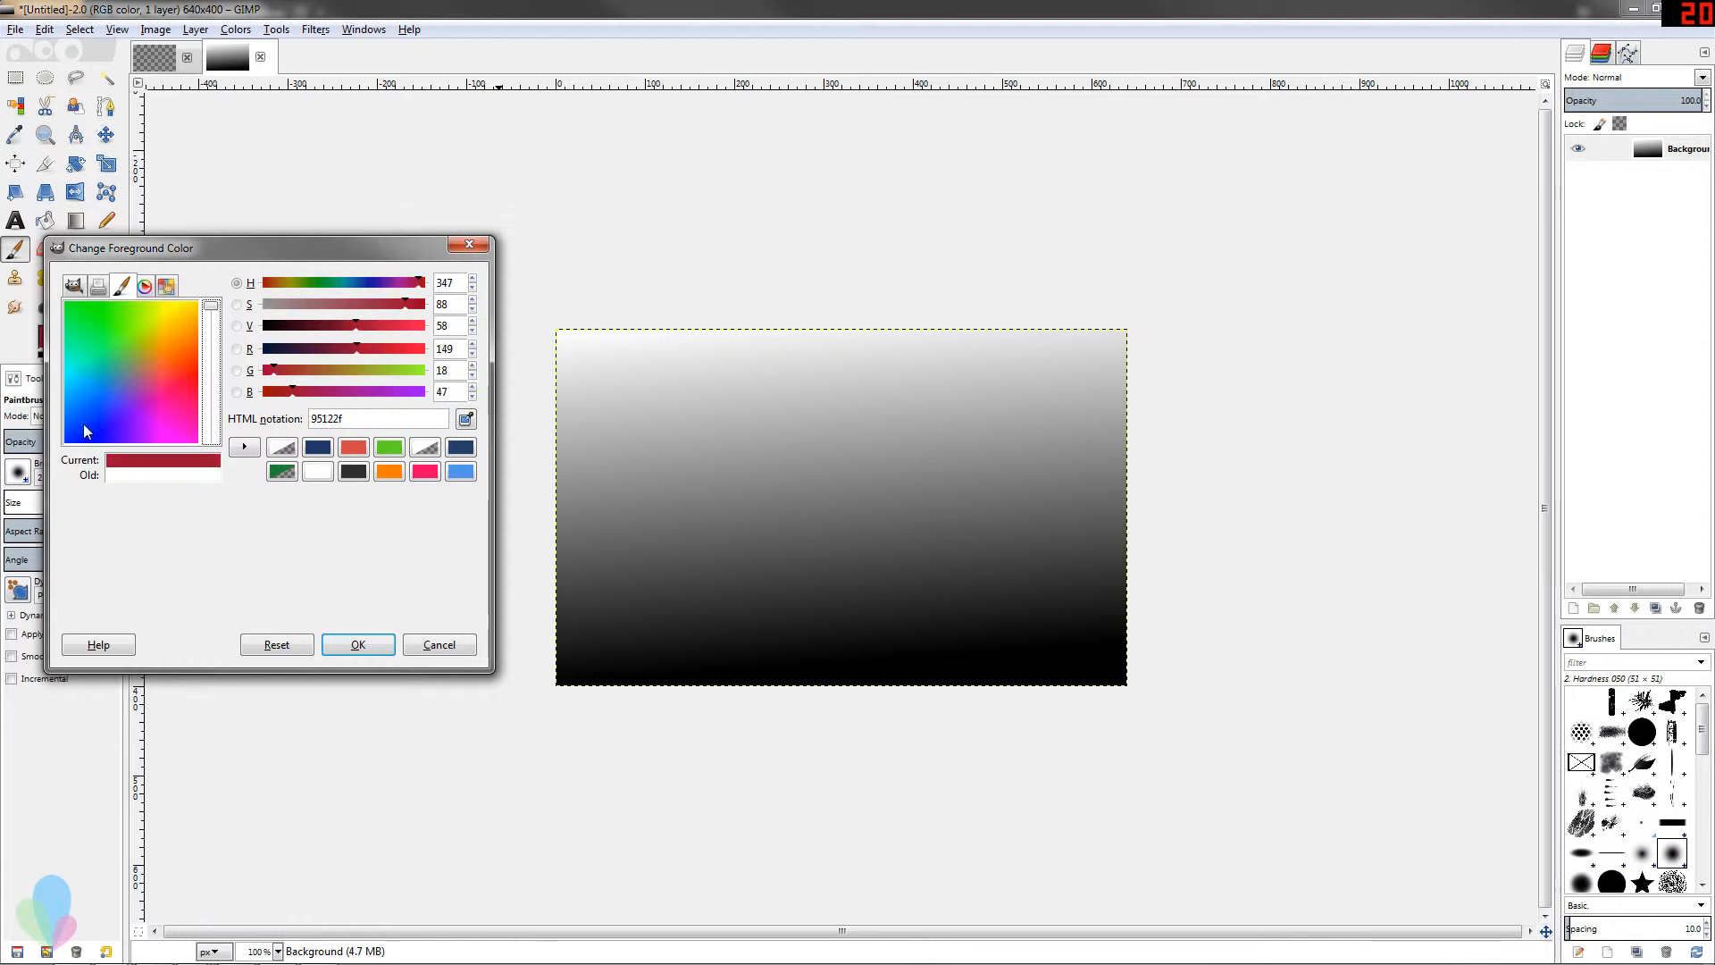
click(117, 409)
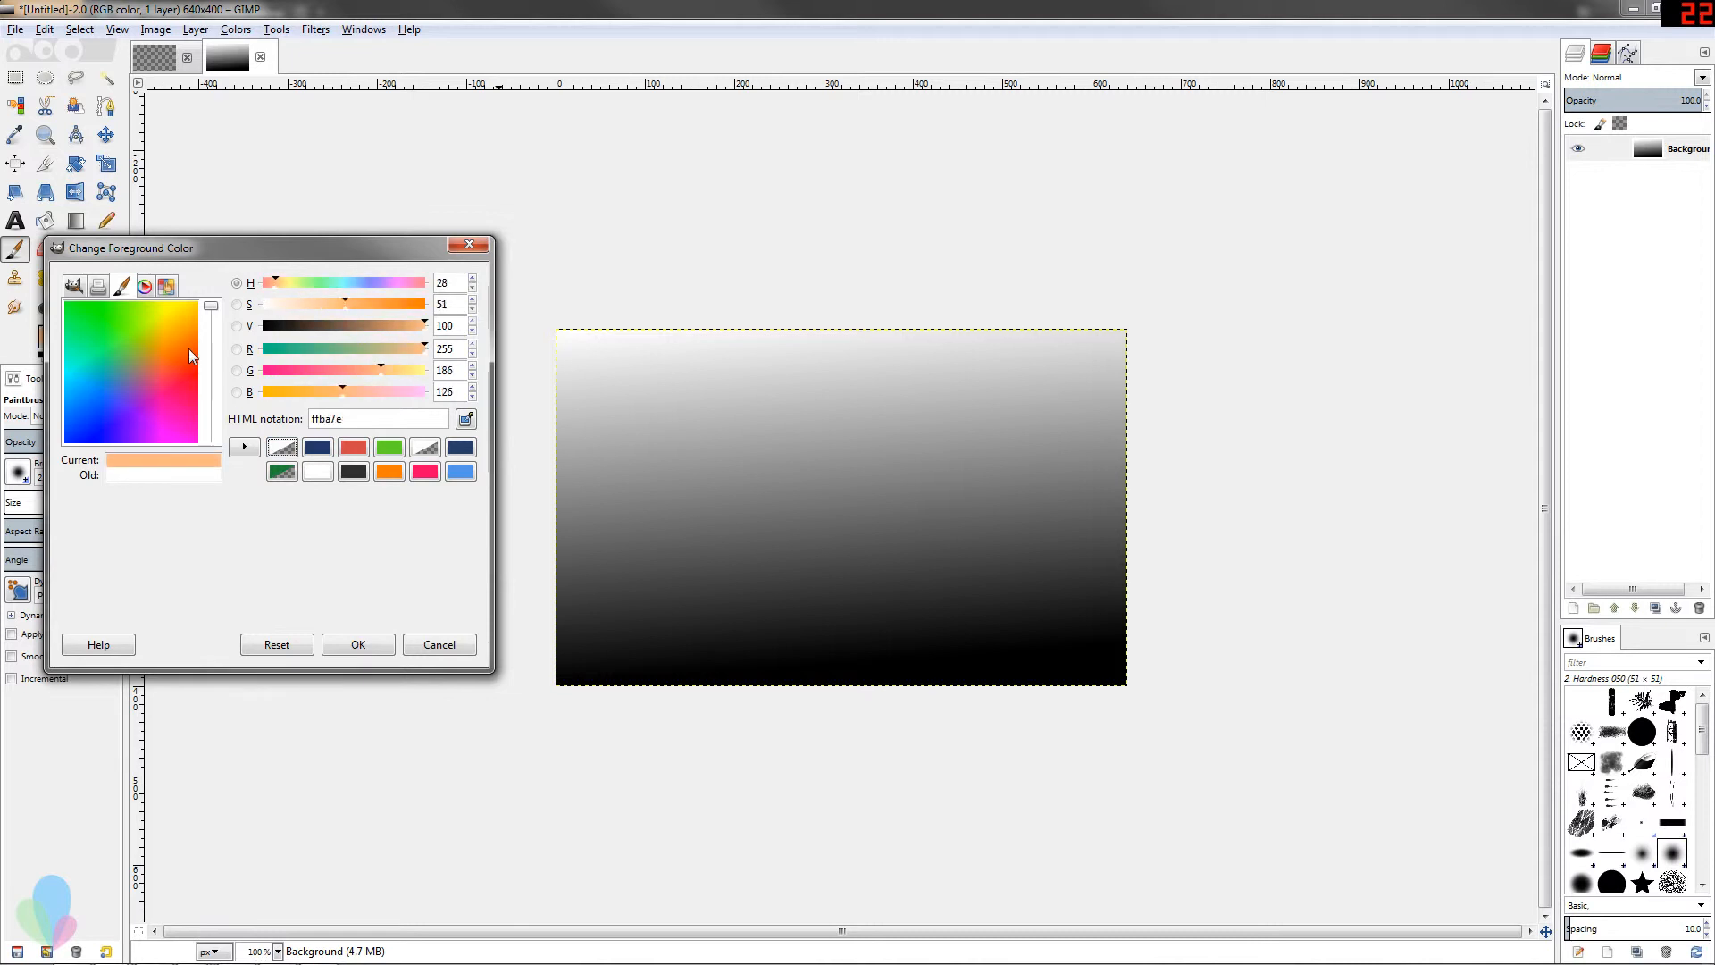
click(77, 415)
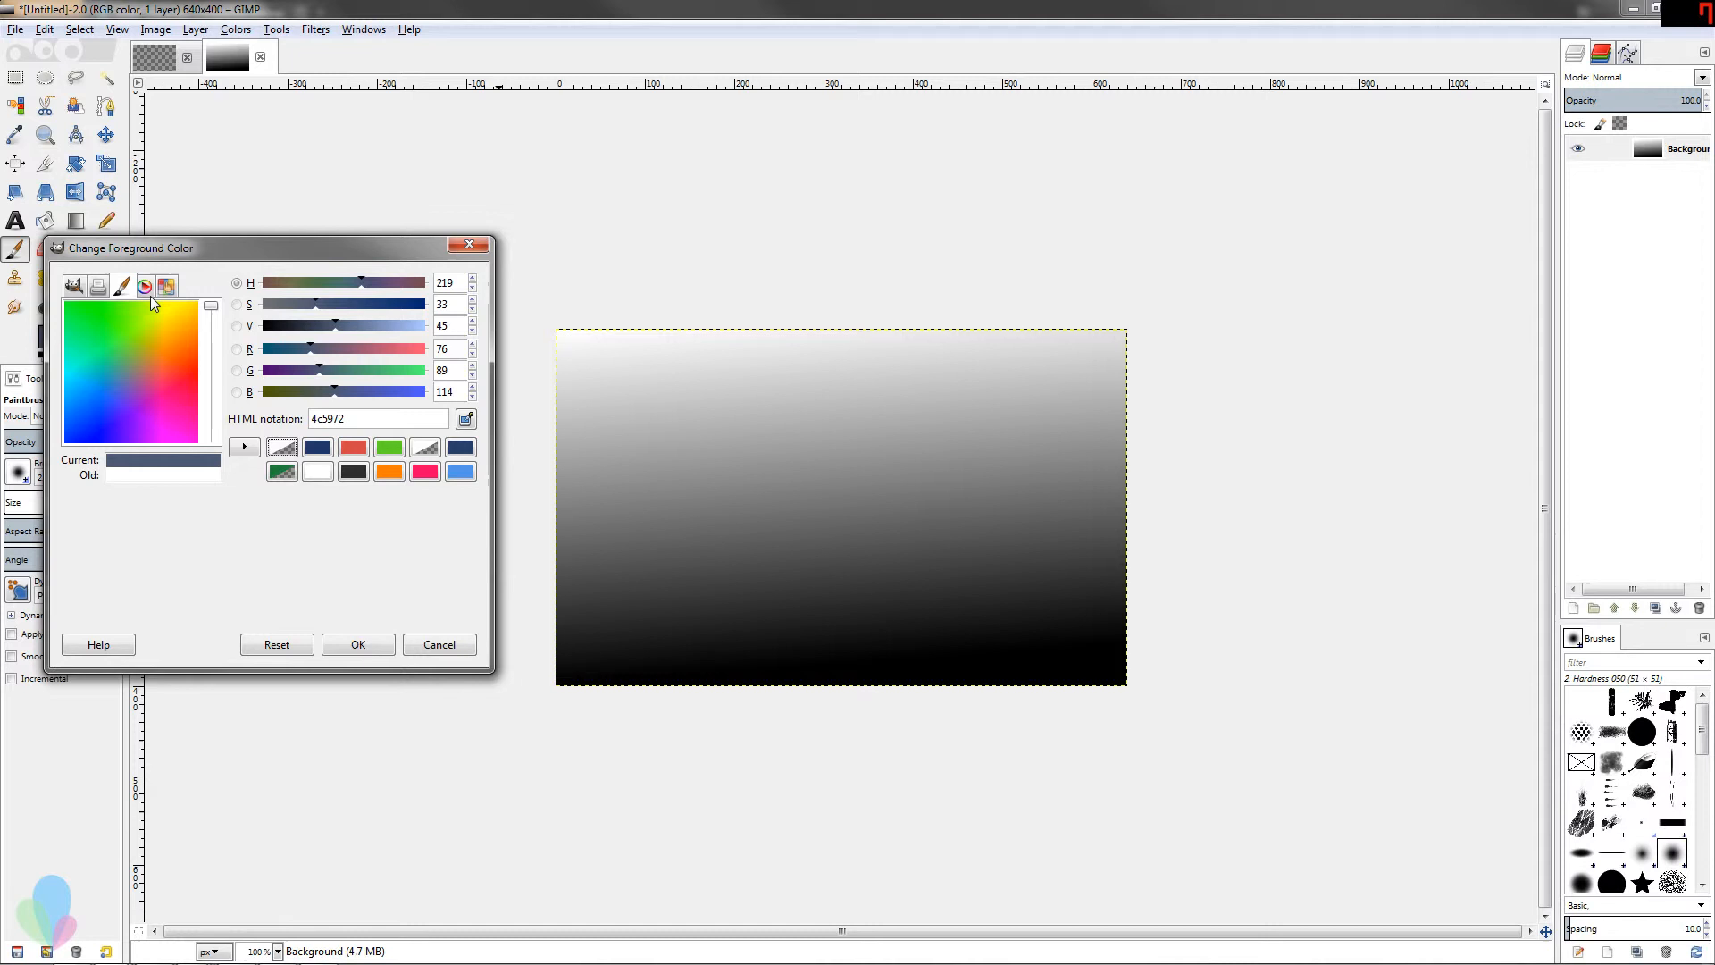
Use the hue wheel to try pale blue, magenta, yellow and violet foreground colours.
click(143, 286)
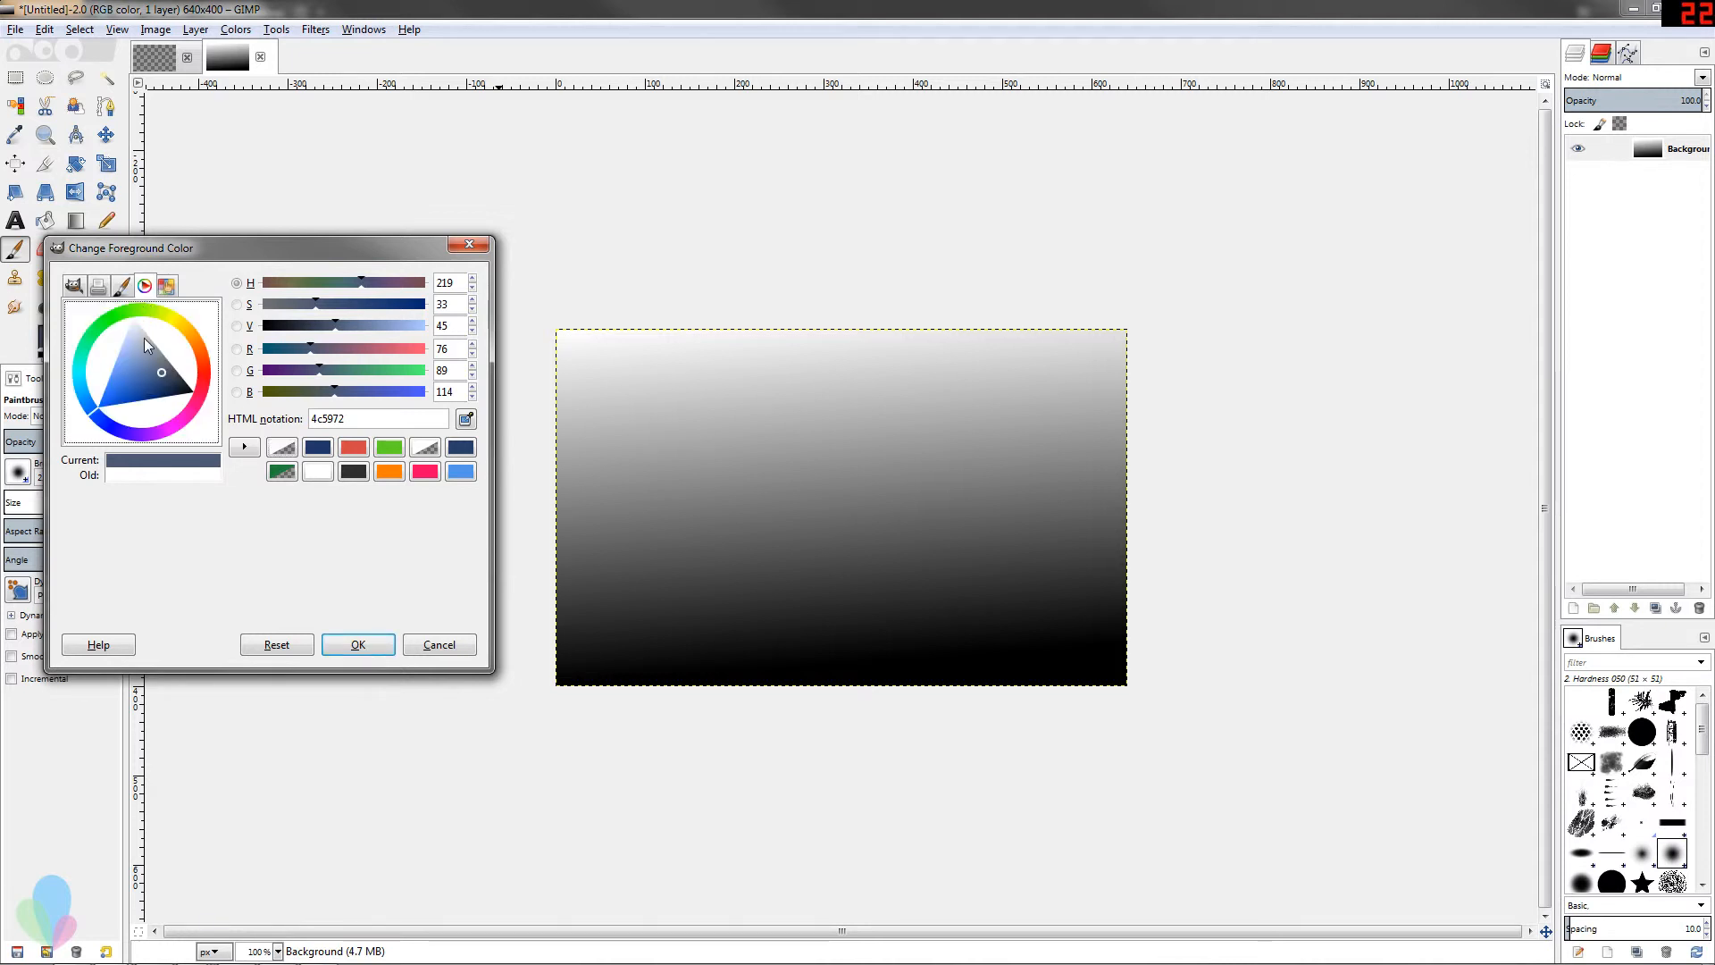
click(131, 339)
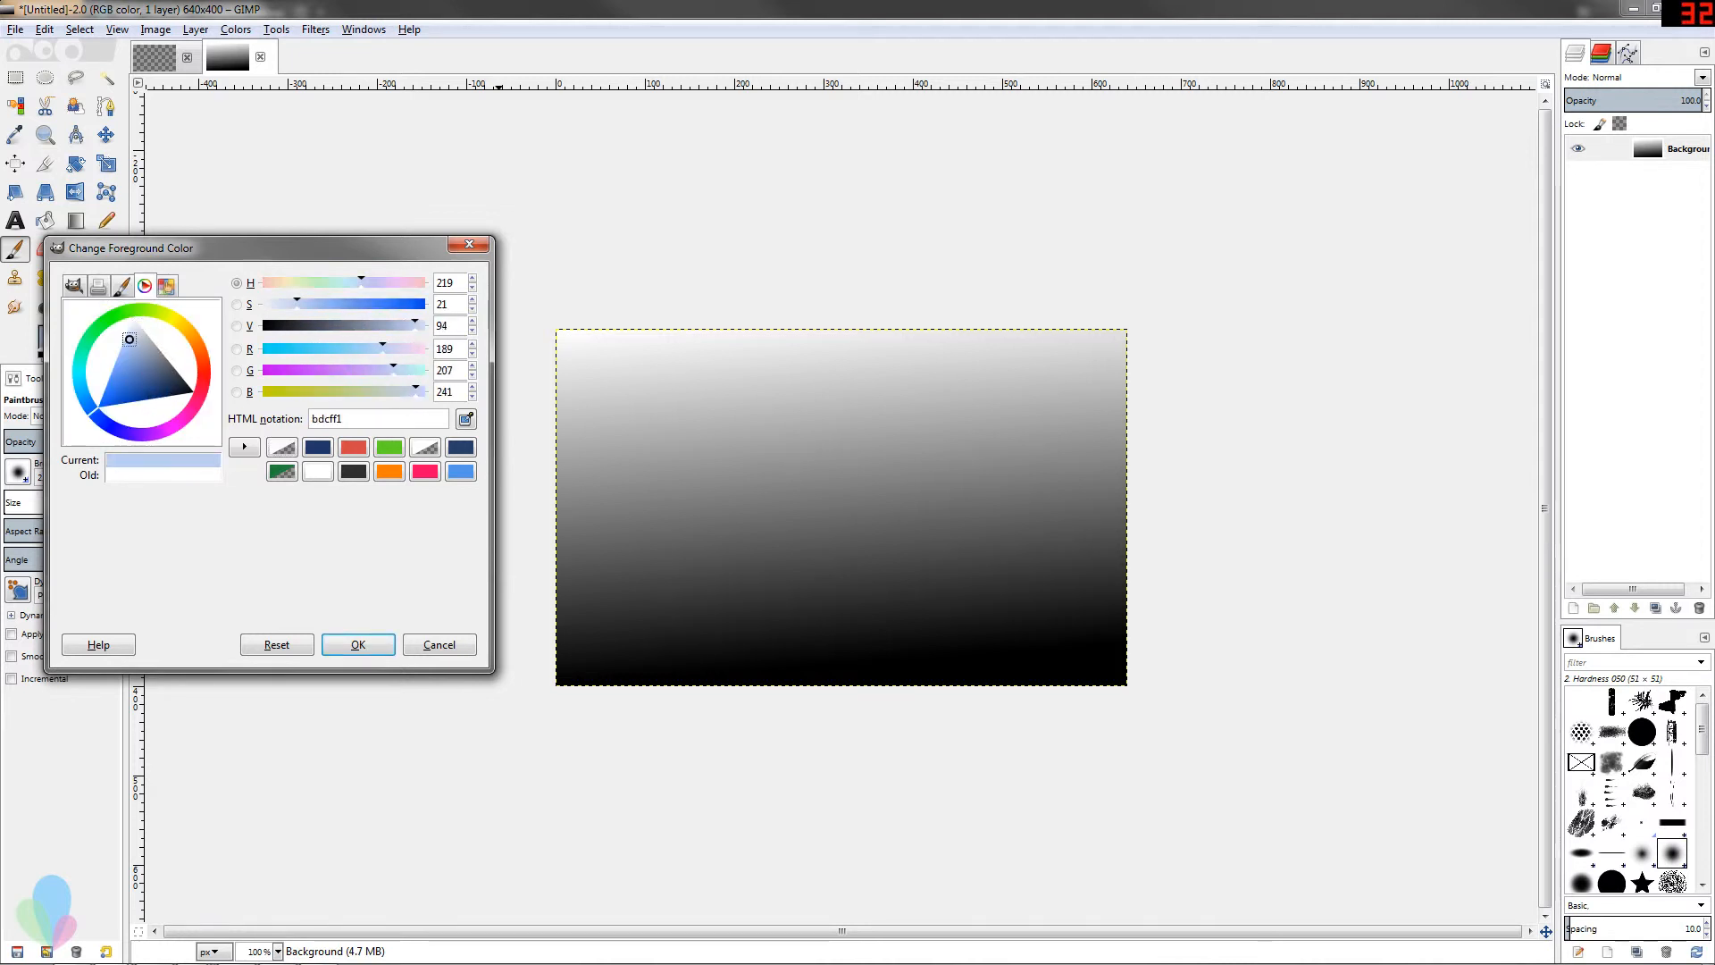
click(100, 407)
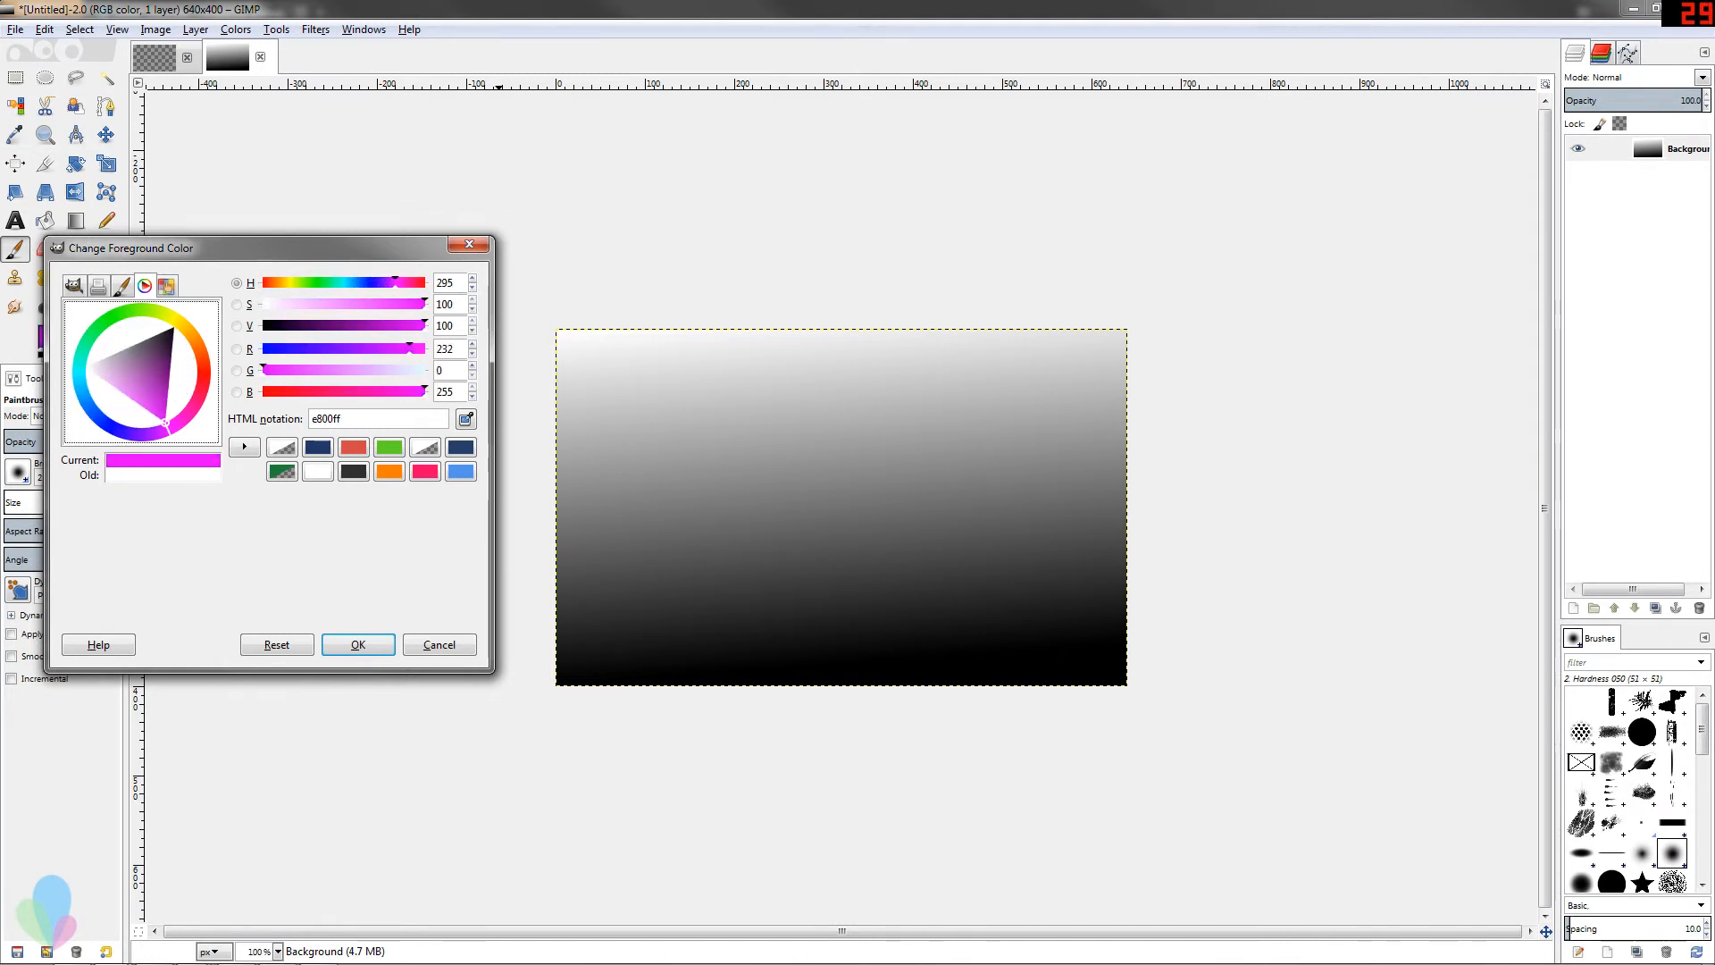
click(85, 372)
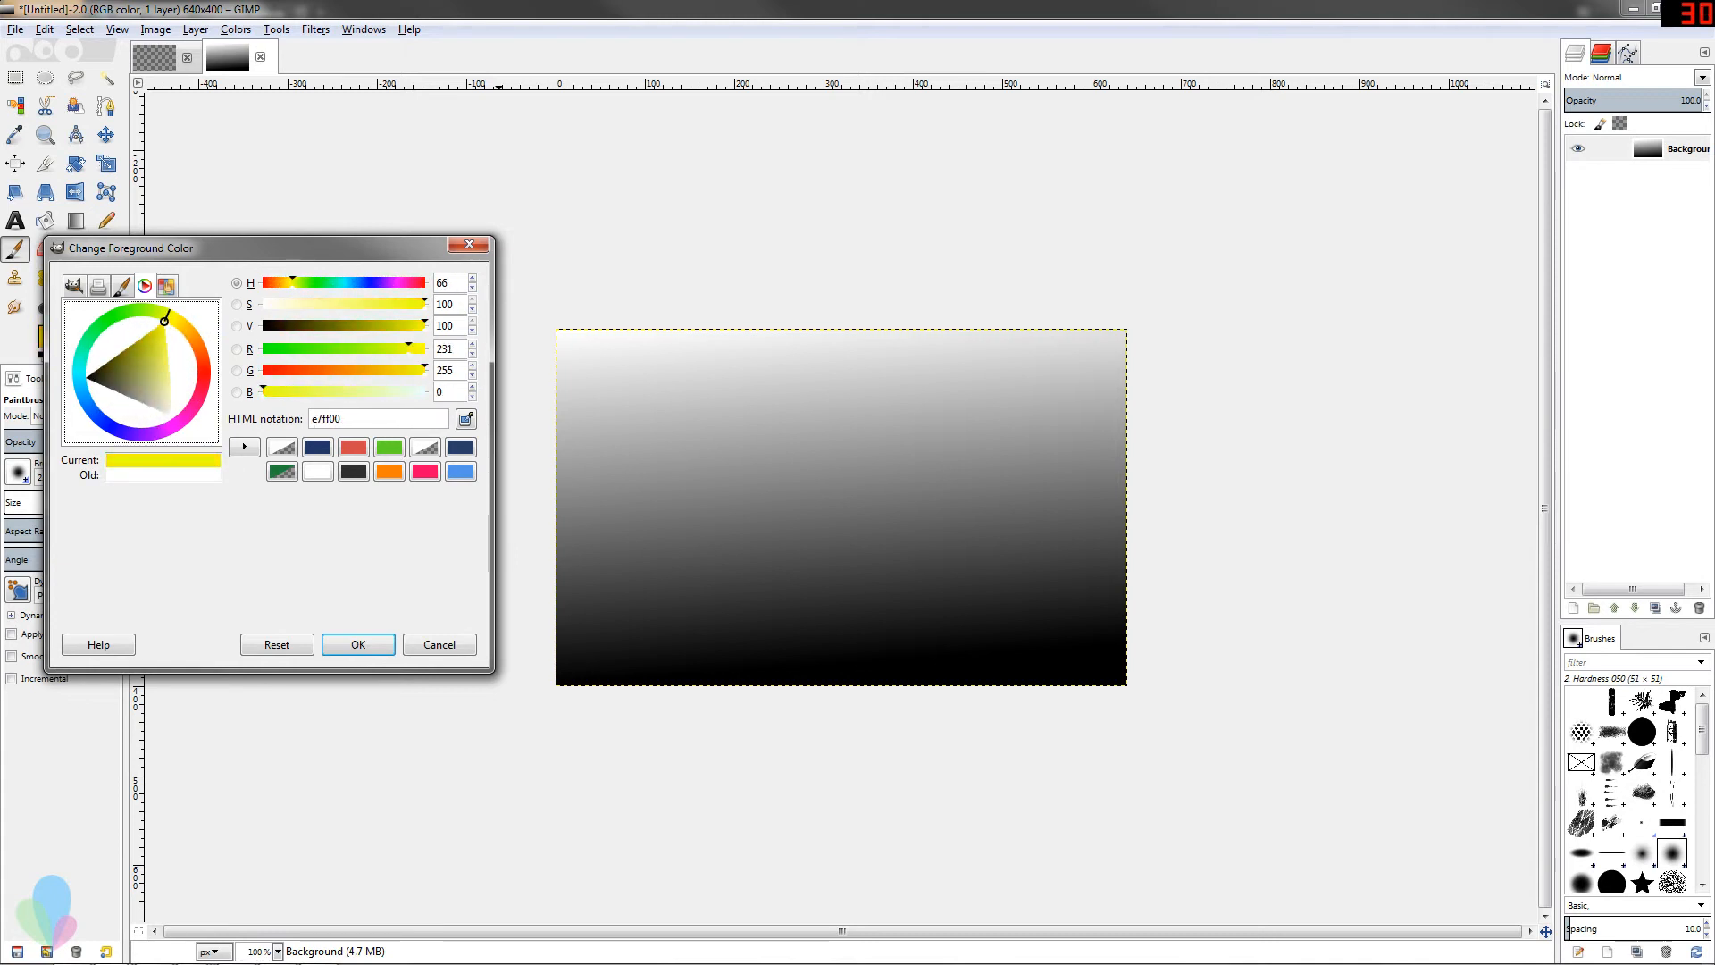
click(115, 322)
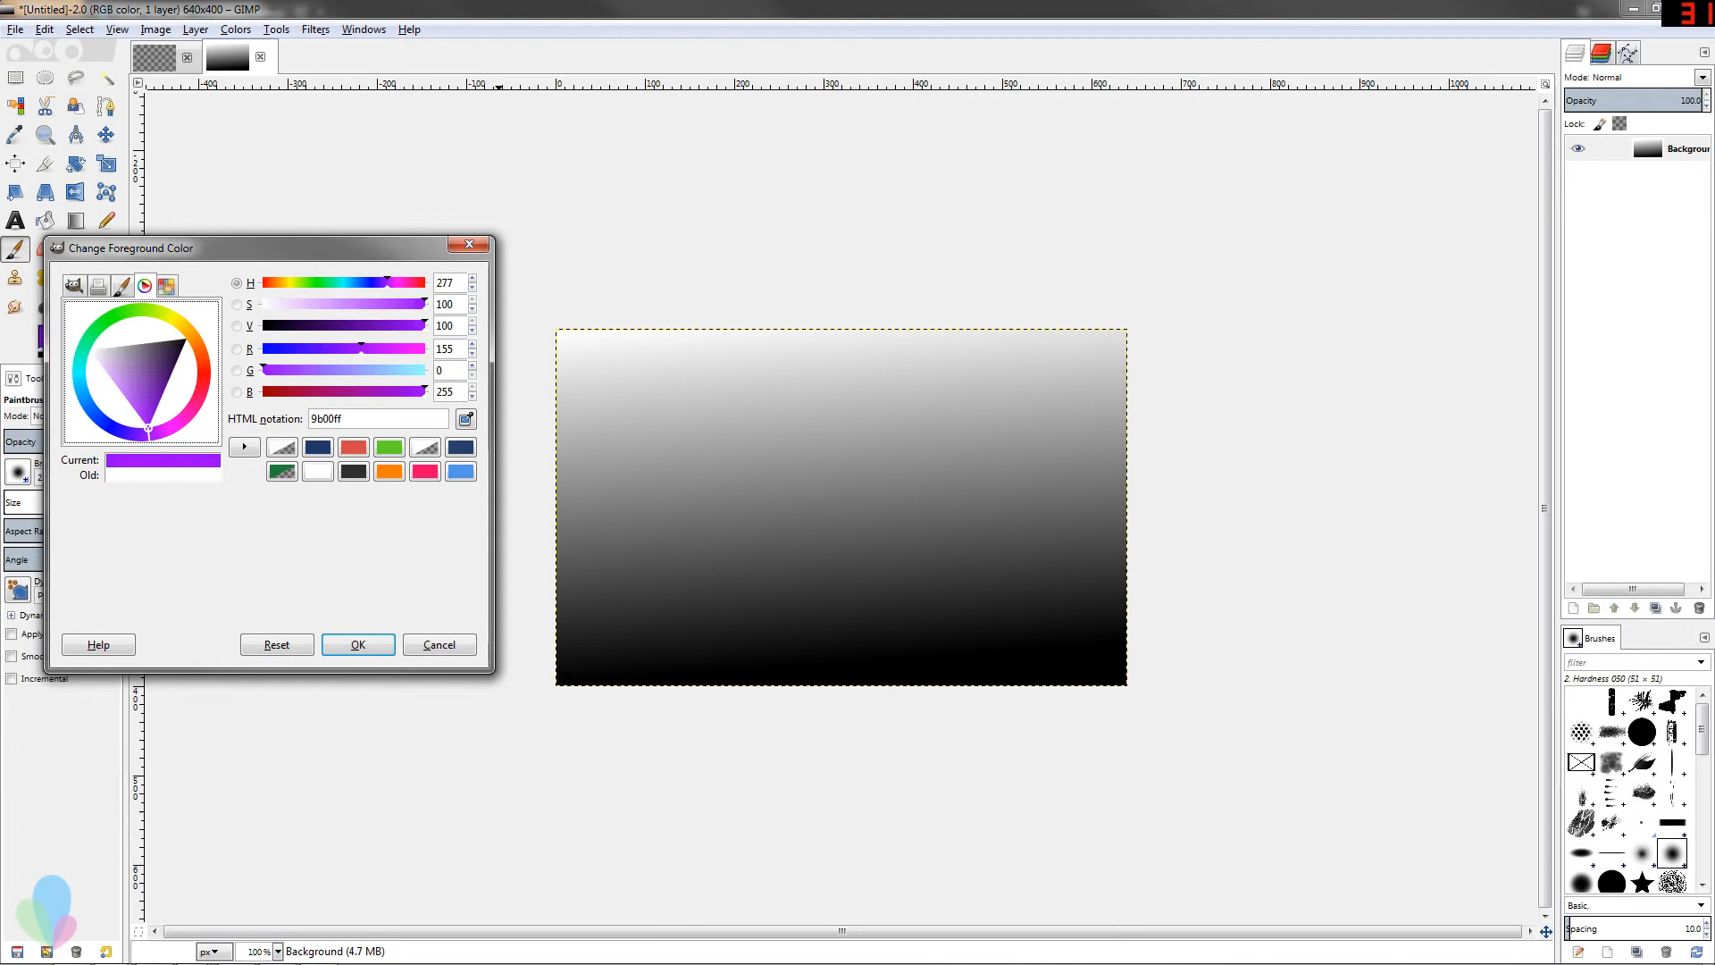
click(117, 331)
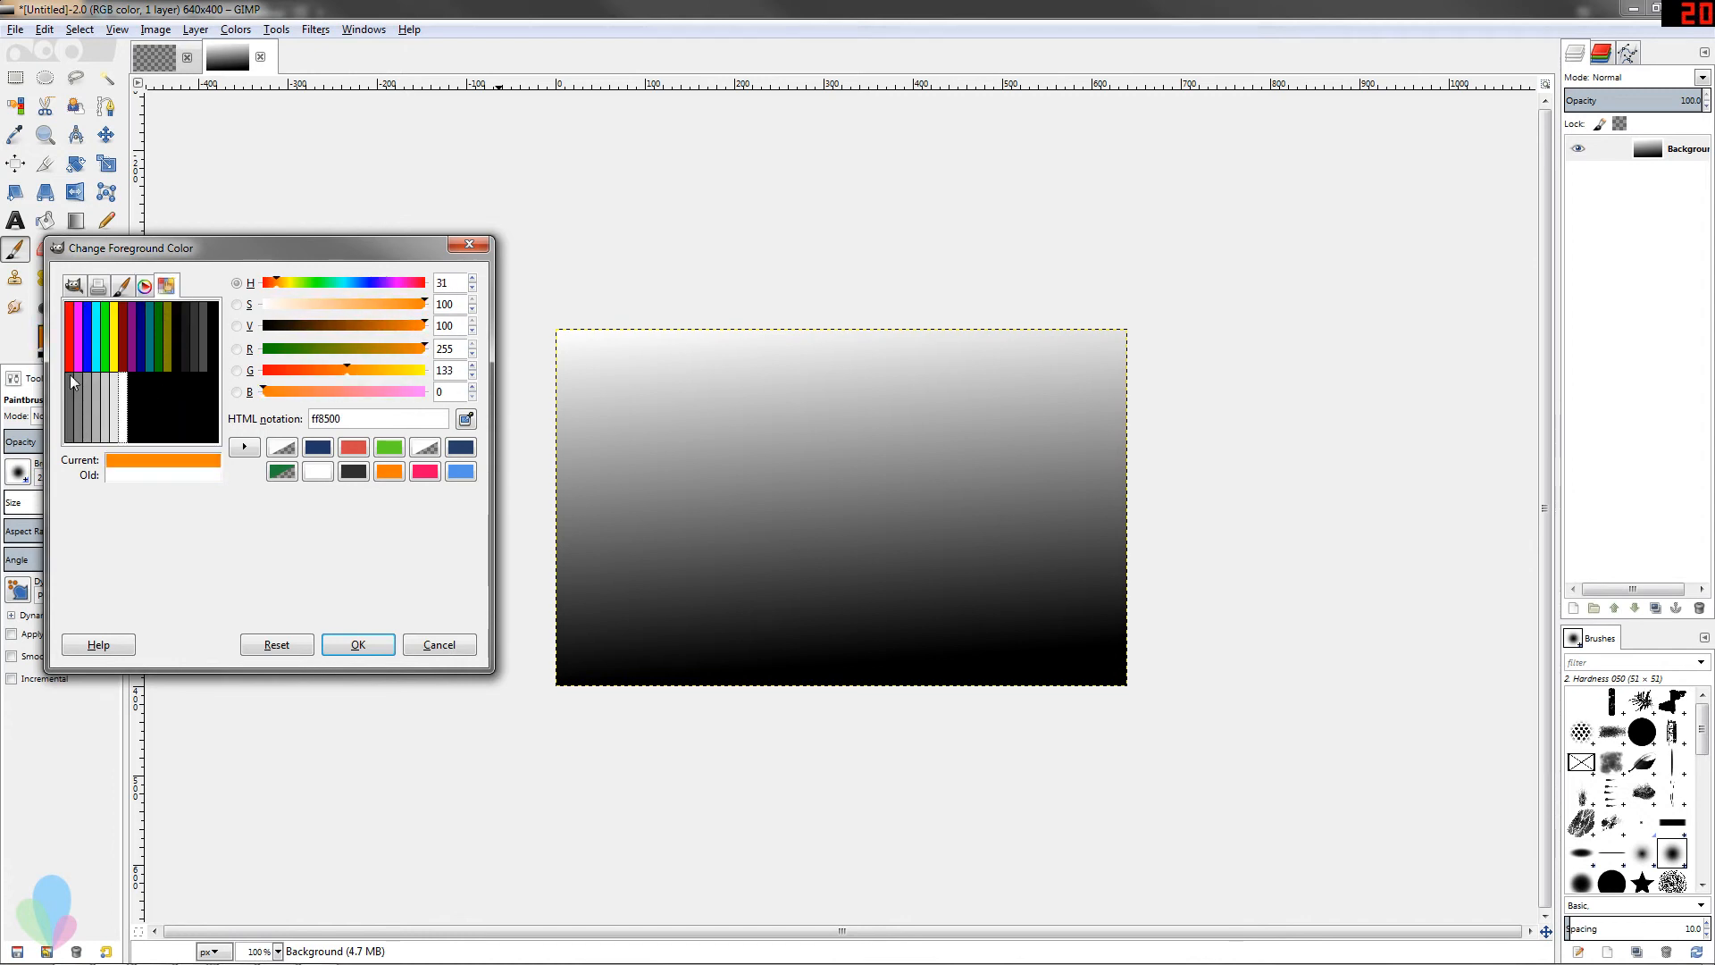
Try green, teal and dark grey palette swatches as foreground, then return to the GIMP square selector.
click(109, 361)
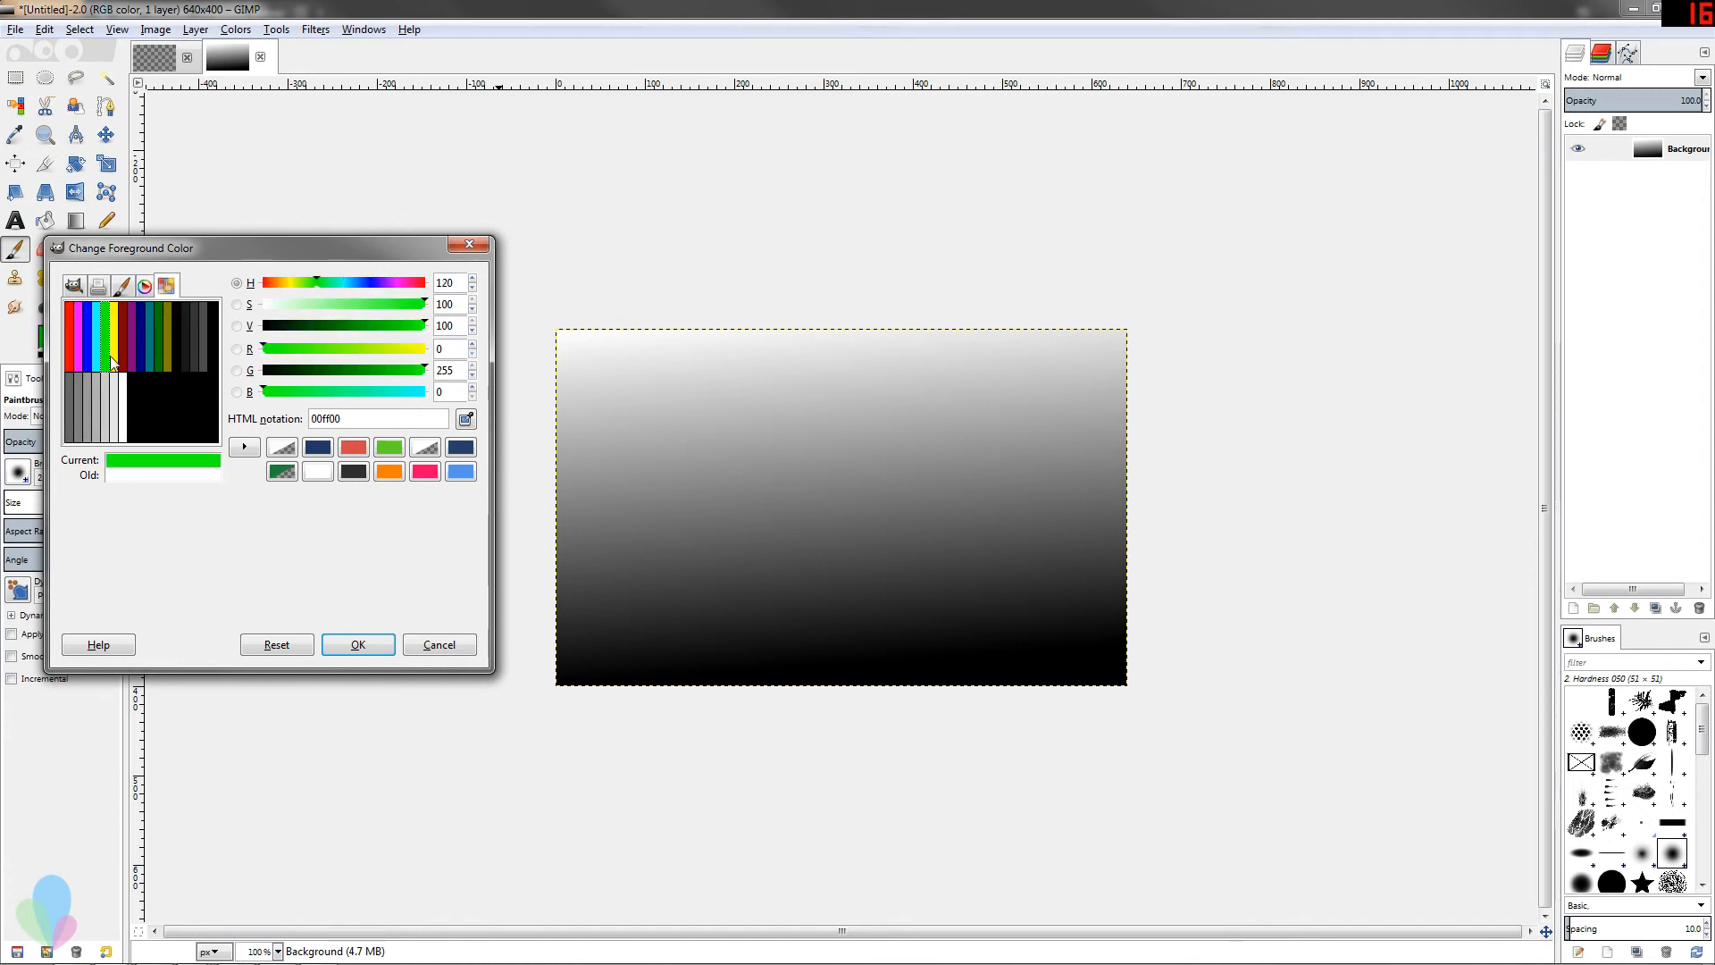
click(156, 364)
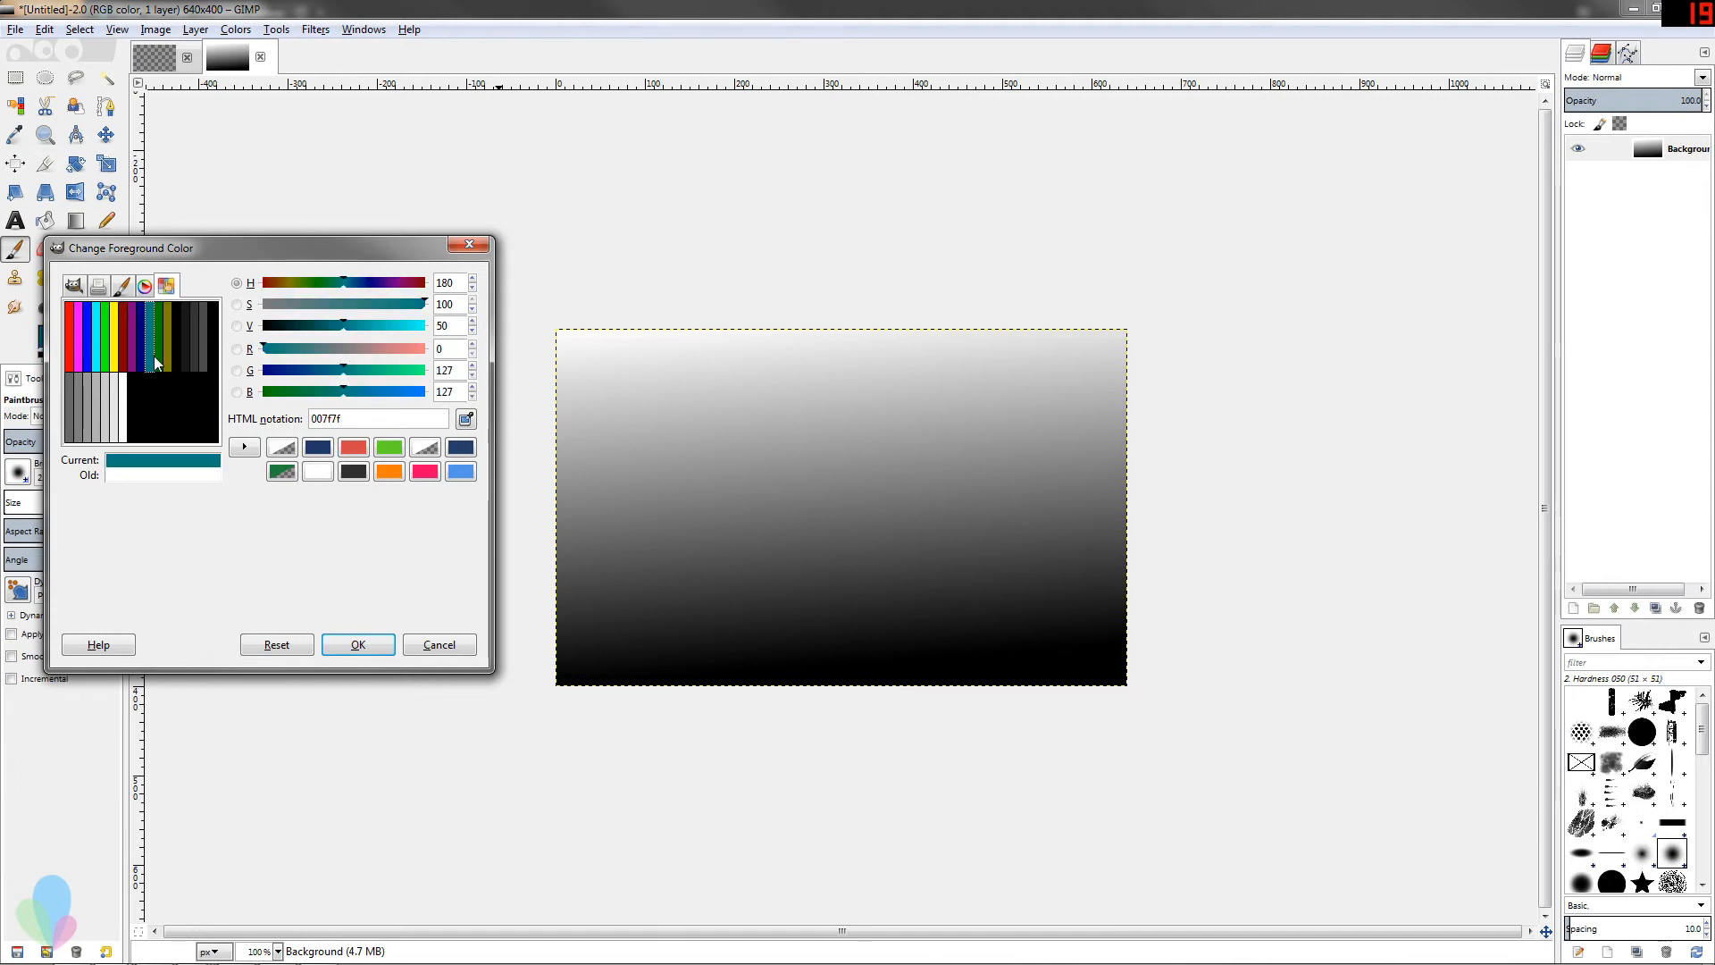
click(194, 361)
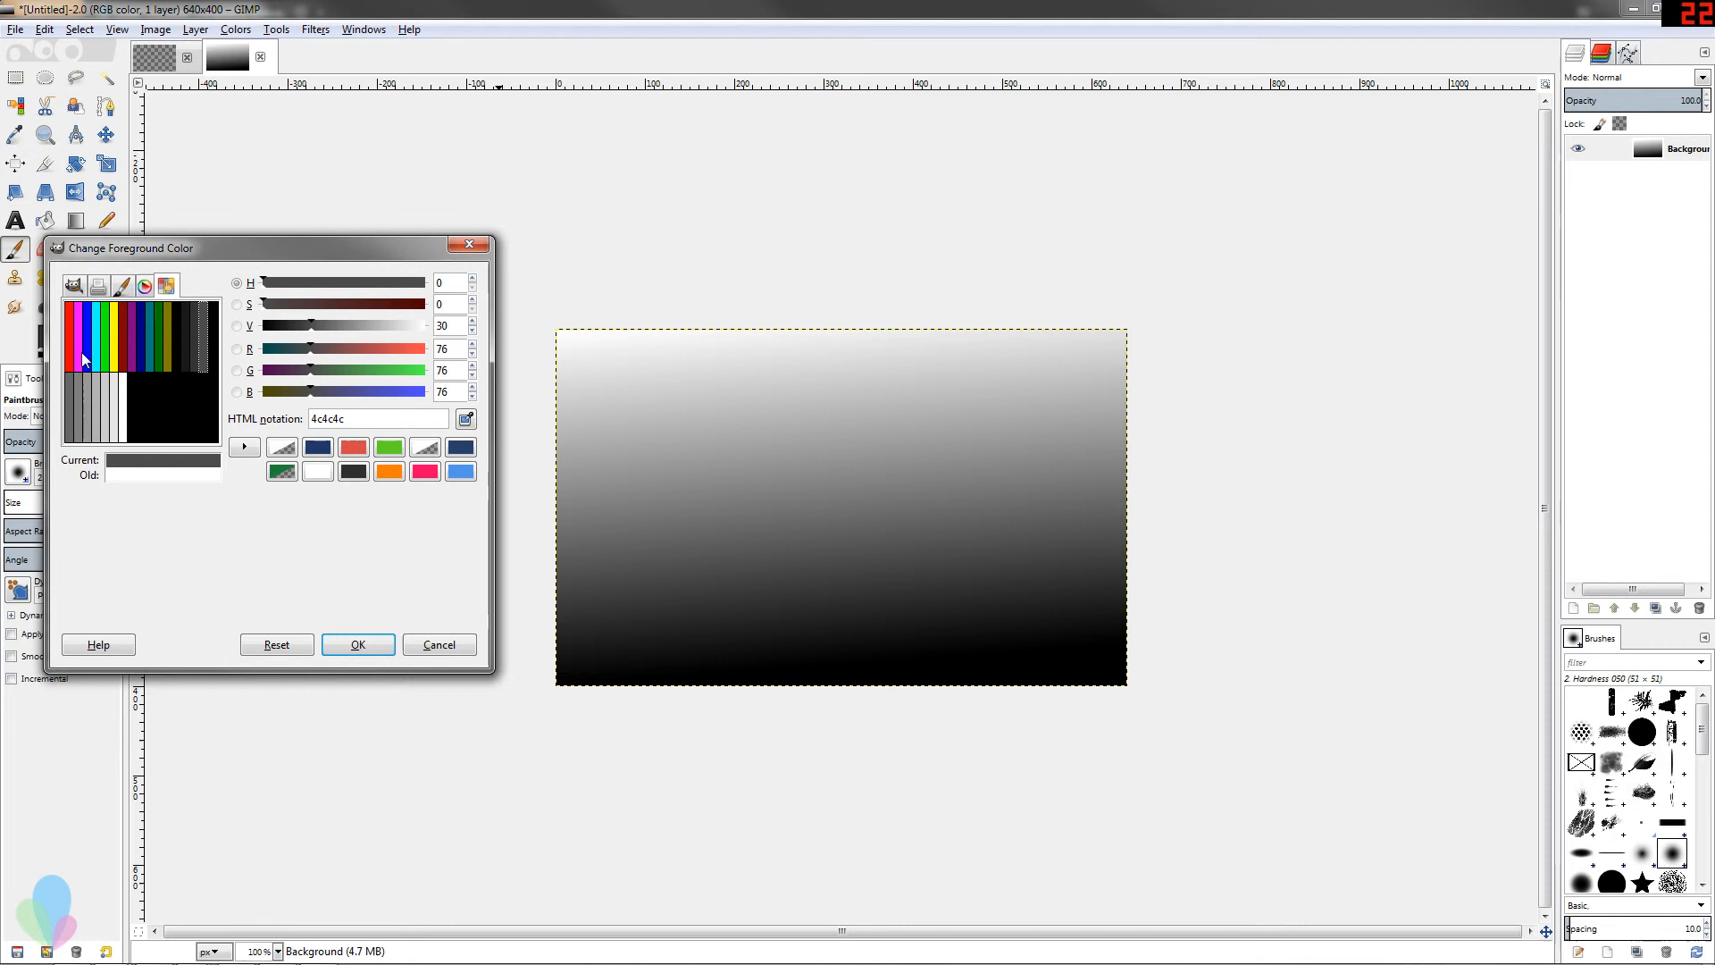
mouse_move(193, 428)
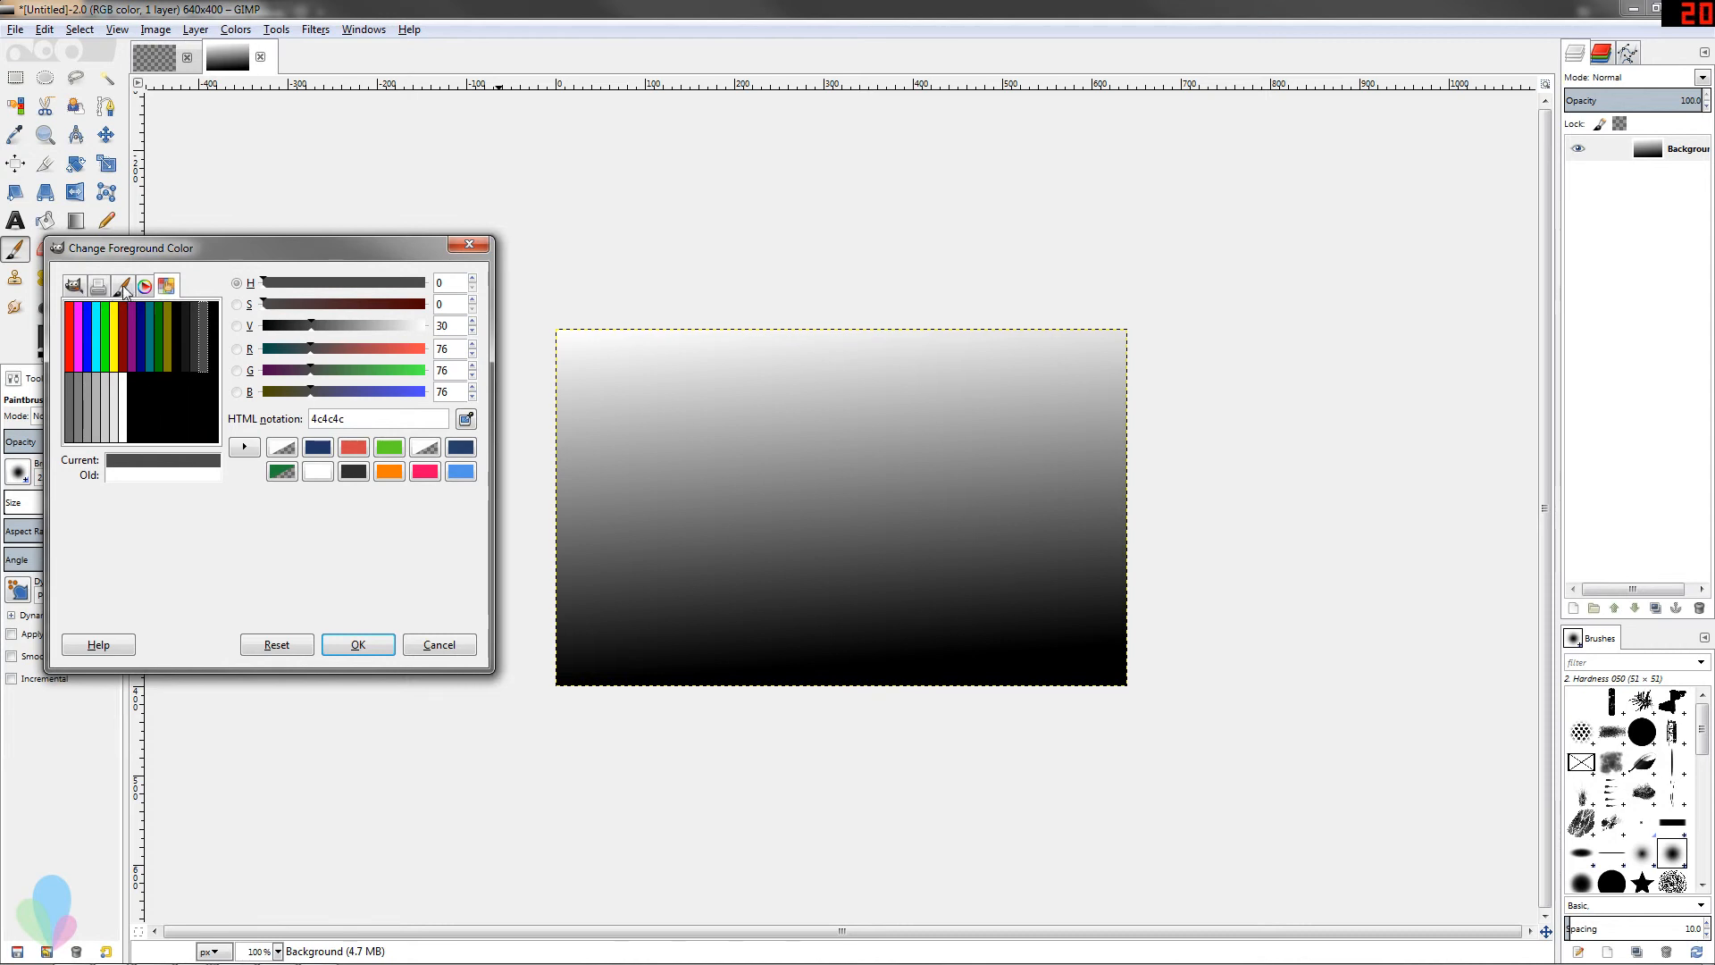
click(142, 286)
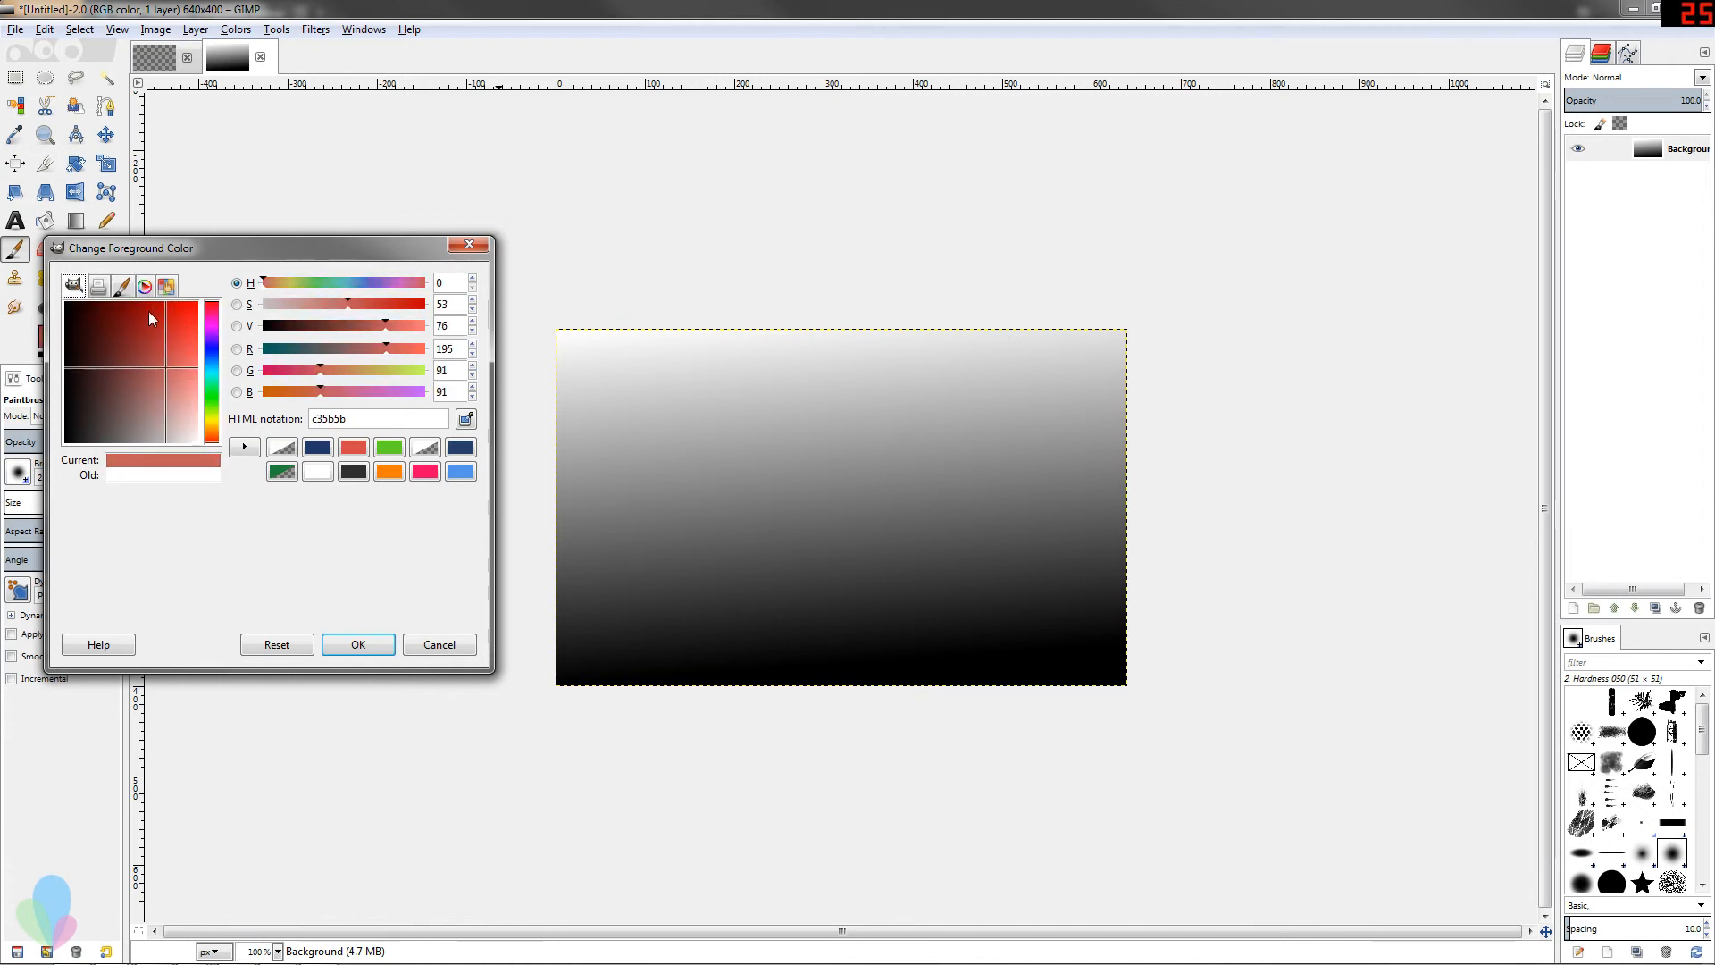
On the hue wheel, try aqua, then confirm bright magenta (f900ff) as foreground.
click(142, 286)
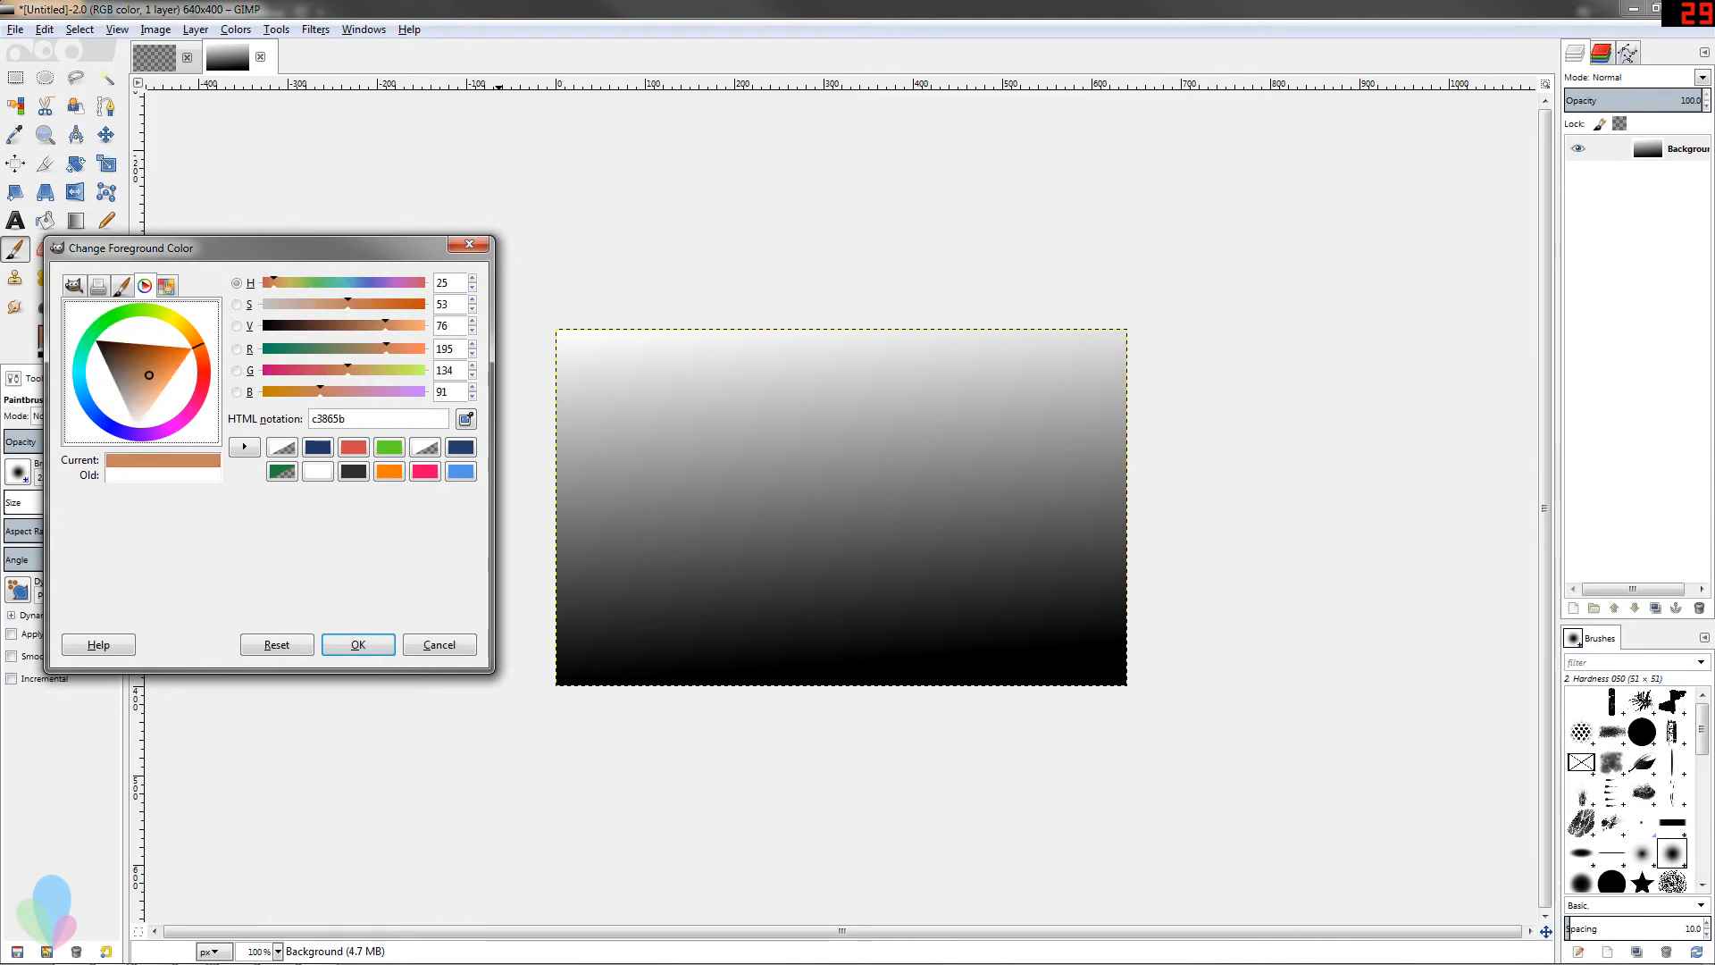
click(86, 360)
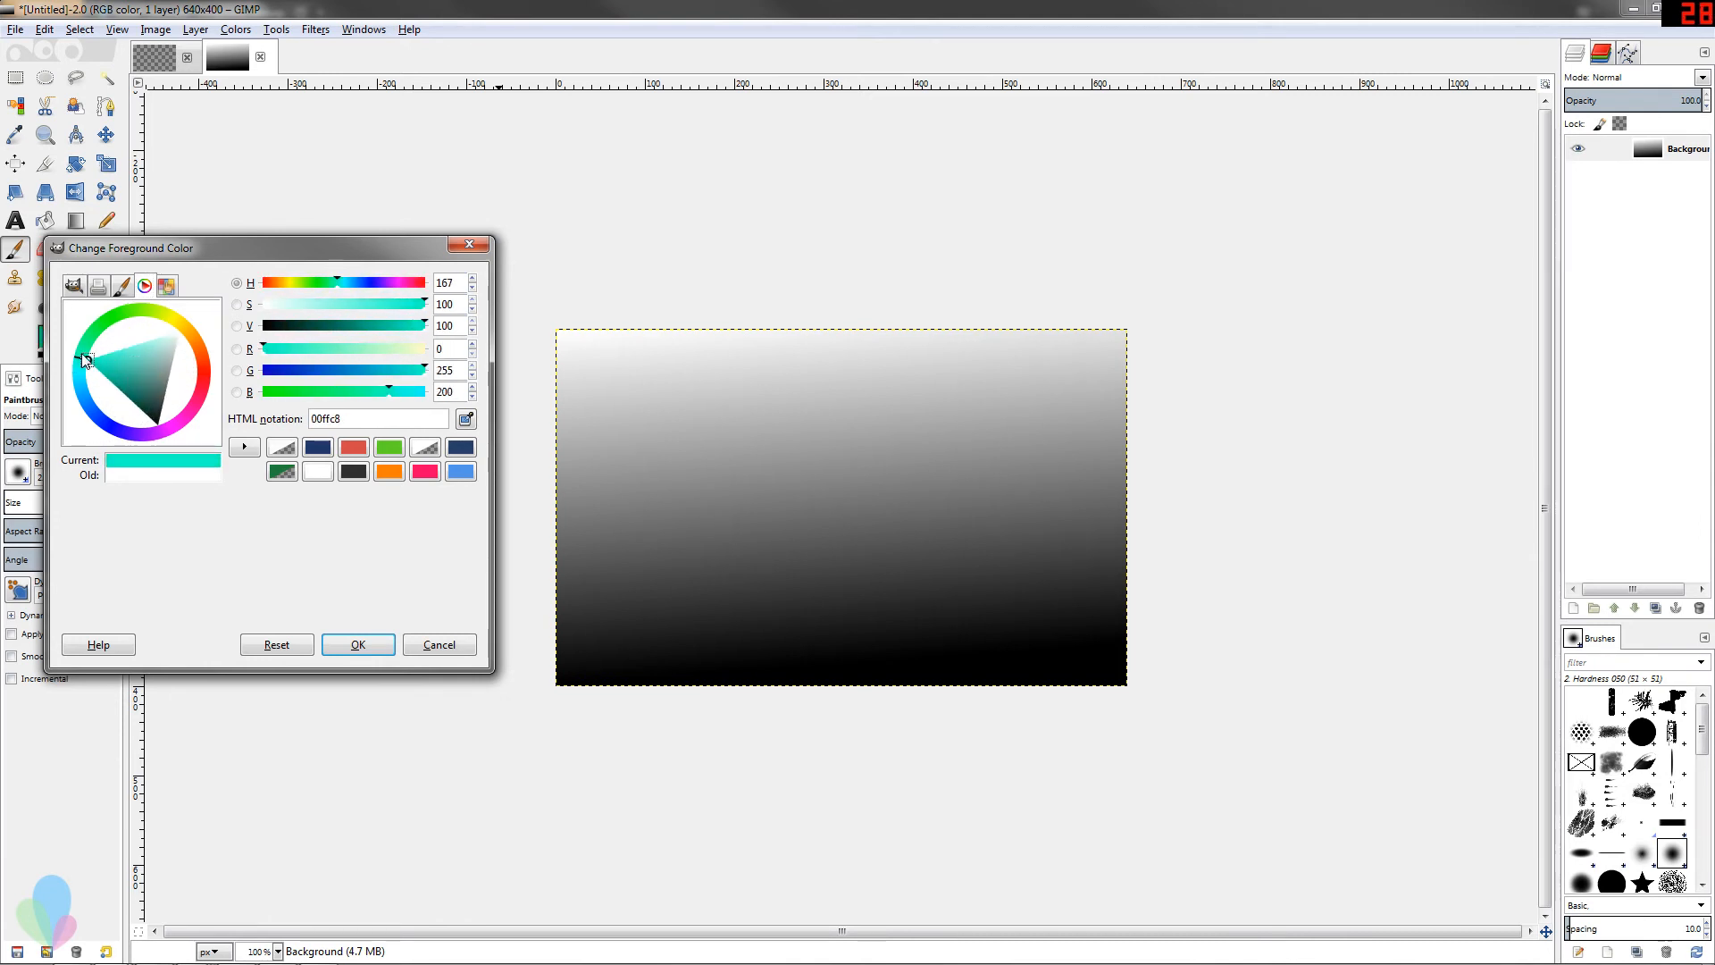
click(175, 424)
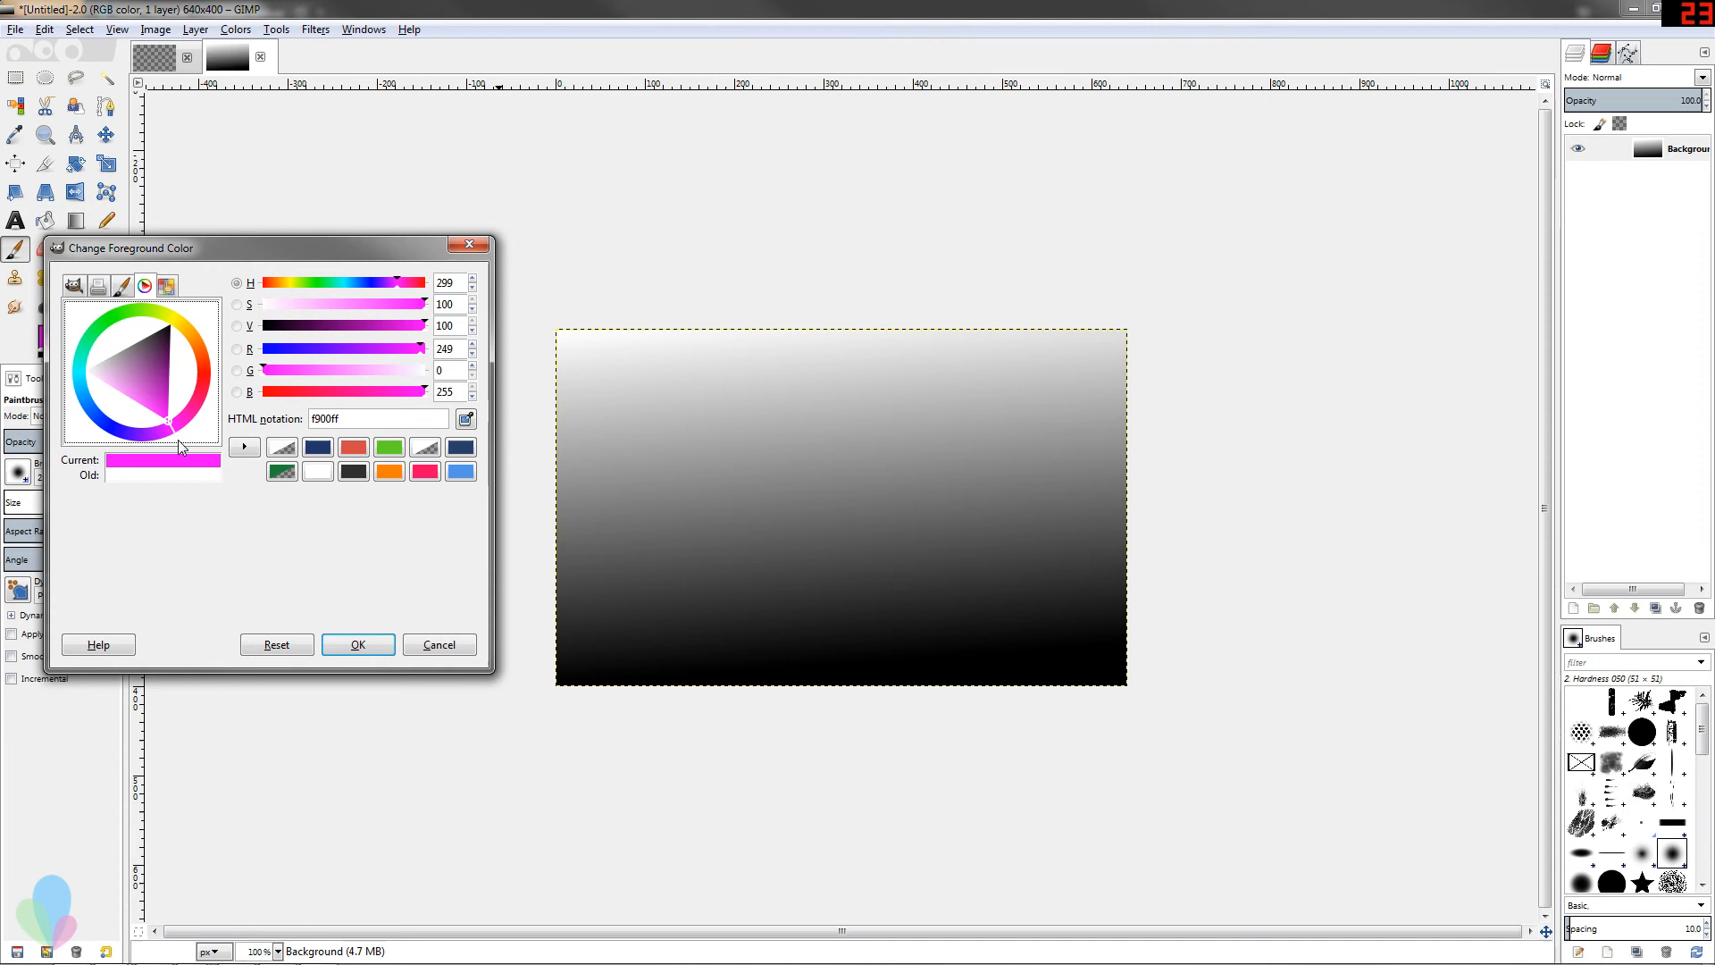
click(356, 644)
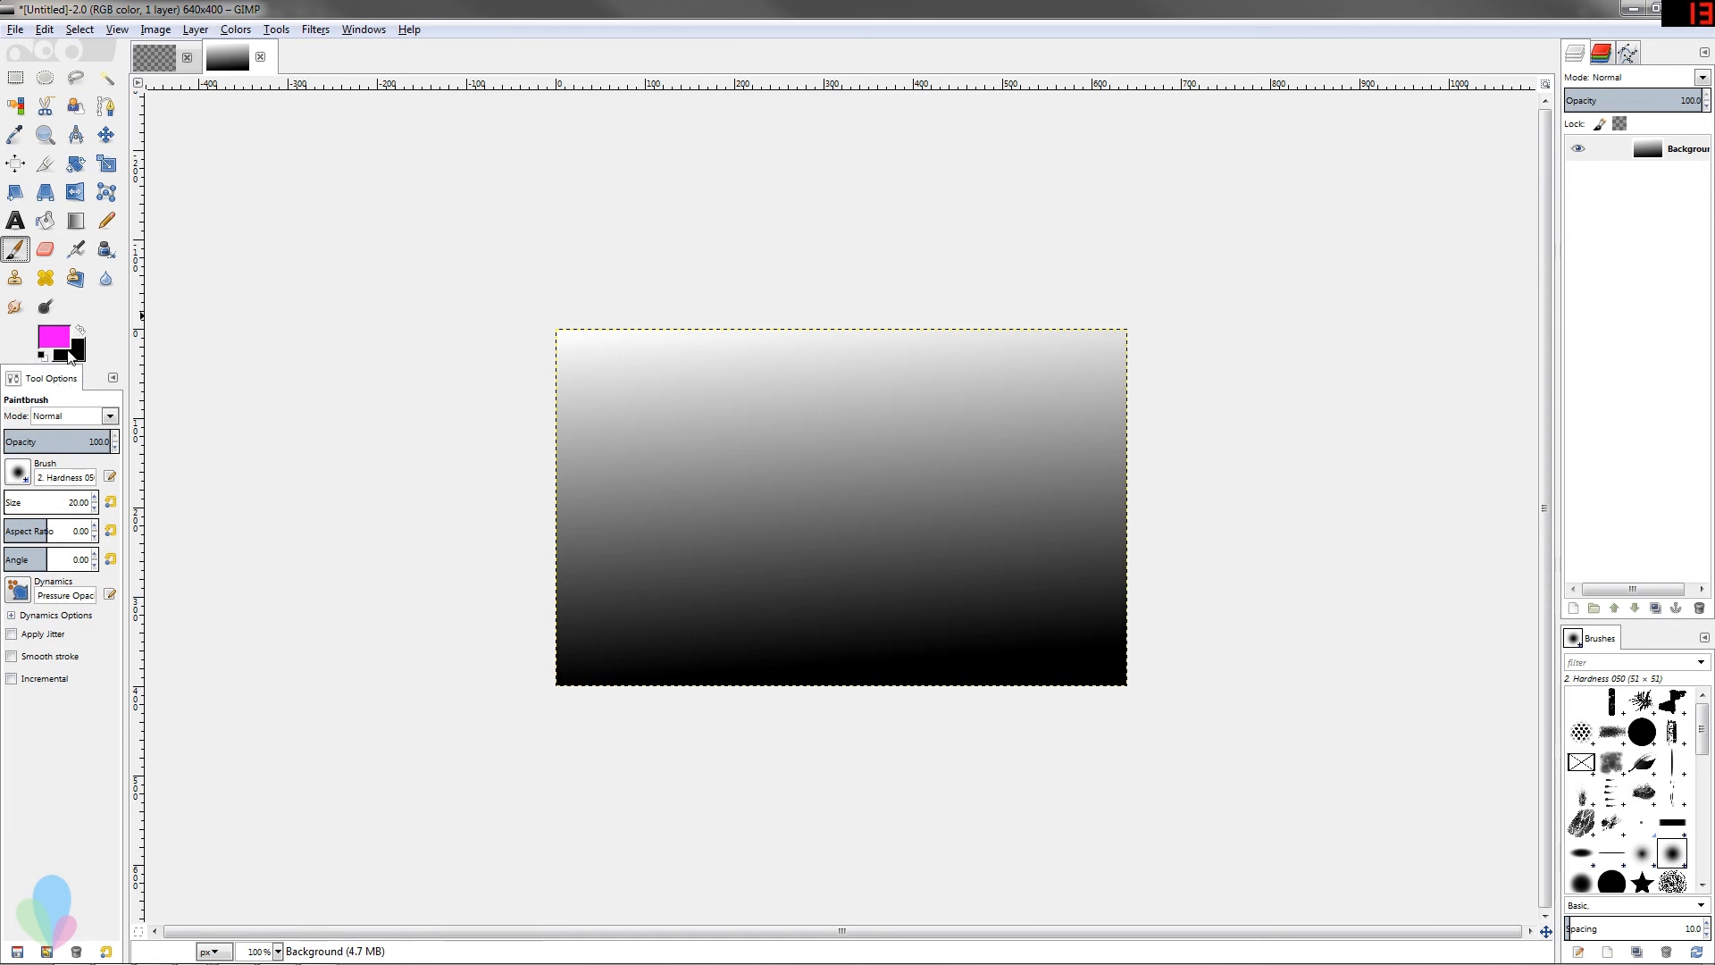
Reset to black foreground and white background, then bring up the background colour chooser.
click(46, 352)
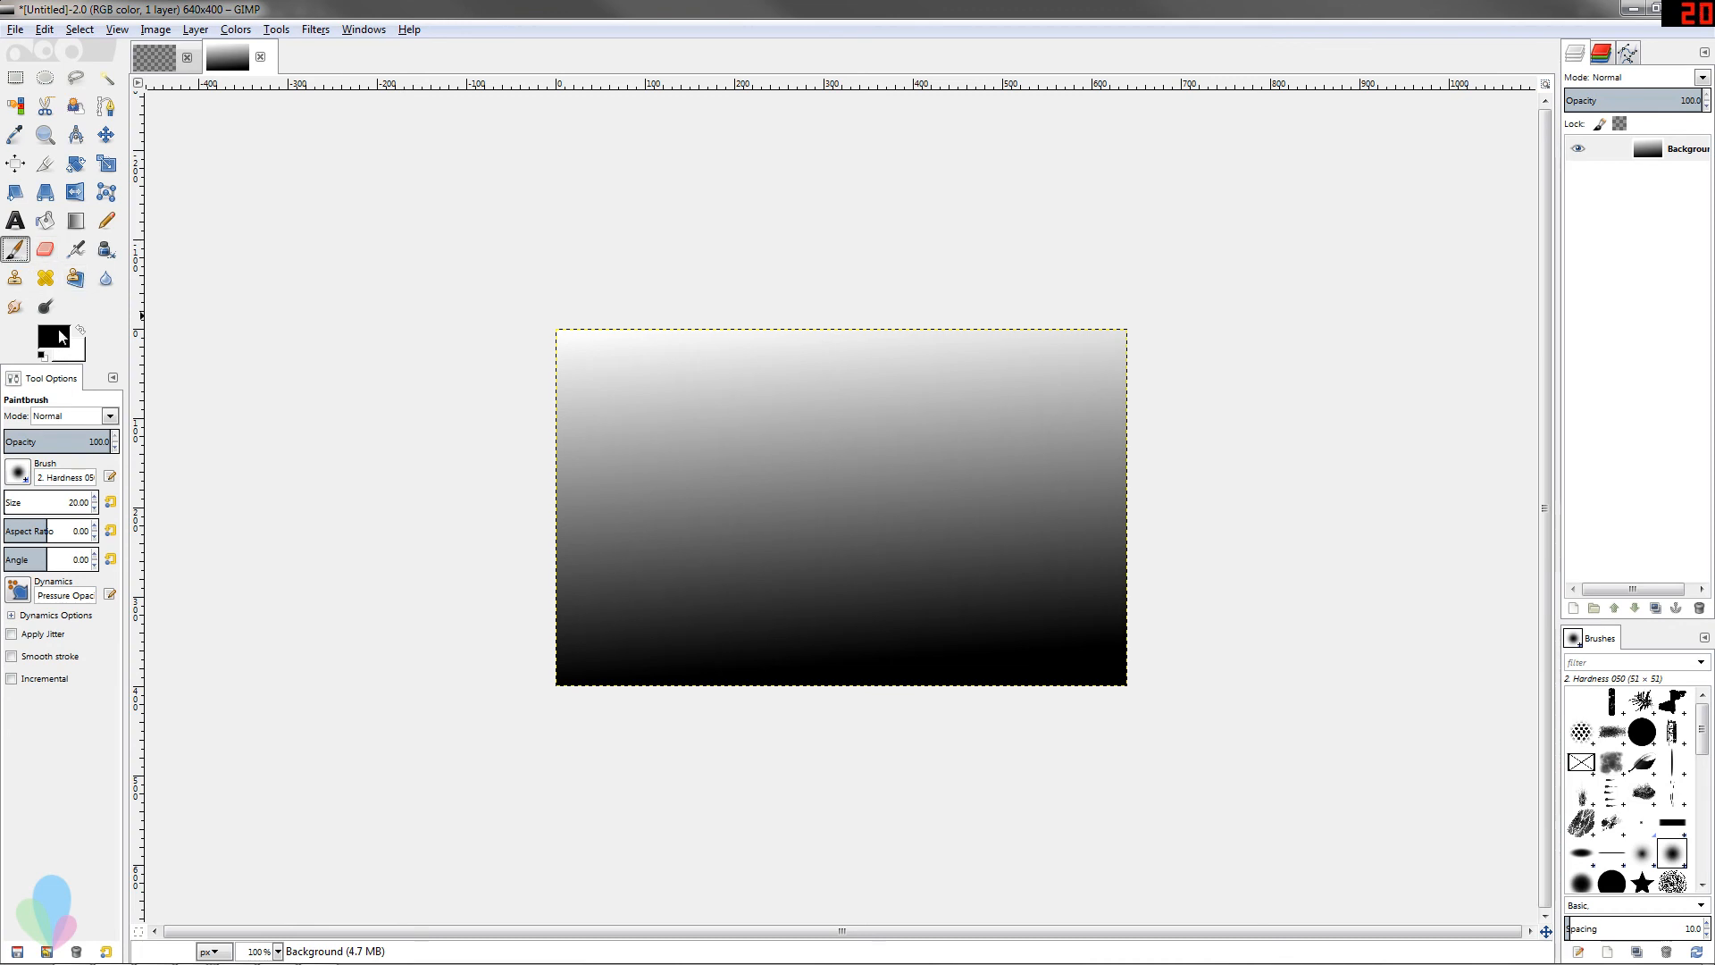
click(52, 319)
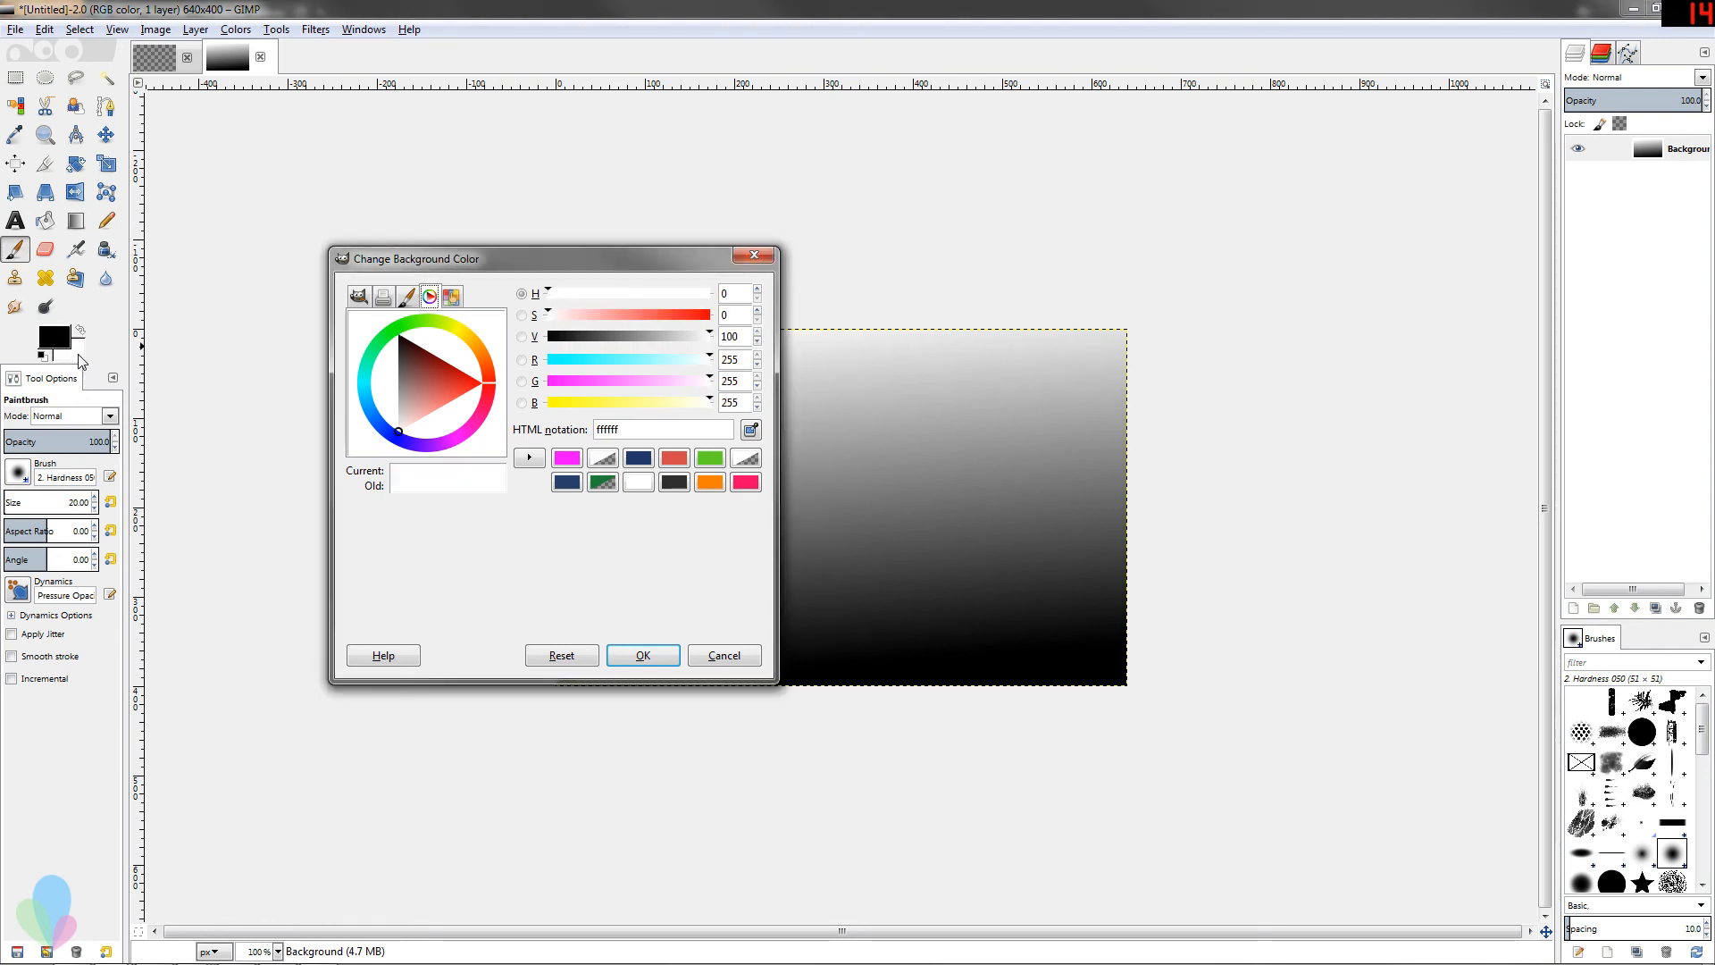
mouse_move(247, 317)
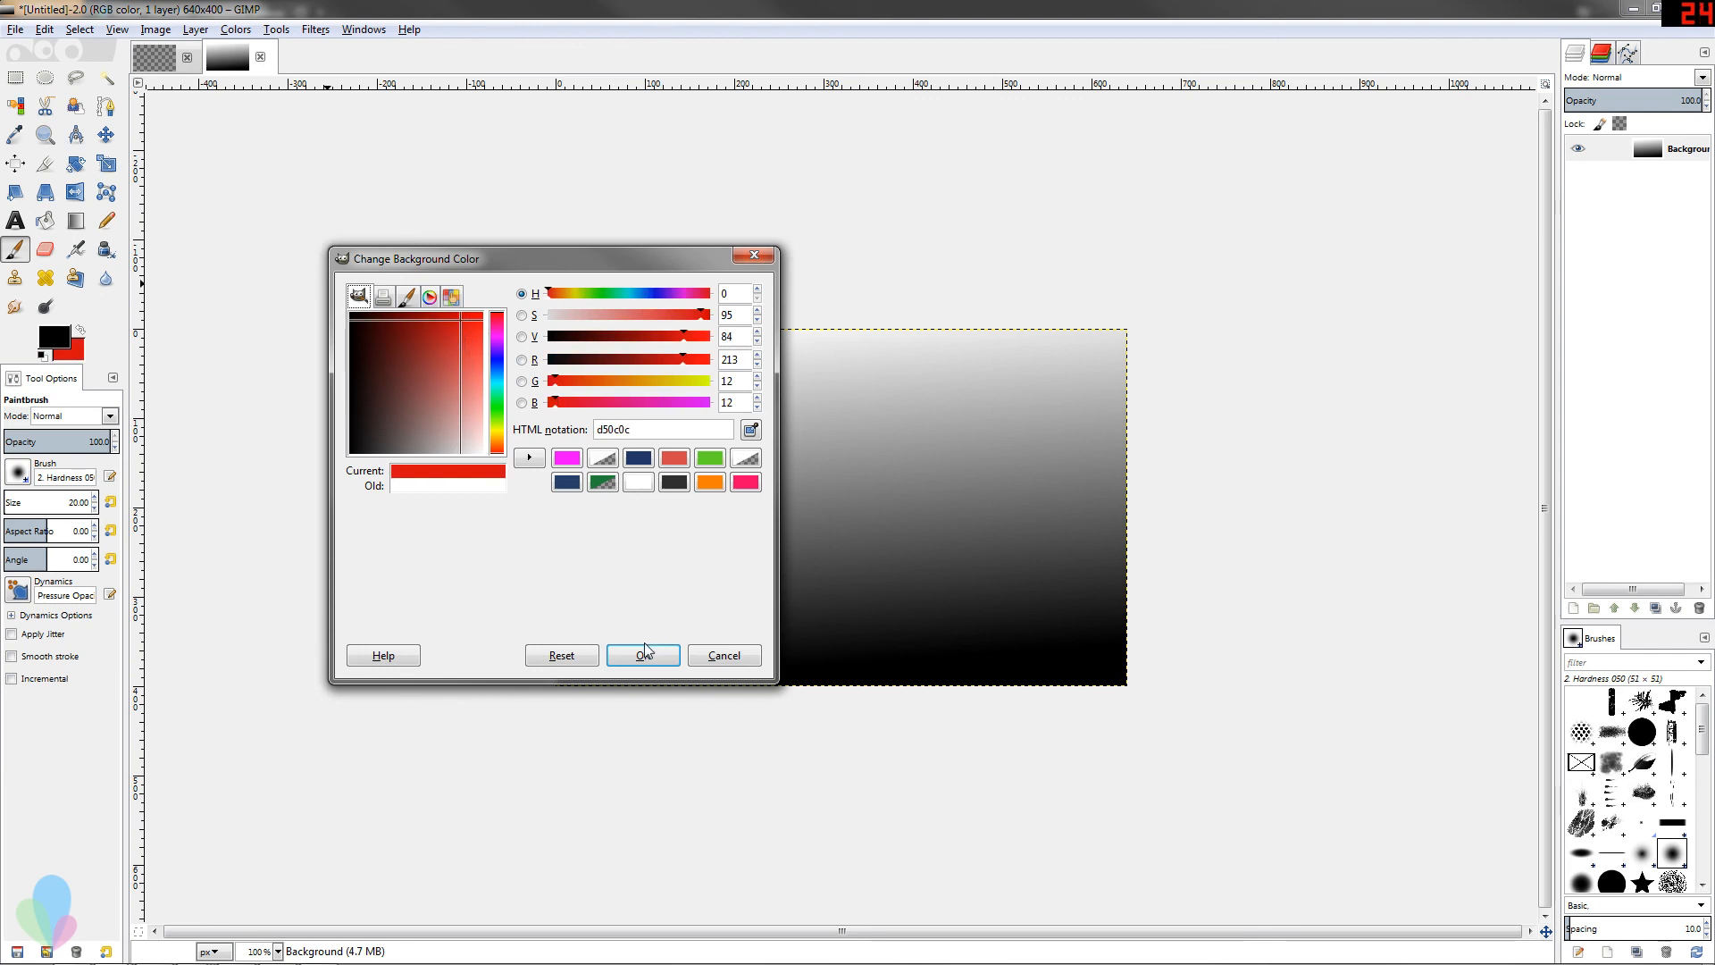
Confirm red (d50c0c) as the background colour and close the gradient image.
click(642, 655)
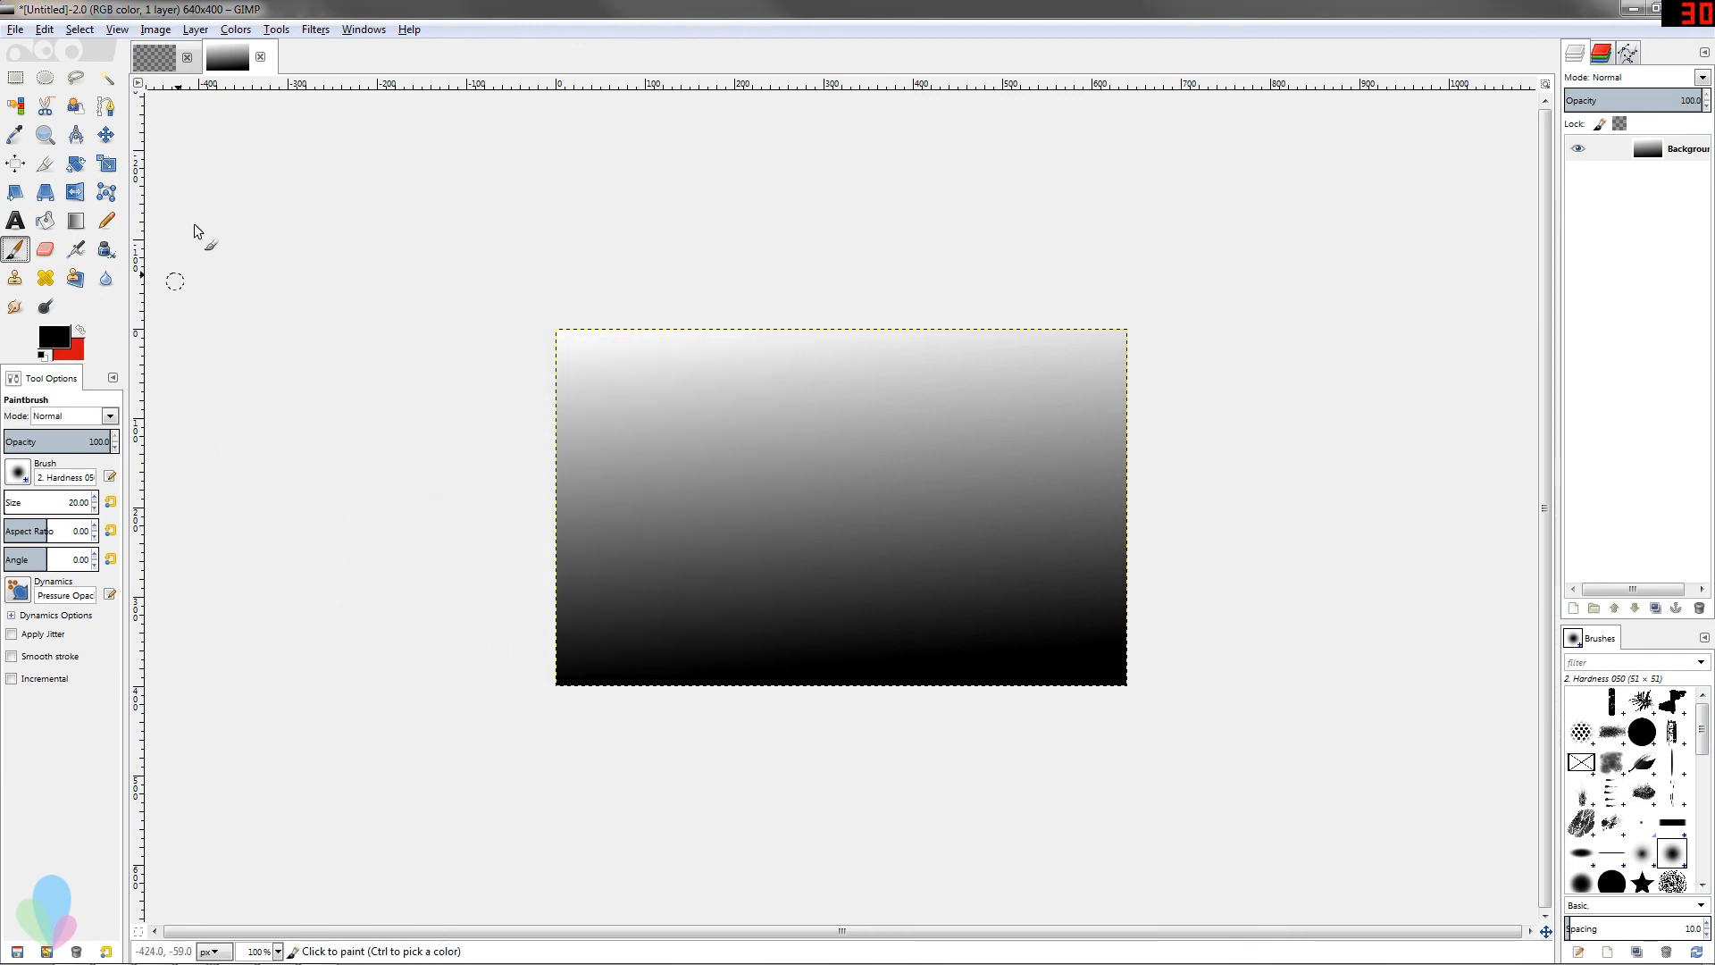
click(260, 63)
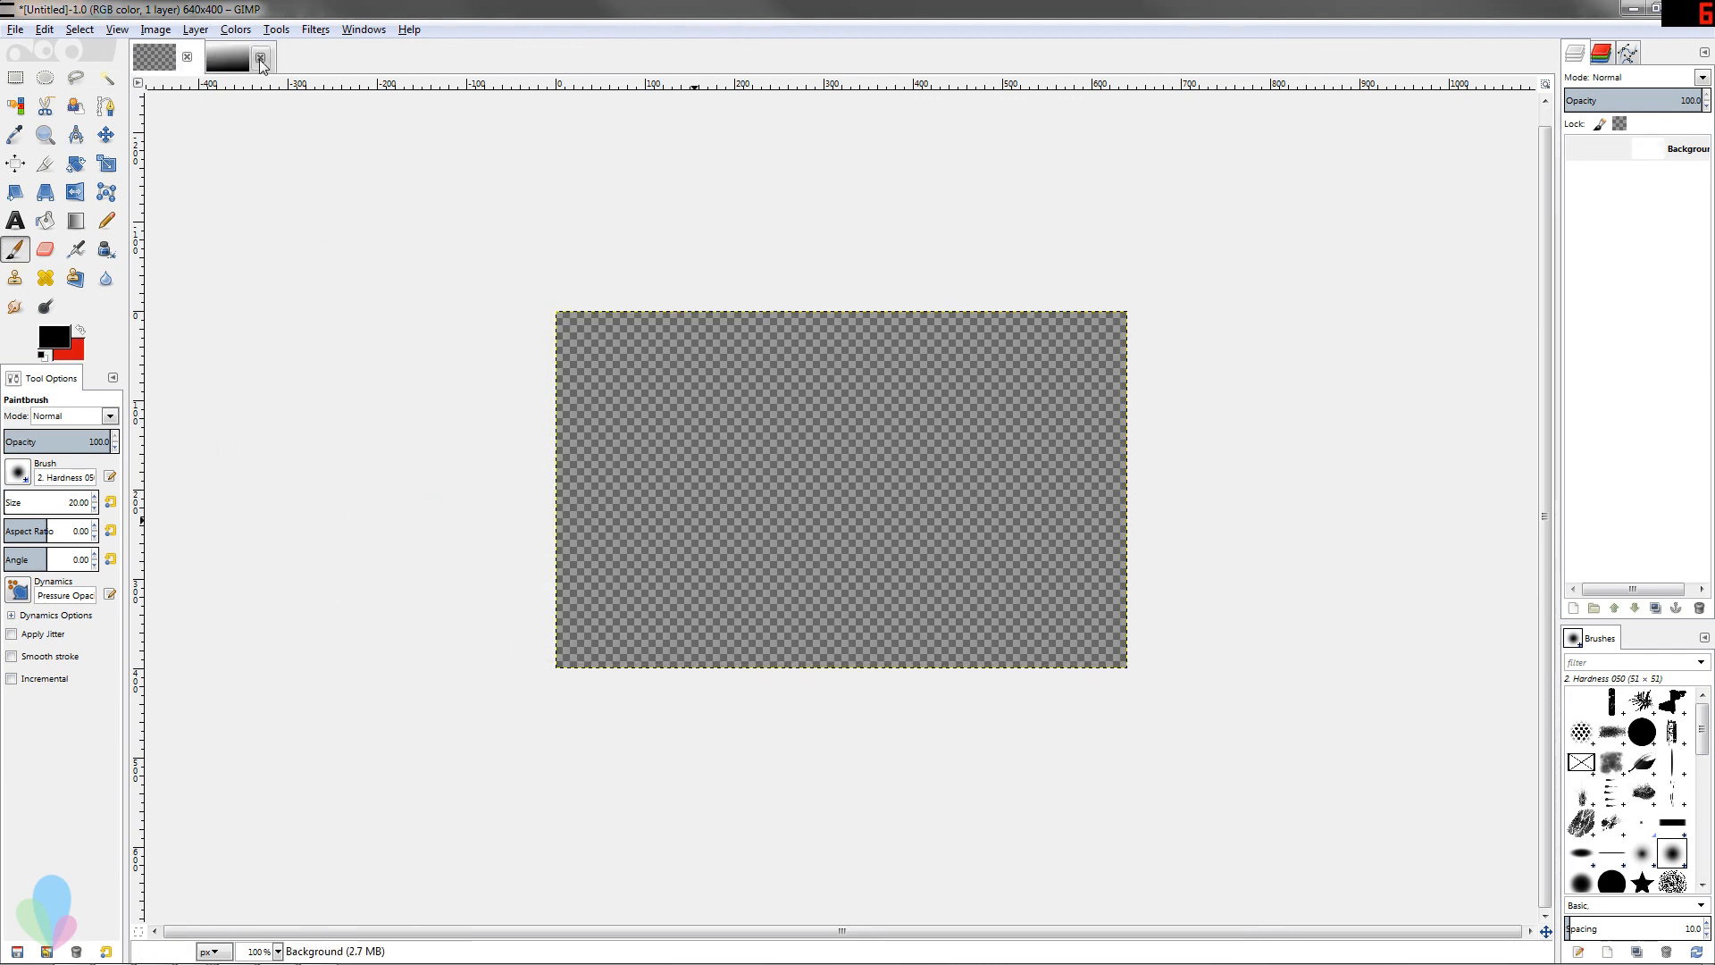